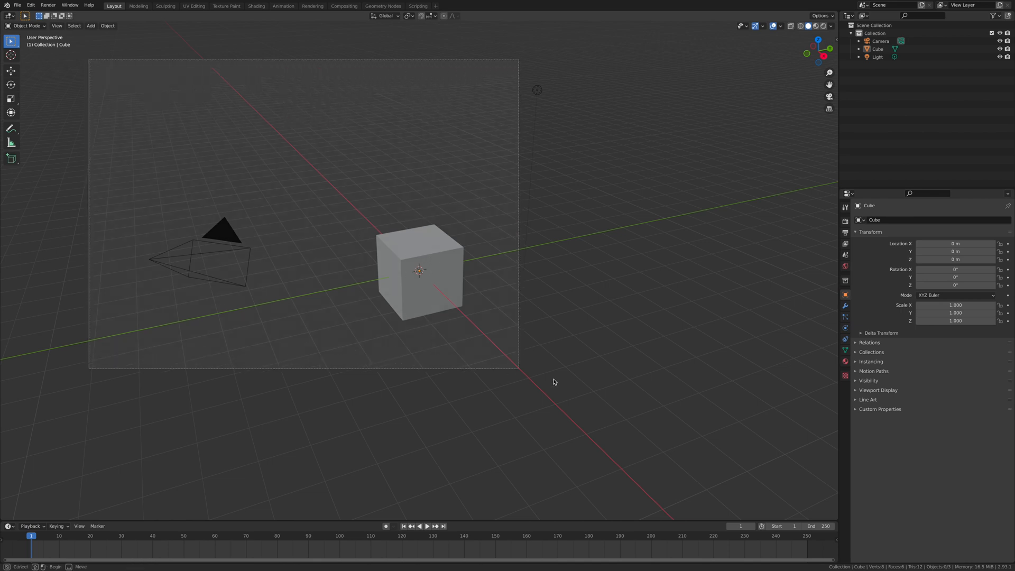
- Delete the default cube, camera and light, paste in the hand model, and view it from behind
right_click(420, 271)
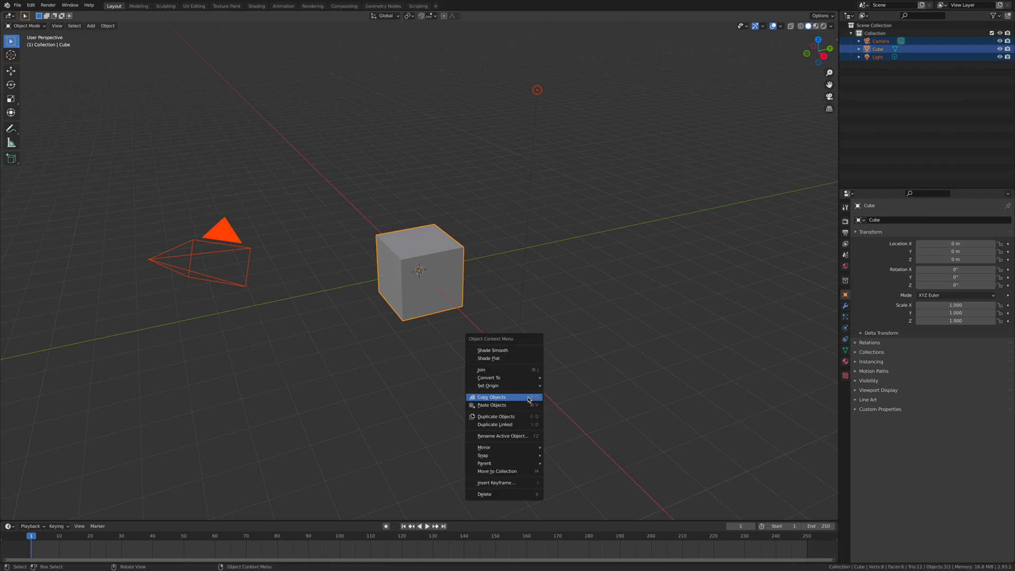
left_click(485, 494)
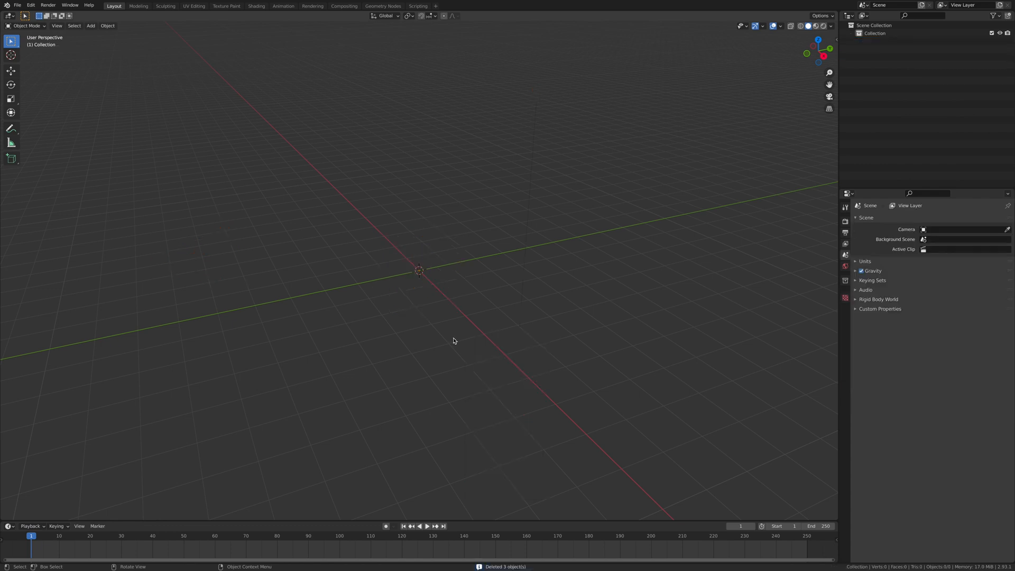
key("ctrl+v")
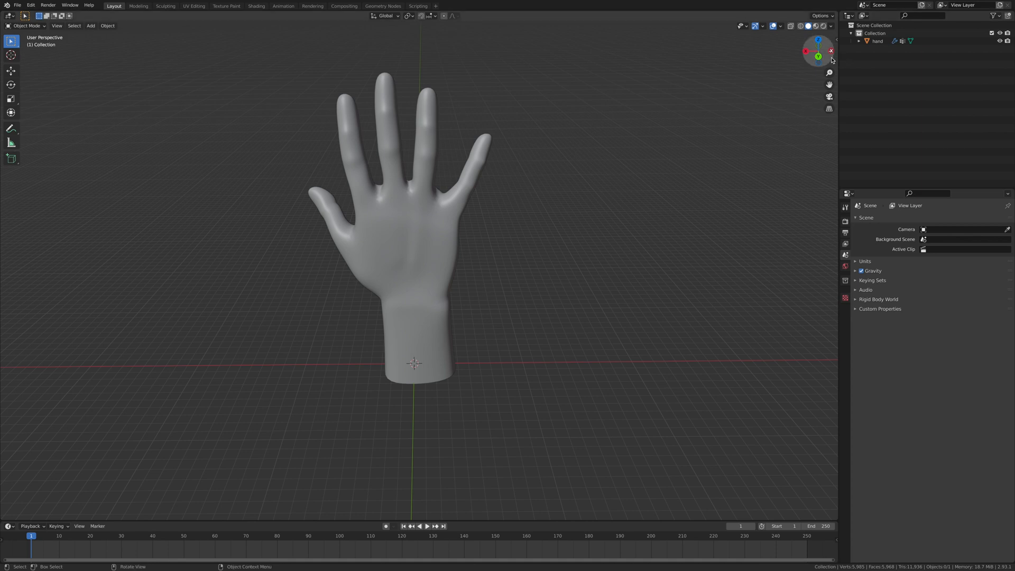
left_click(817, 51)
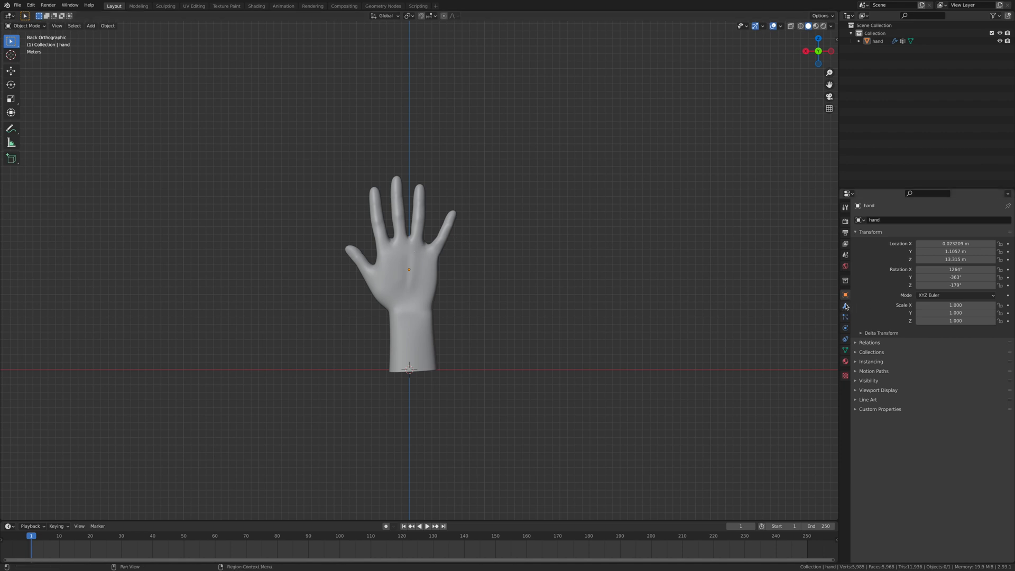
- Set the hand's Subdivision modifier Levels Viewport to 0
left_click(845, 317)
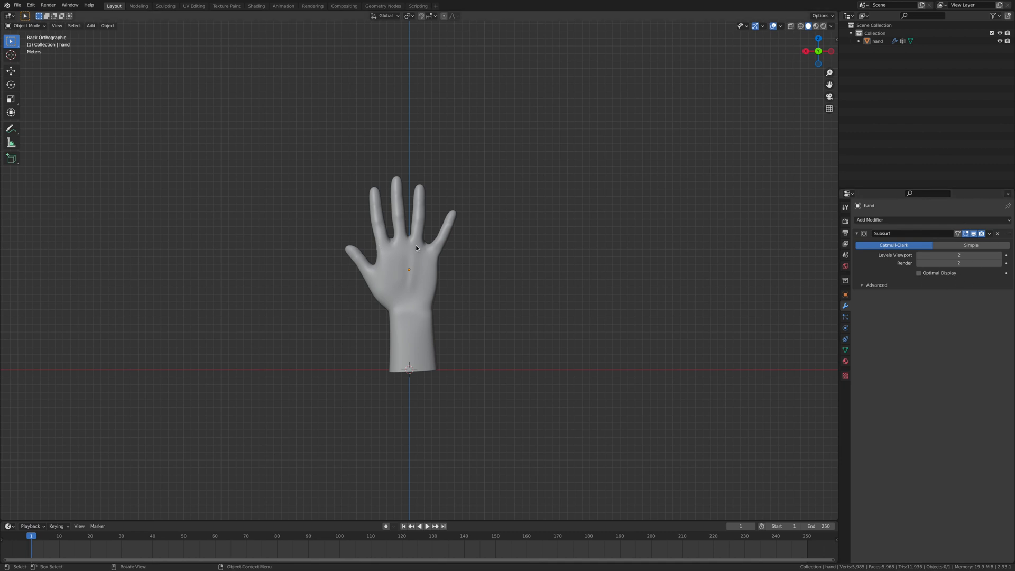
left_click(407, 251)
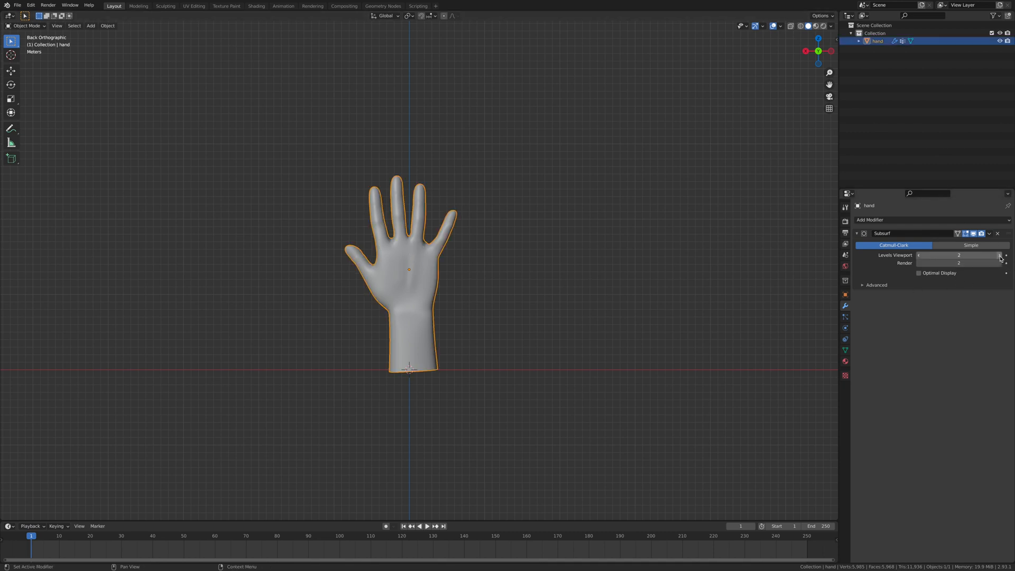
left_click(1006, 254)
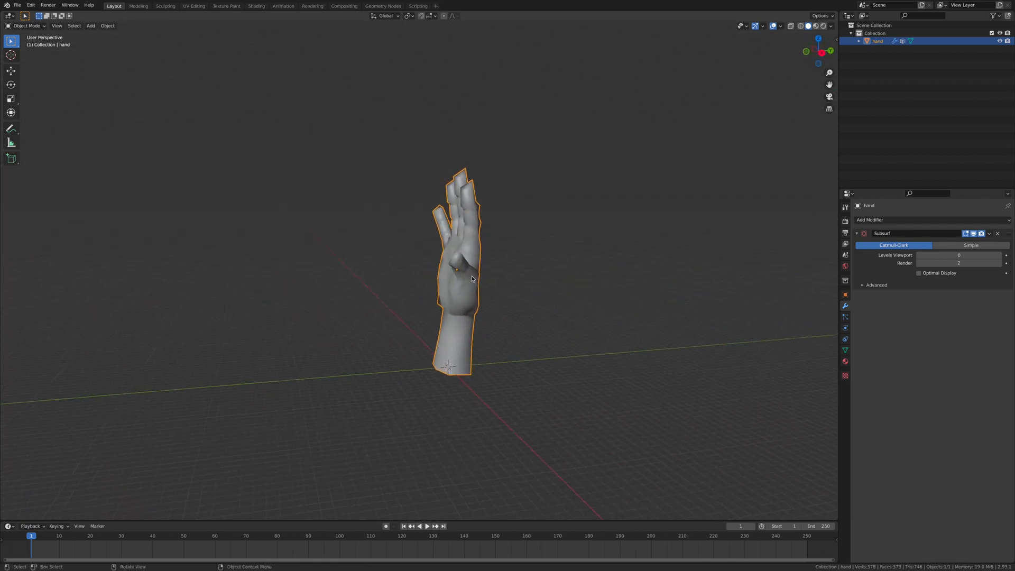
left_click(1000, 254)
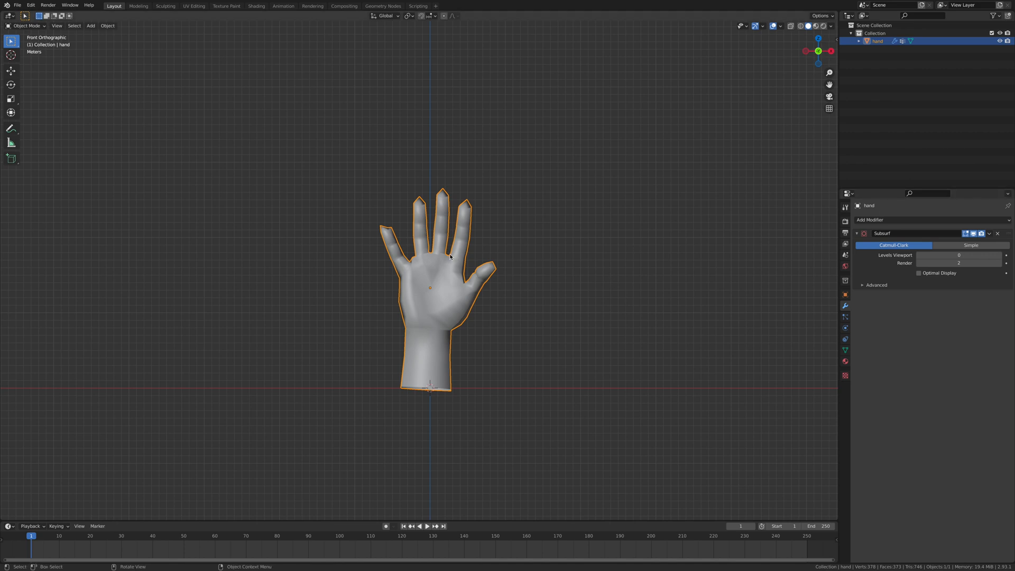
mouse_move(521, 270)
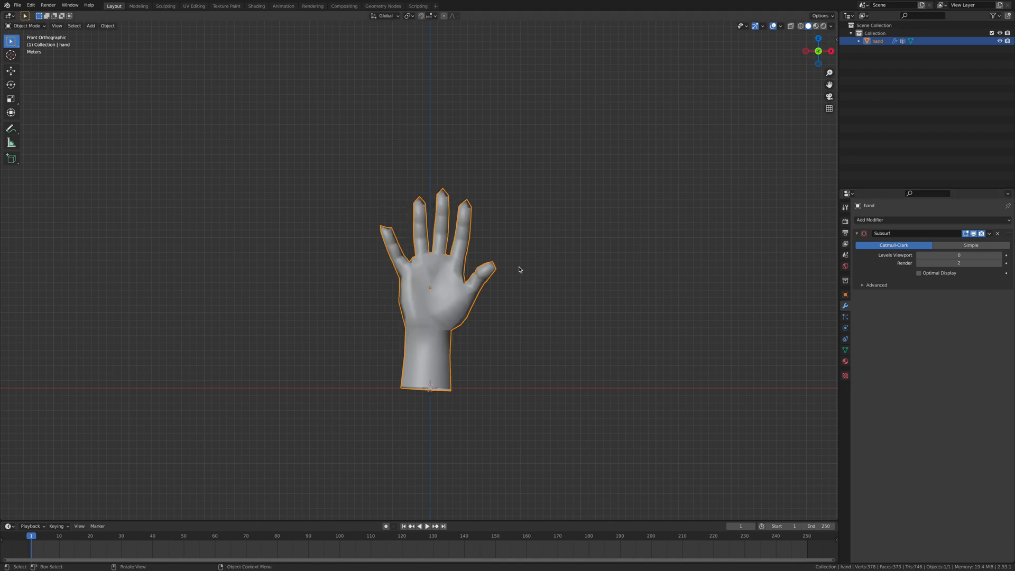
- Add an Explode modifier to the hand, then add a default particle system
left_click(871, 220)
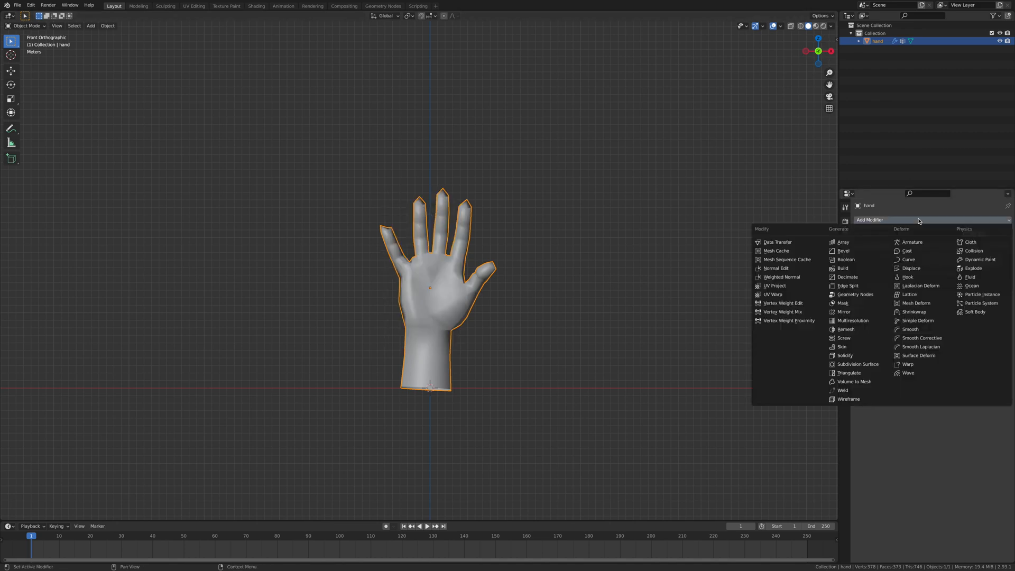
mouse_move(979, 259)
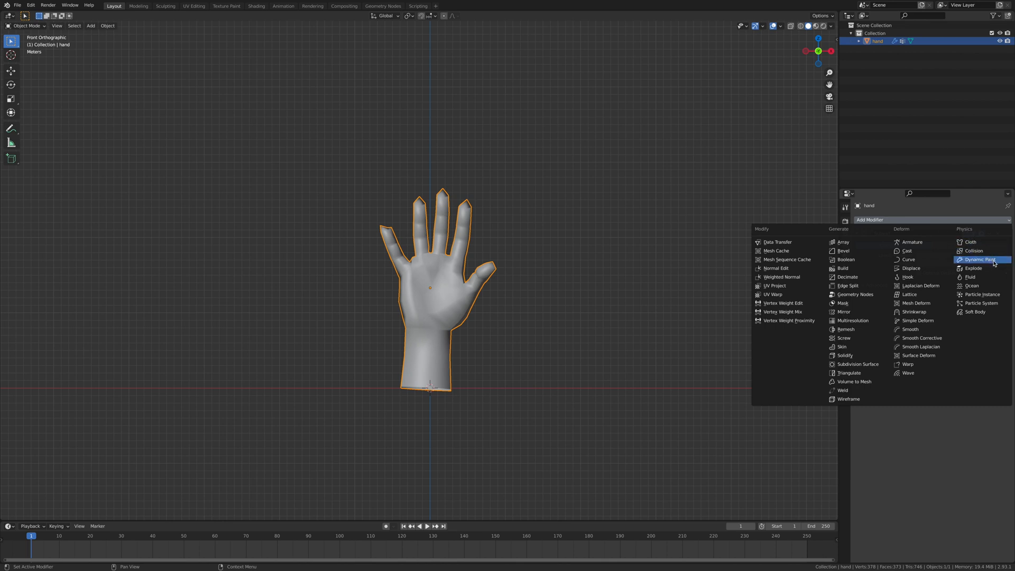
left_click(972, 268)
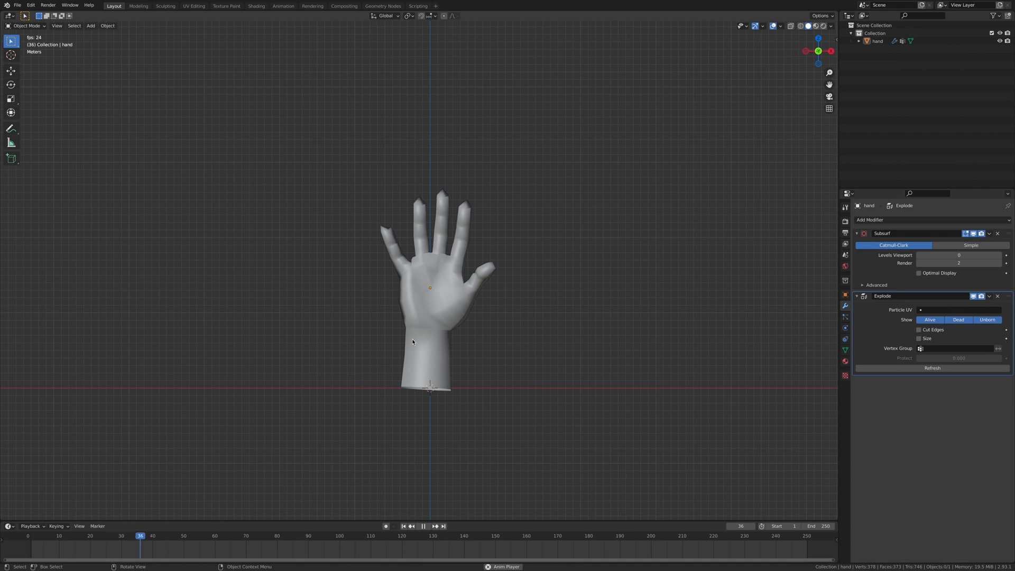
left_click(28, 535)
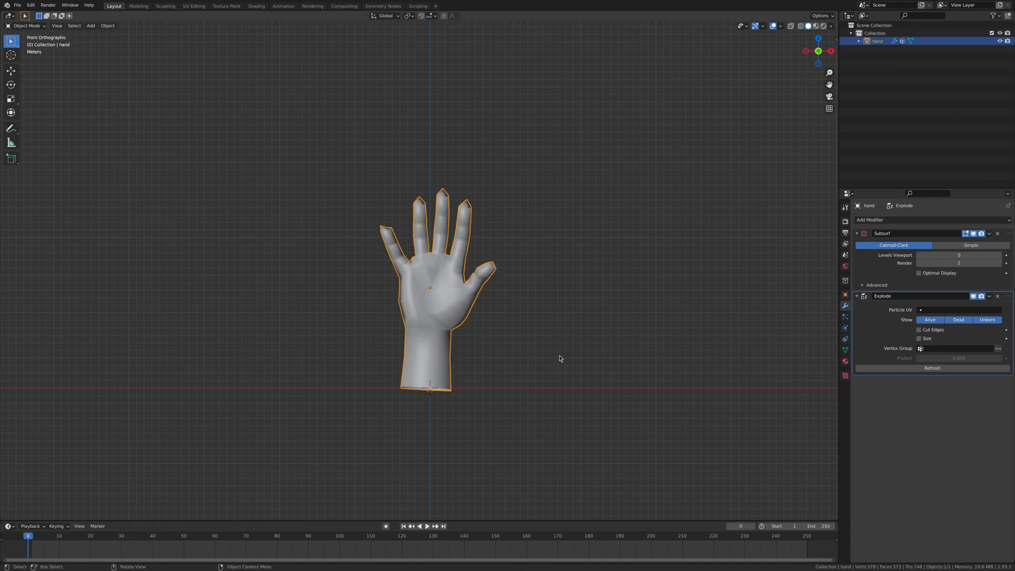
mouse_move(845, 318)
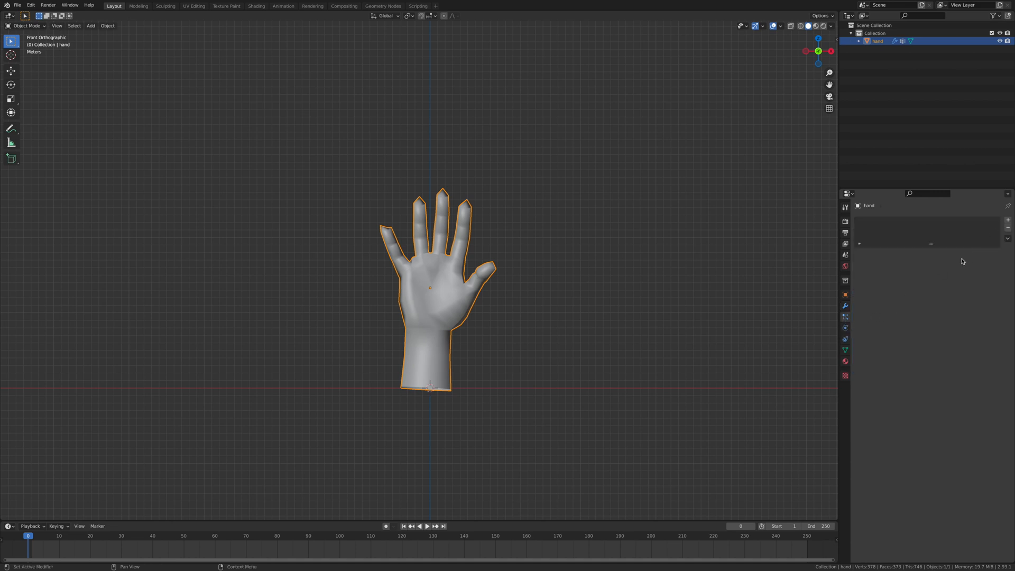
mouse_move(1007, 221)
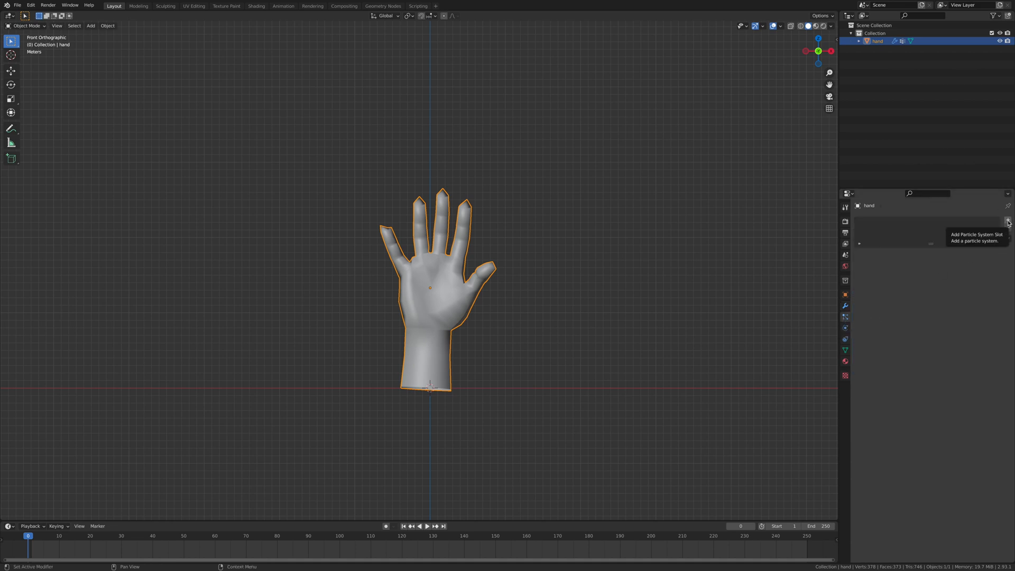
left_click(1007, 221)
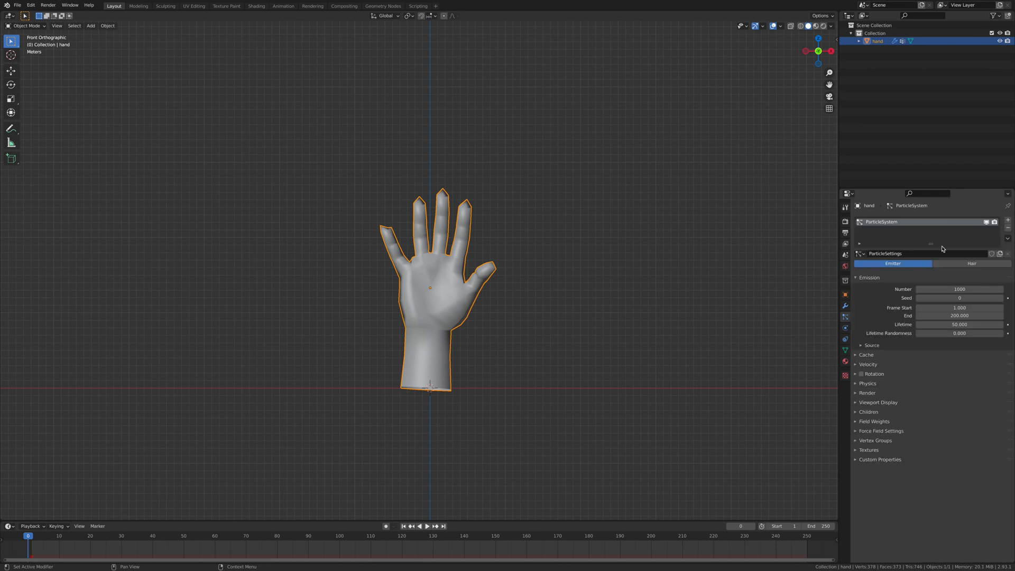
mouse_move(586, 278)
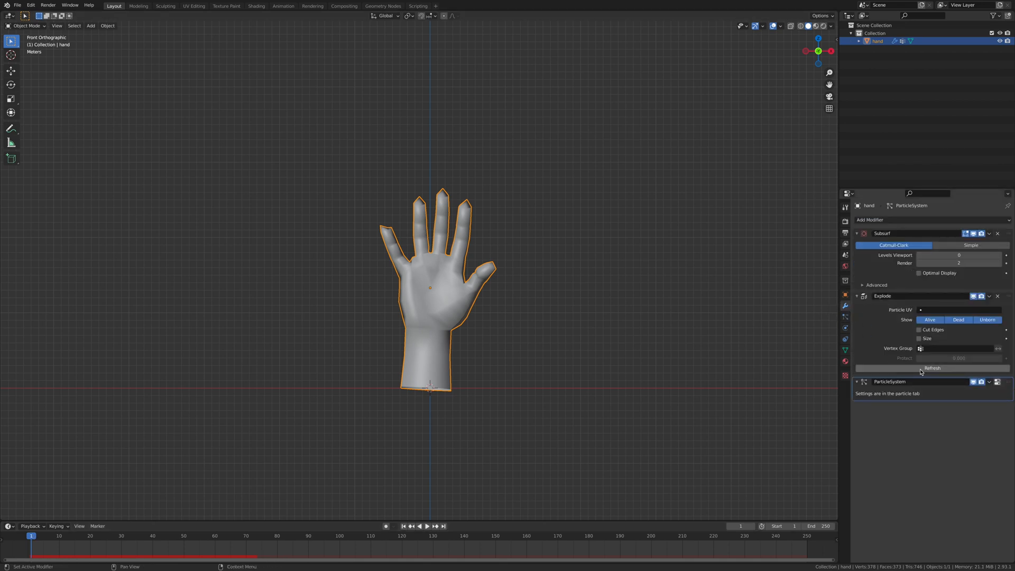
mouse_move(885, 301)
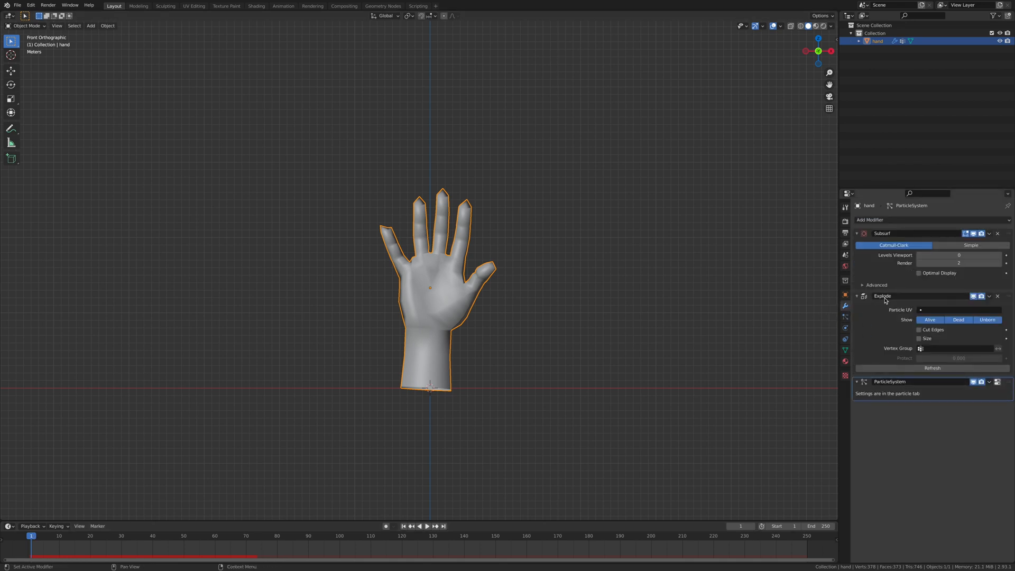
- Move the ParticleSystem modifier above Explode and preview the shattering
left_click(857, 296)
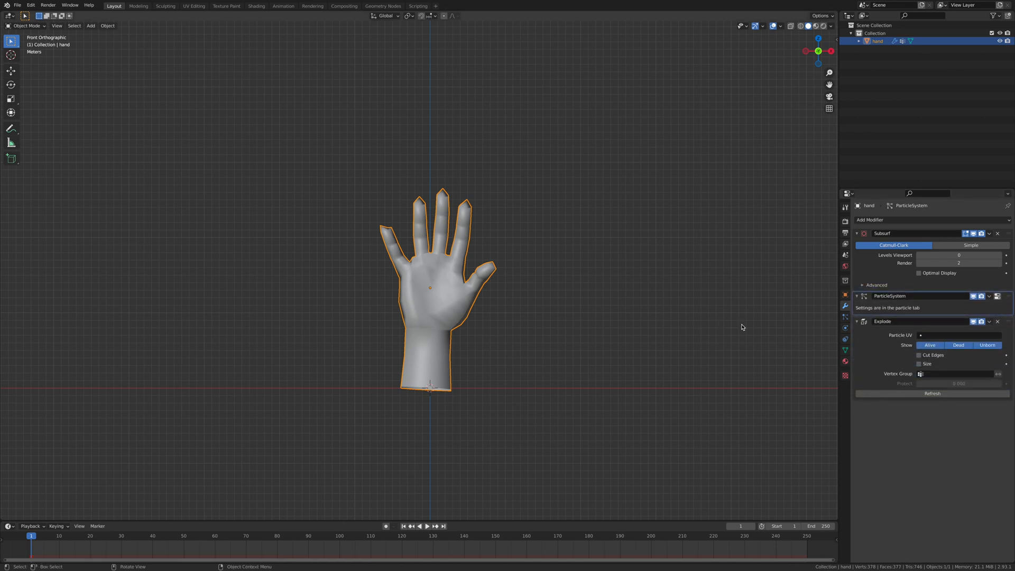
left_click(426, 526)
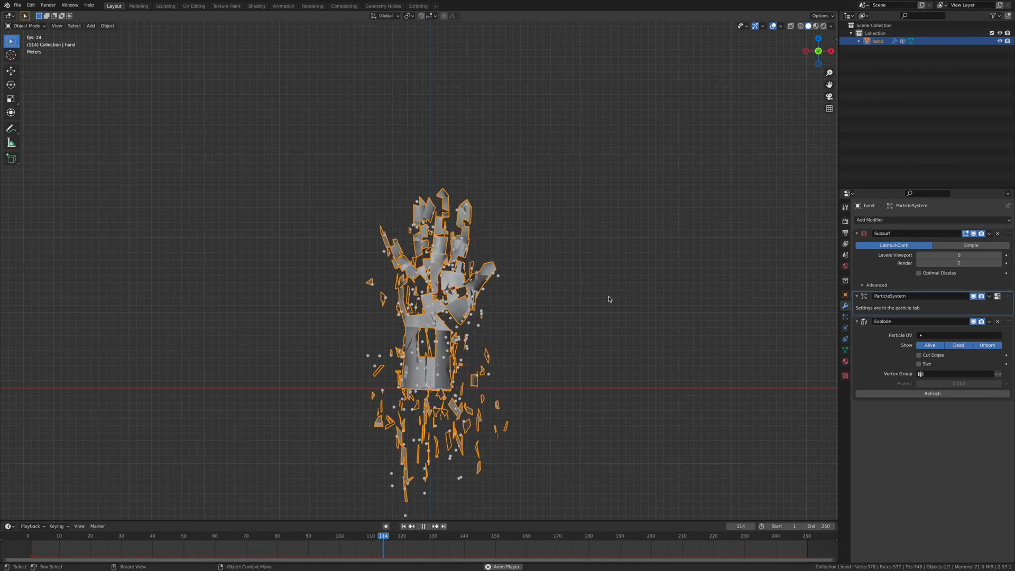
left_click(71, 536)
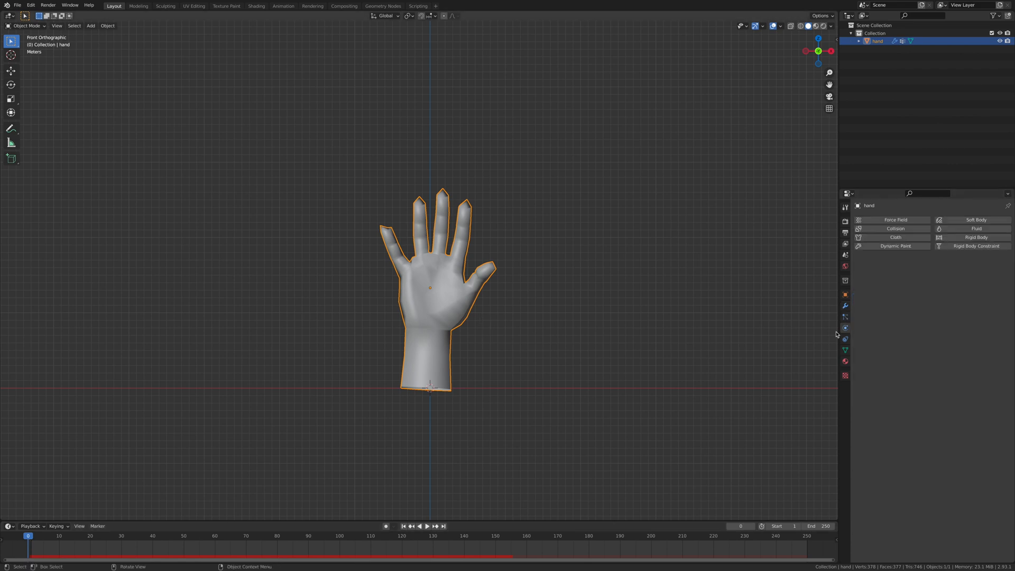
- Set the particles' Render As option to None
left_click(845, 317)
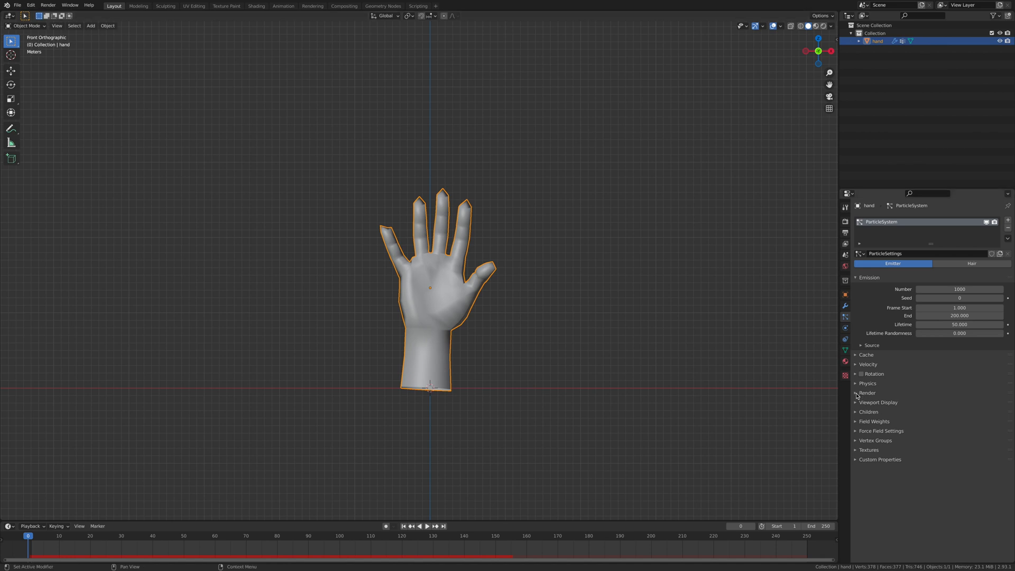
left_click(867, 393)
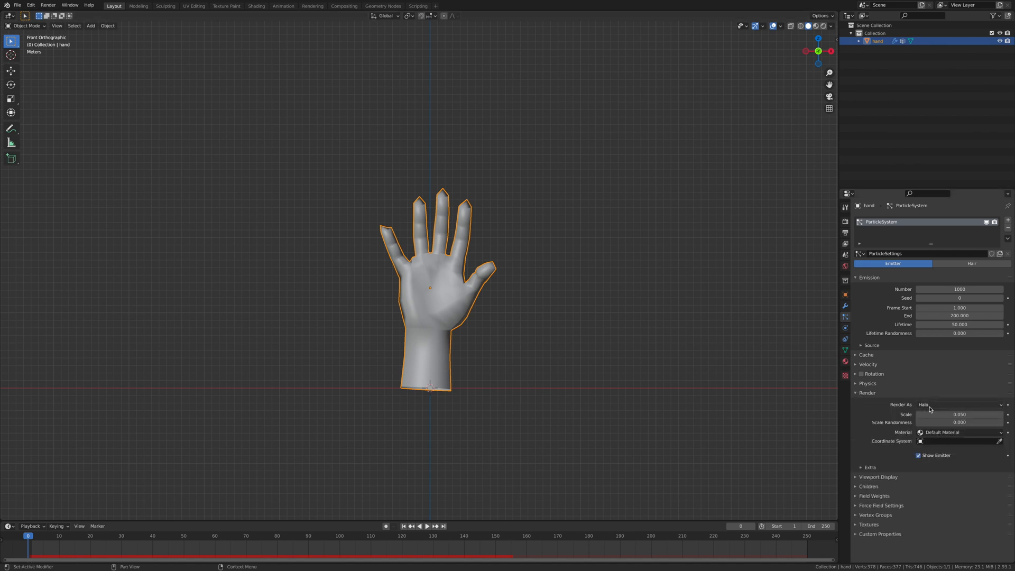
left_click(960, 403)
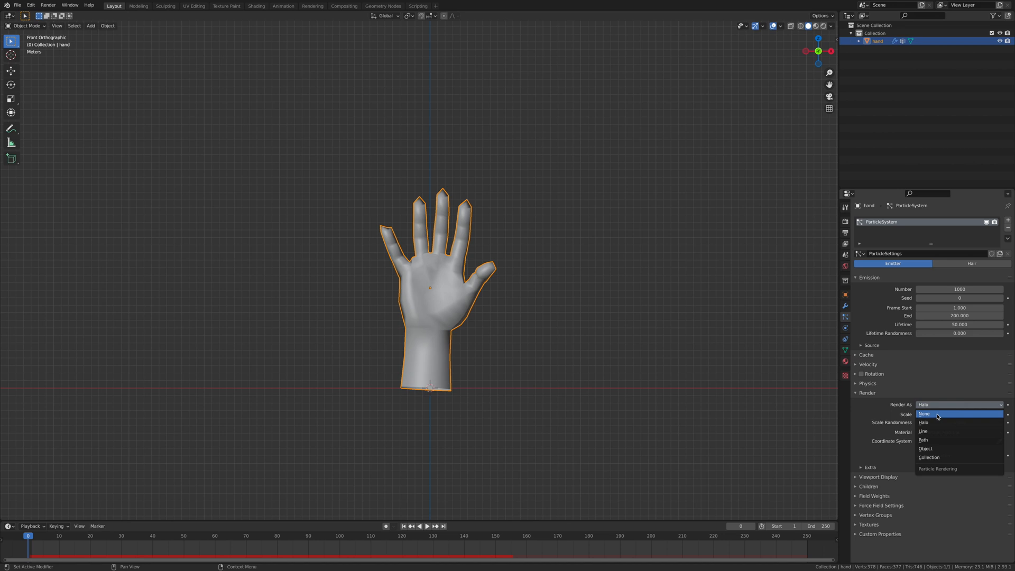
left_click(924, 413)
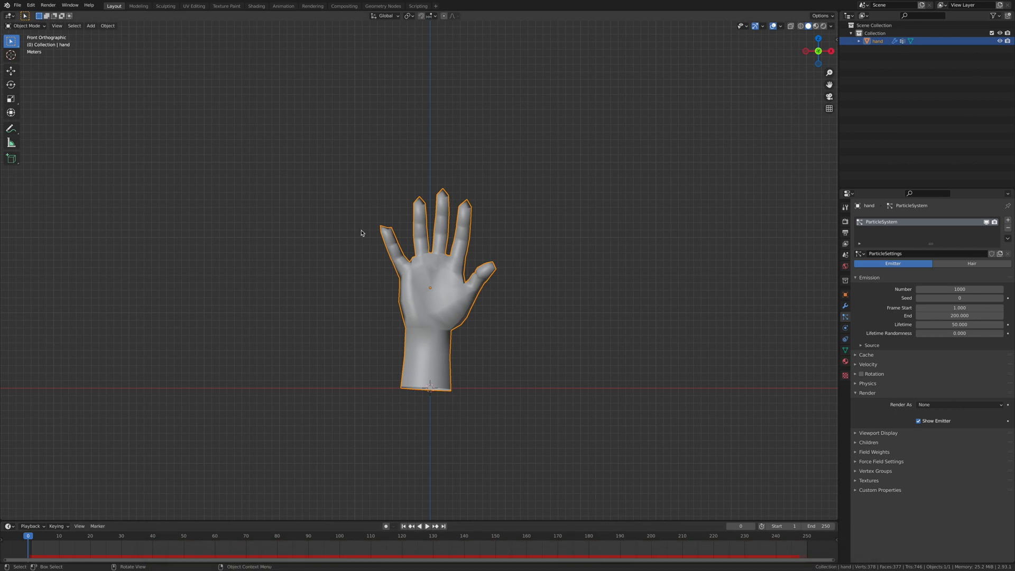
mouse_move(621, 419)
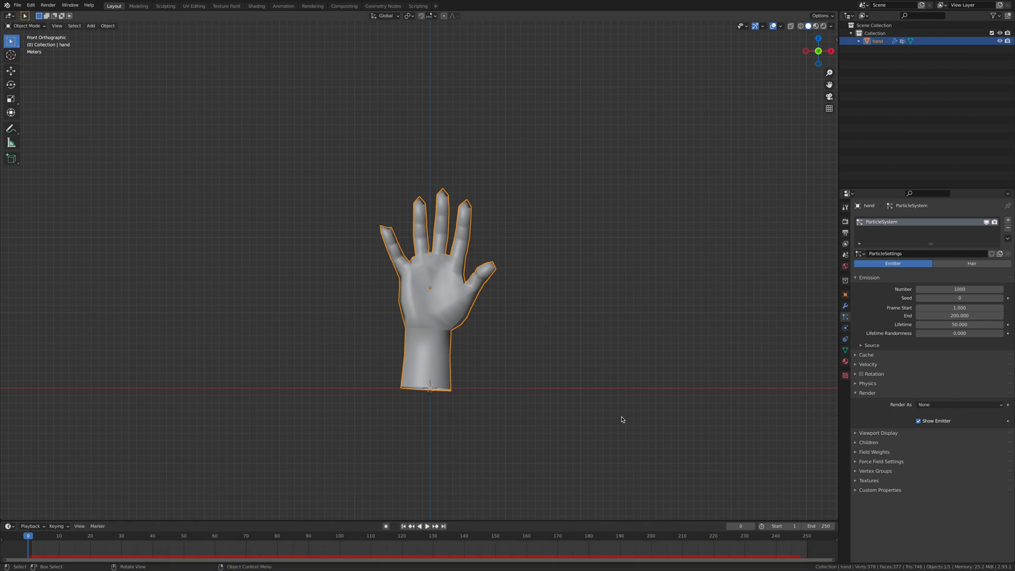
mouse_move(721, 418)
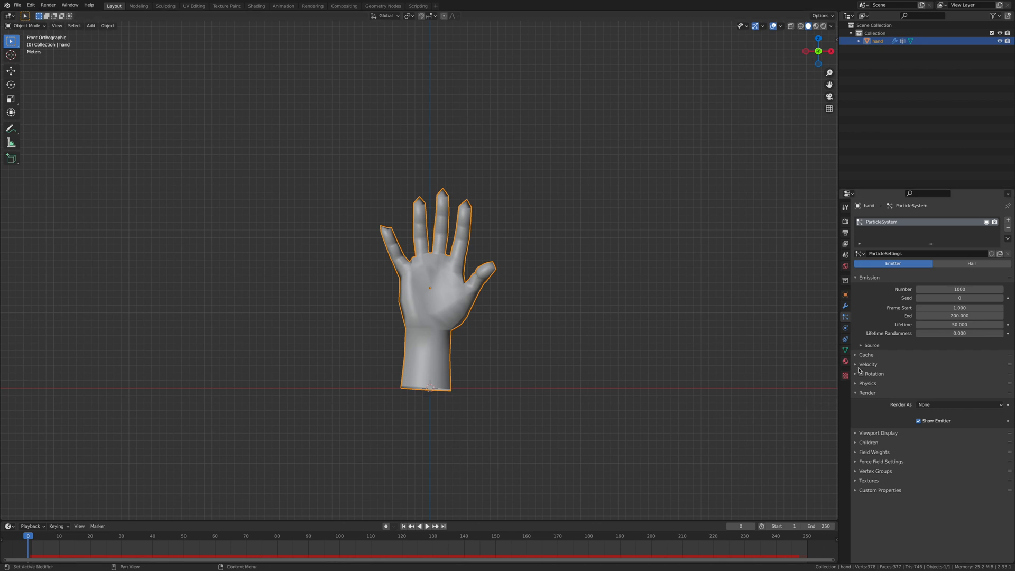
- Apply all transforms to the hand, replay the shattering, and return to front view
left_click(875, 451)
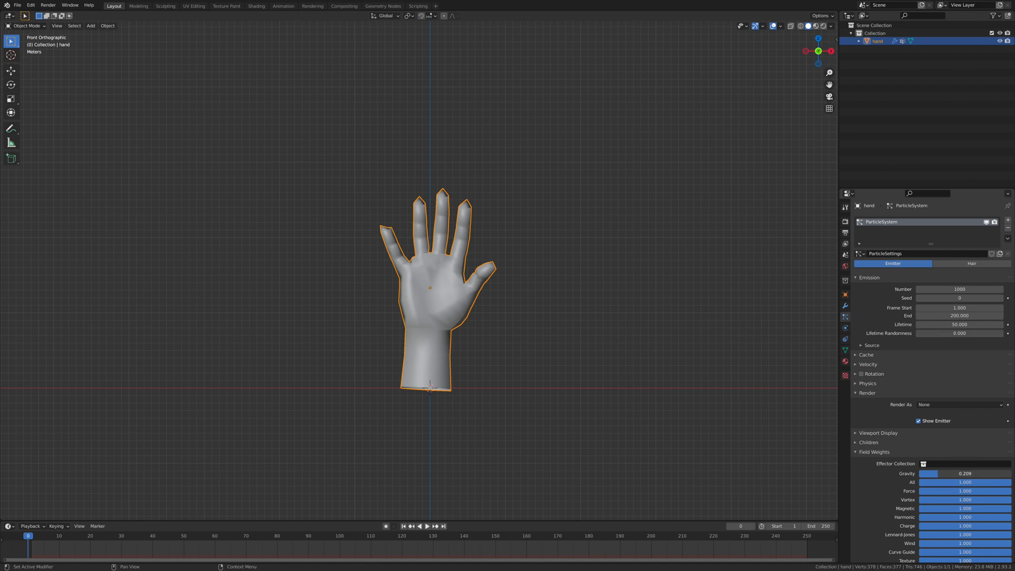
left_click(628, 334)
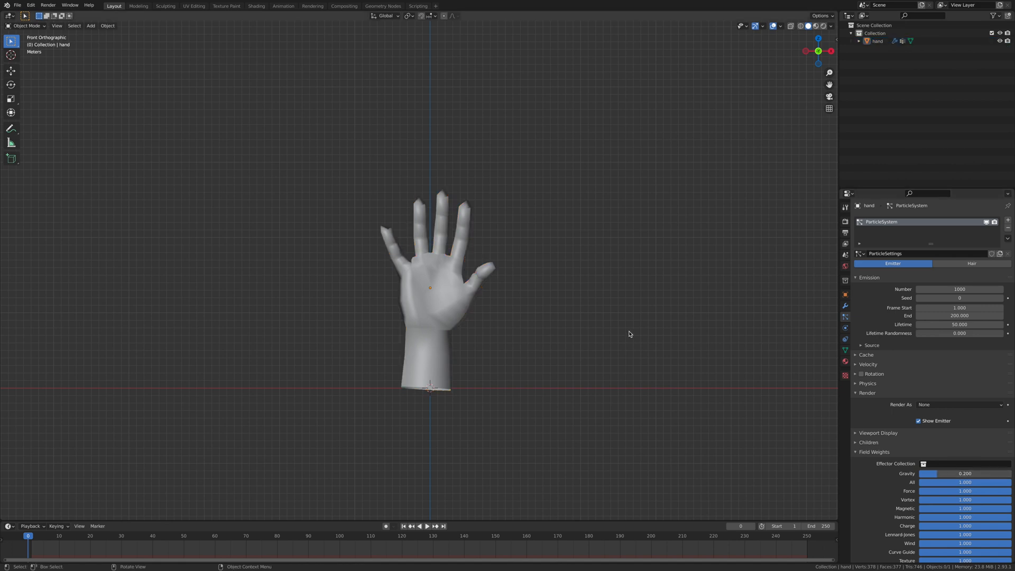
left_click(418, 526)
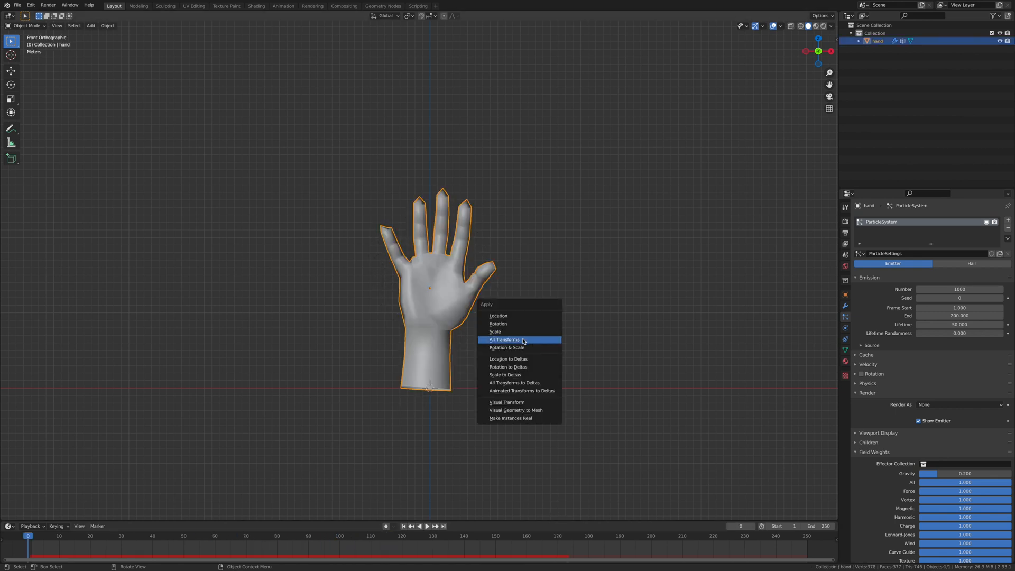
left_click(504, 340)
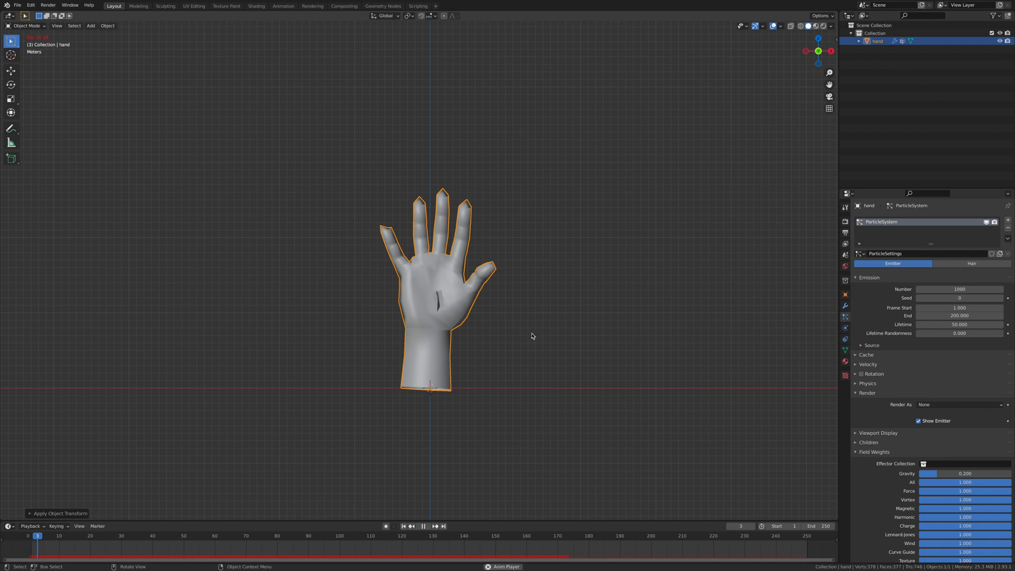
left_click(424, 527)
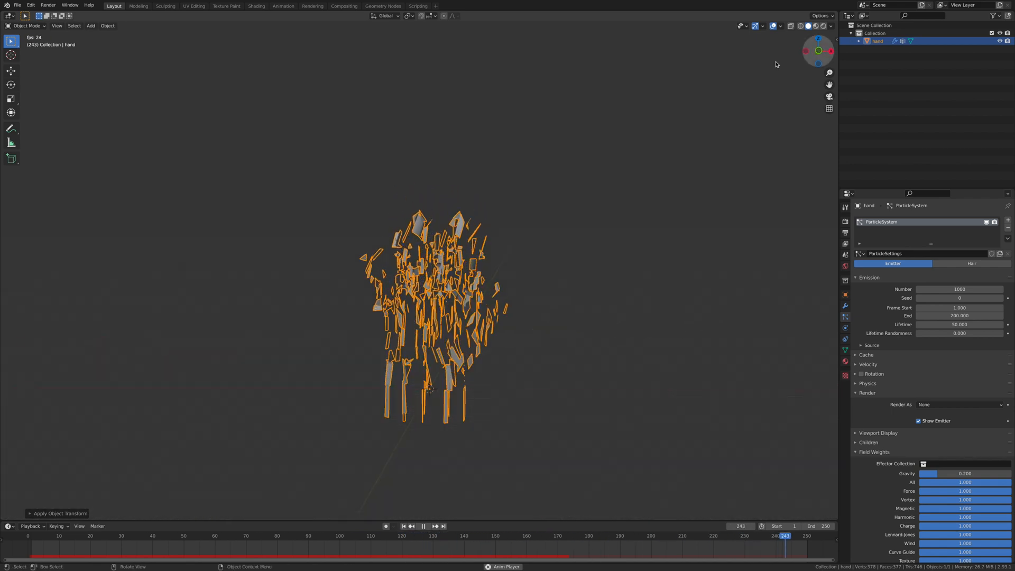
left_click(63, 536)
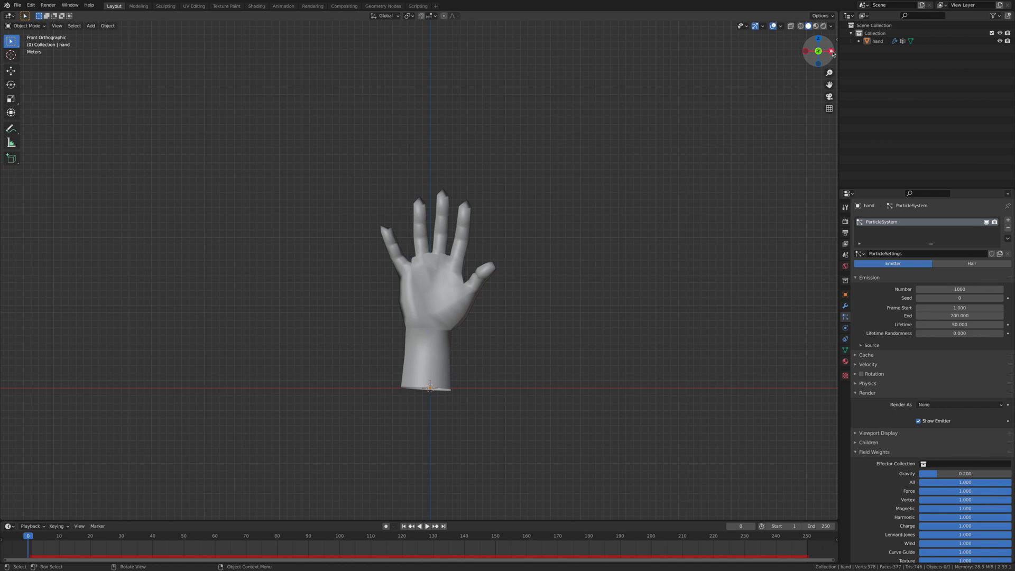
- From the back view, add a Wind force field and start moving it
left_click(831, 52)
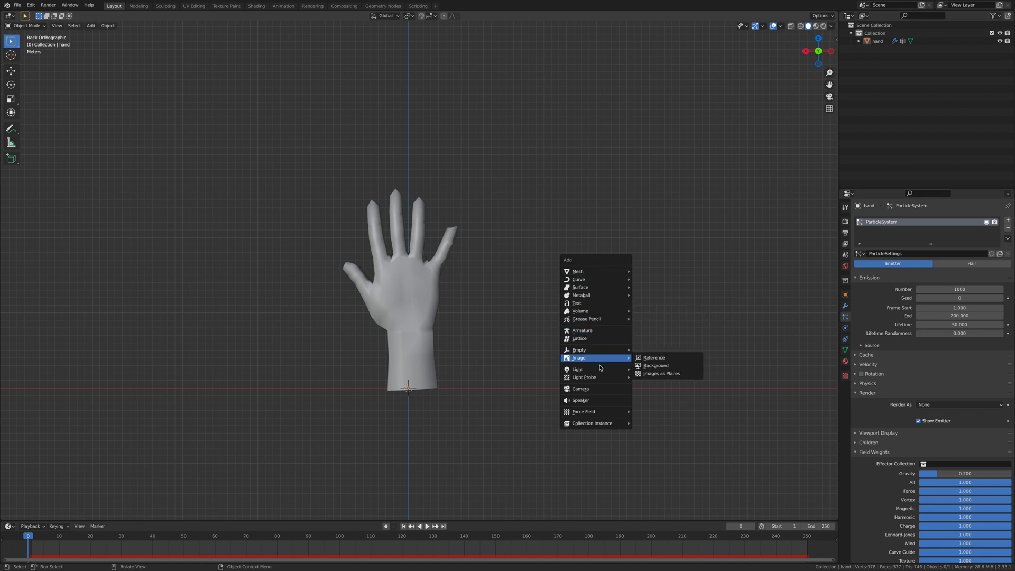
mouse_move(582, 412)
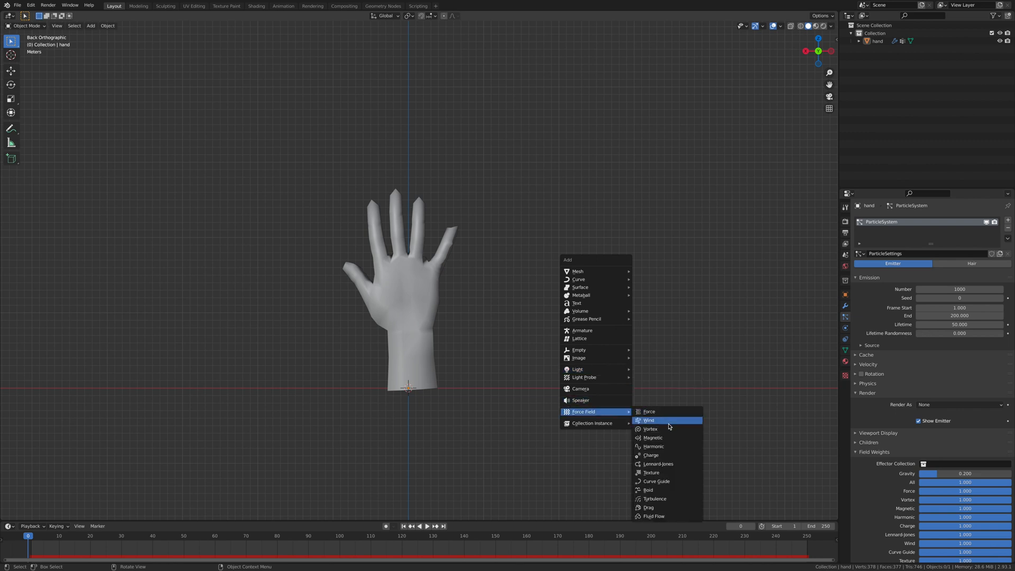
mouse_move(673, 473)
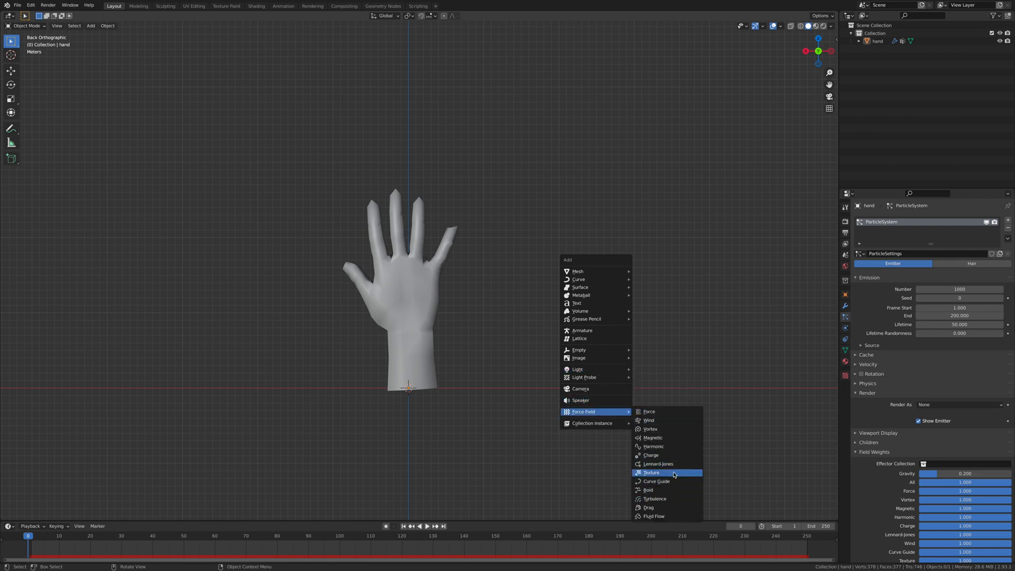
left_click(649, 420)
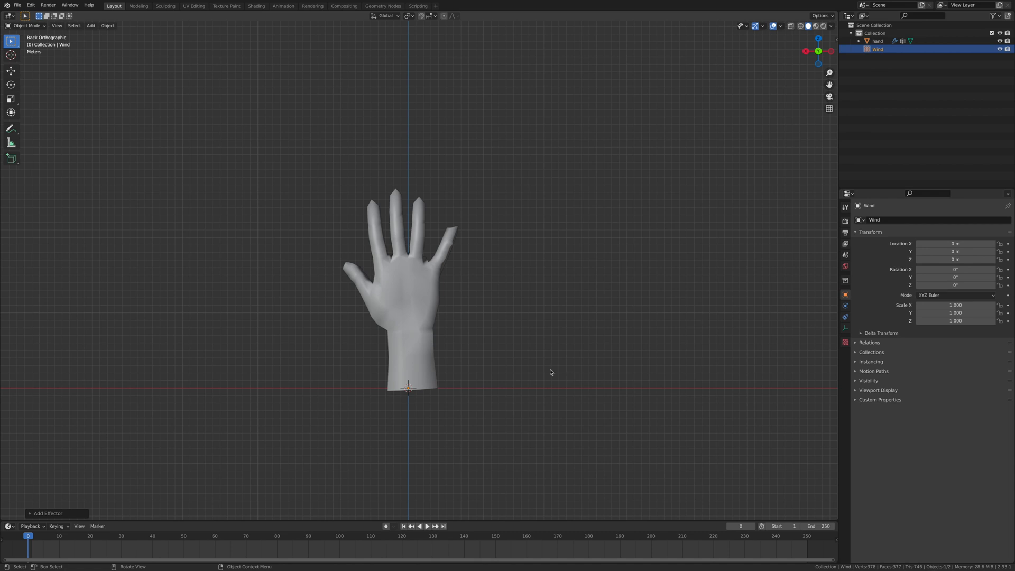
key("g")
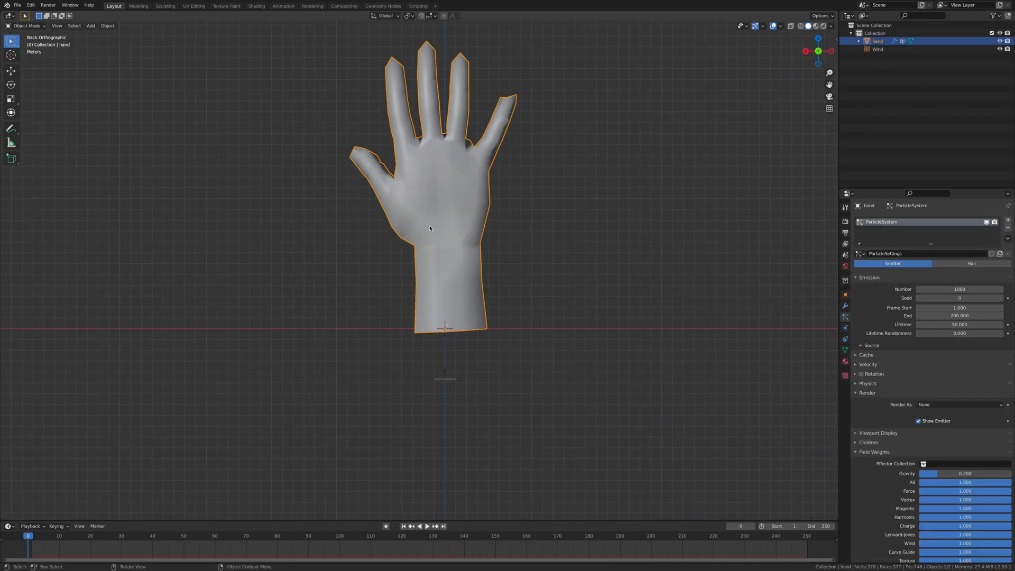
mouse_move(571, 179)
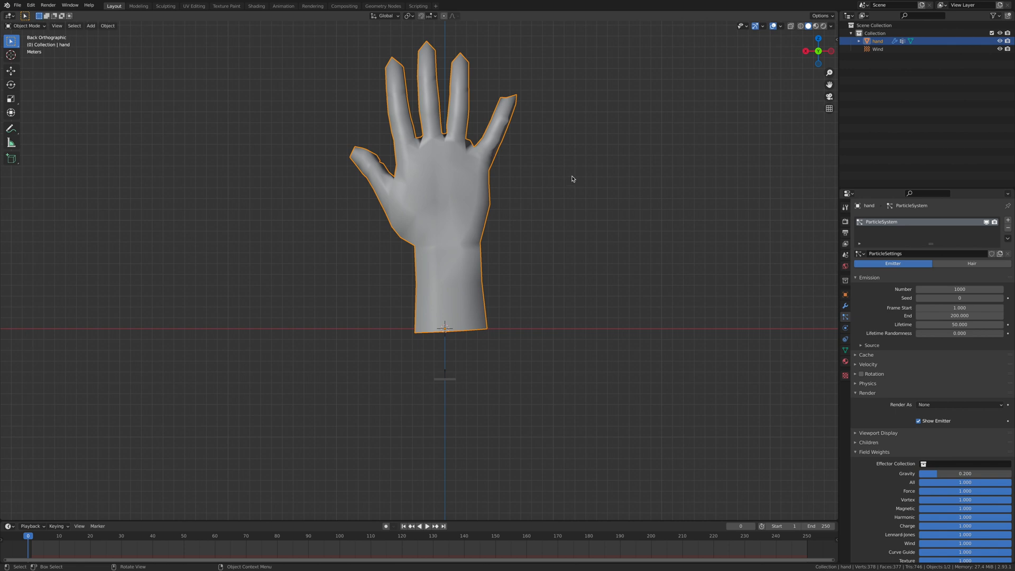
- Apply the hand's transforms again and replay the explosion from the first frame
key("s")
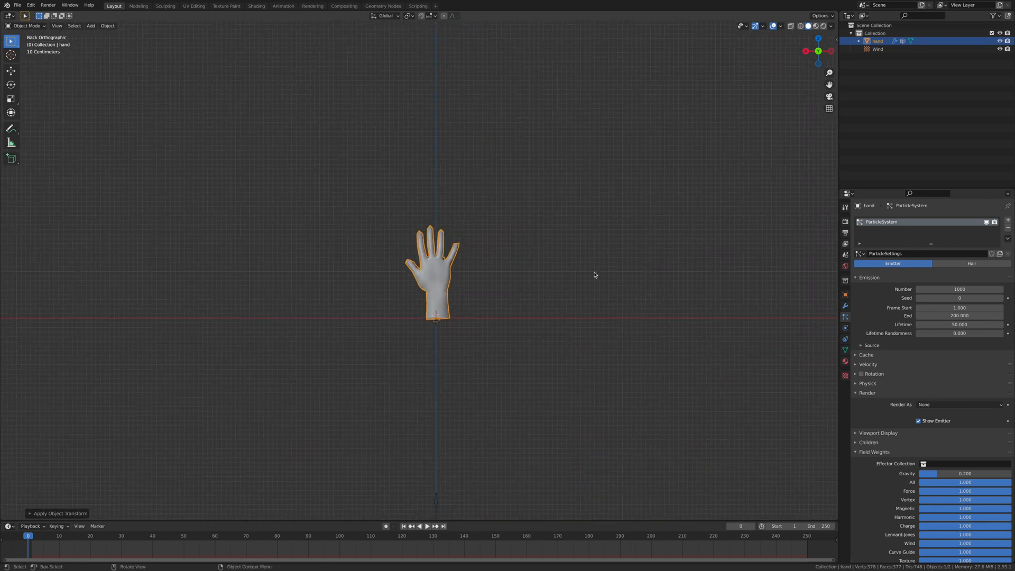
left_click(427, 525)
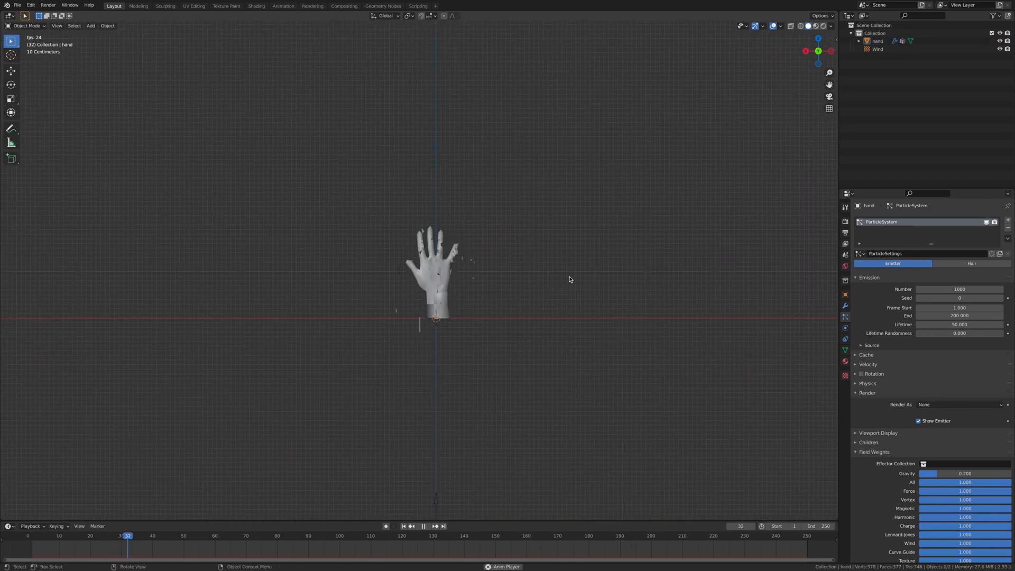
left_click(277, 535)
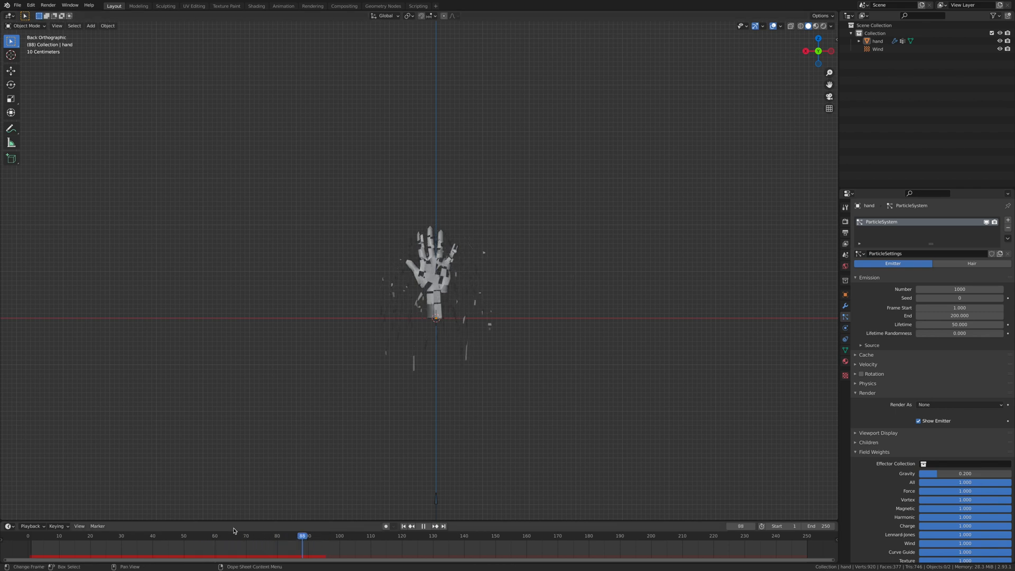
left_click(404, 526)
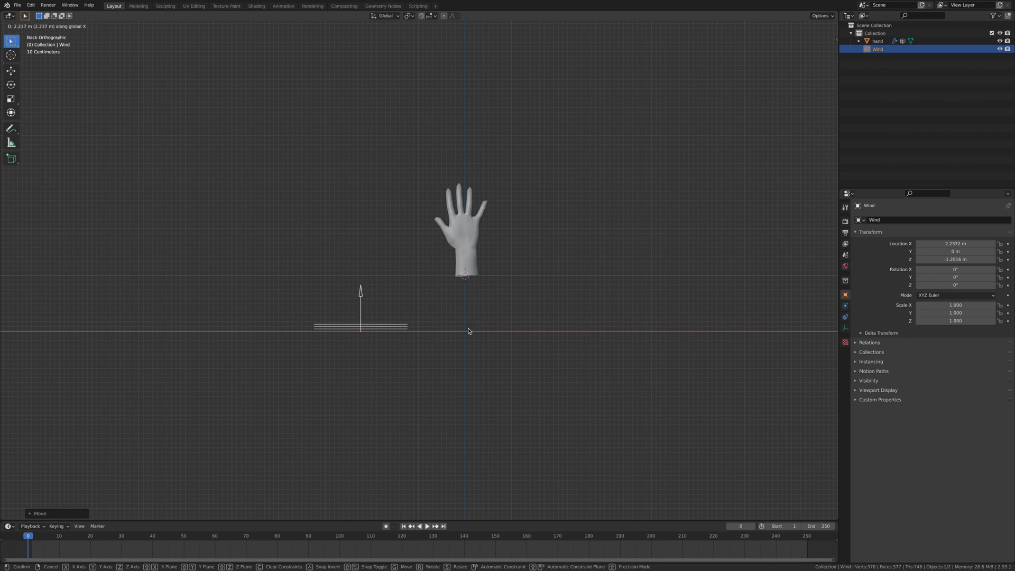
mouse_move(687, 168)
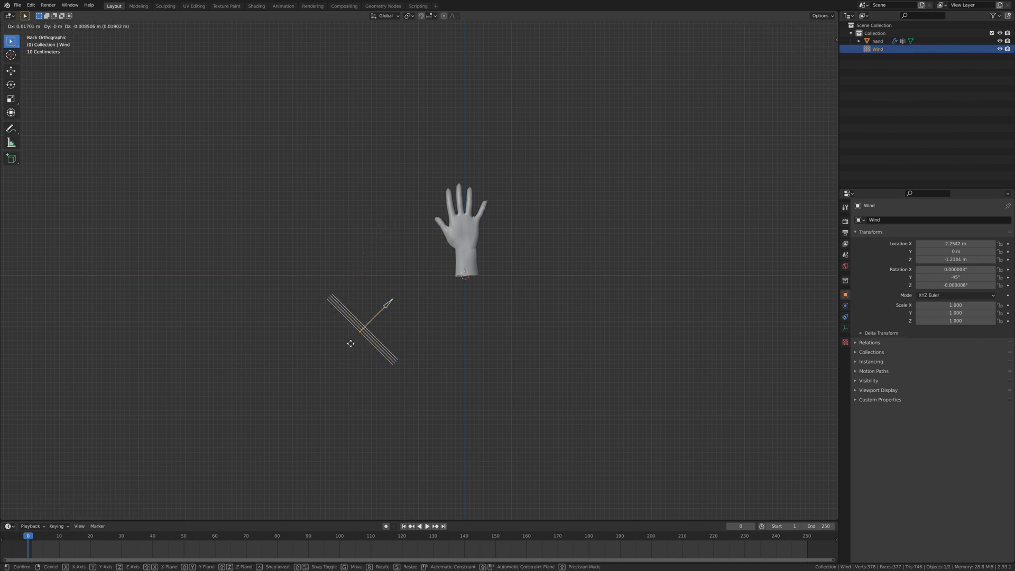
- Tilt the Wind field 45°, set its strength to 6, and replay the blow-away
left_click(350, 344)
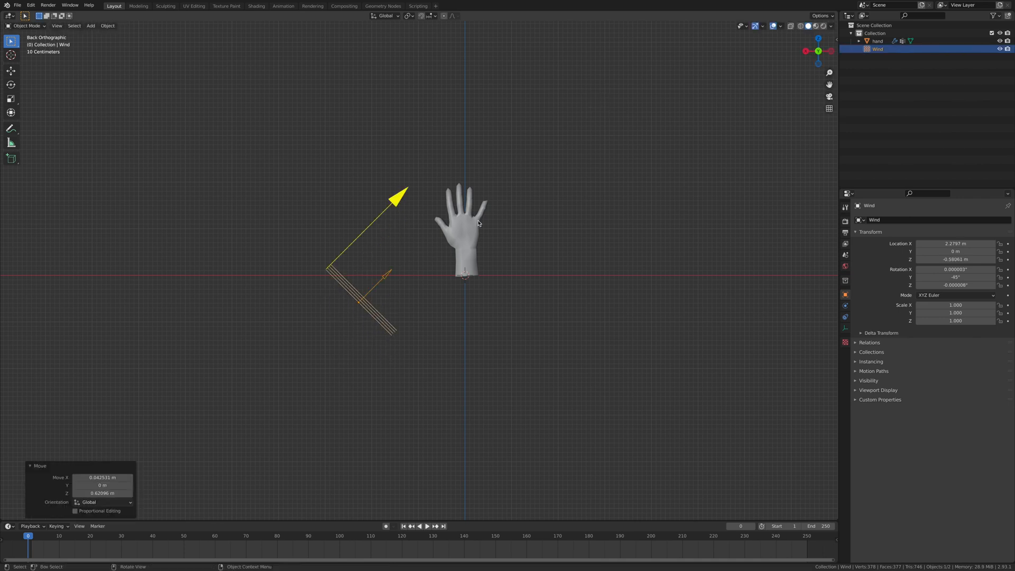
left_click(419, 525)
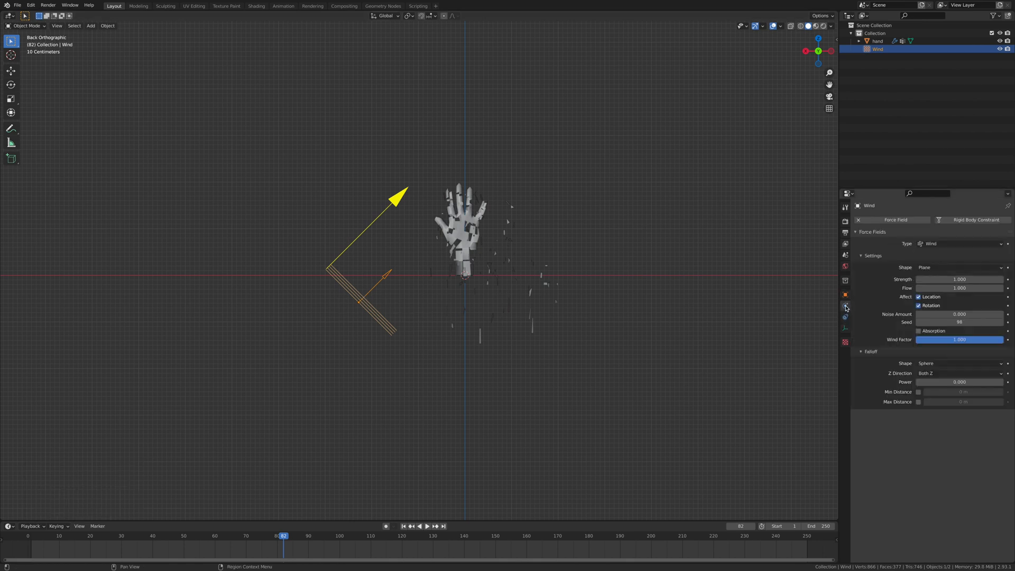
double_click(960, 279)
type("6.000")
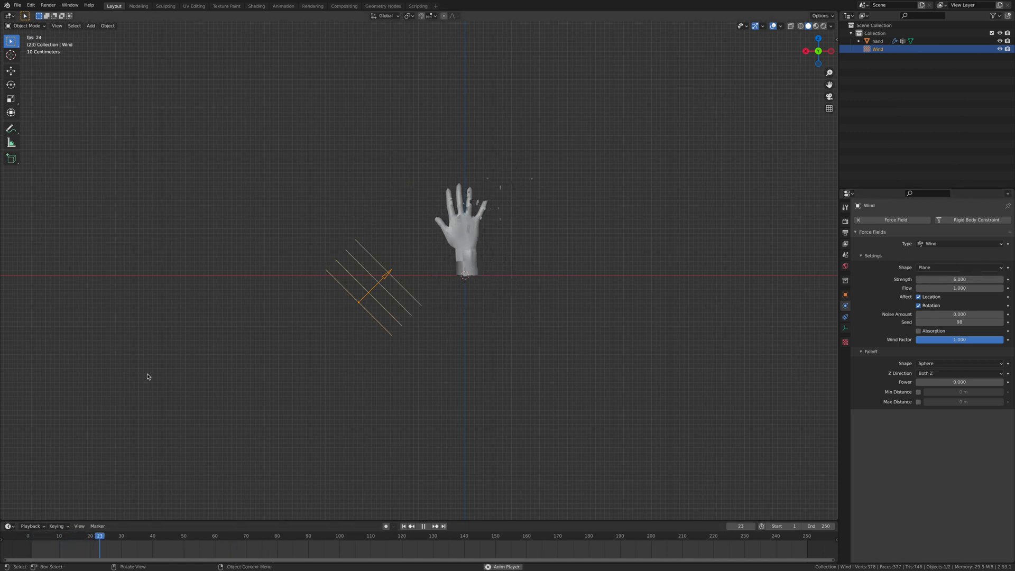
left_click(423, 525)
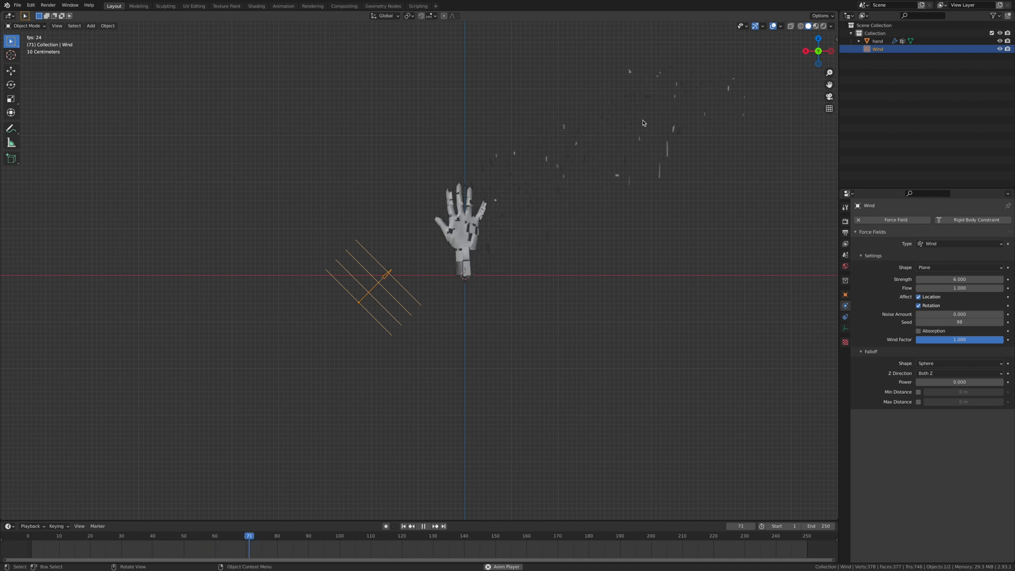
left_click(424, 526)
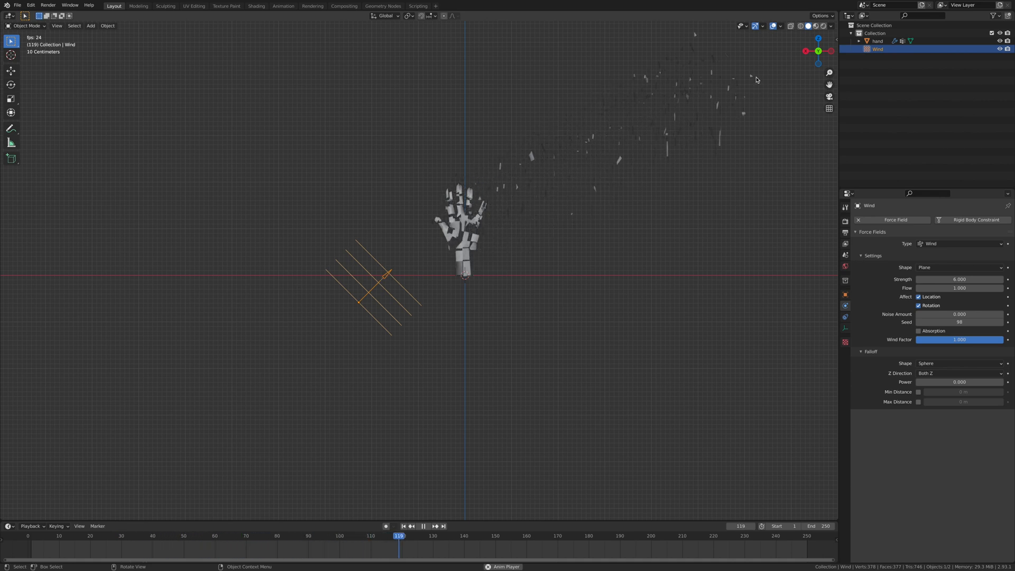
left_click(423, 525)
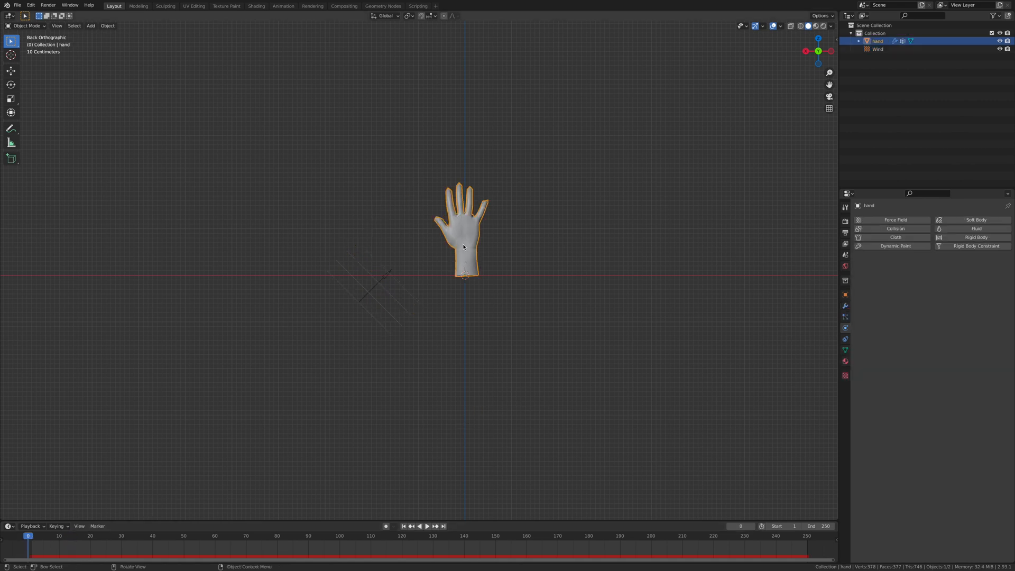
mouse_move(849, 340)
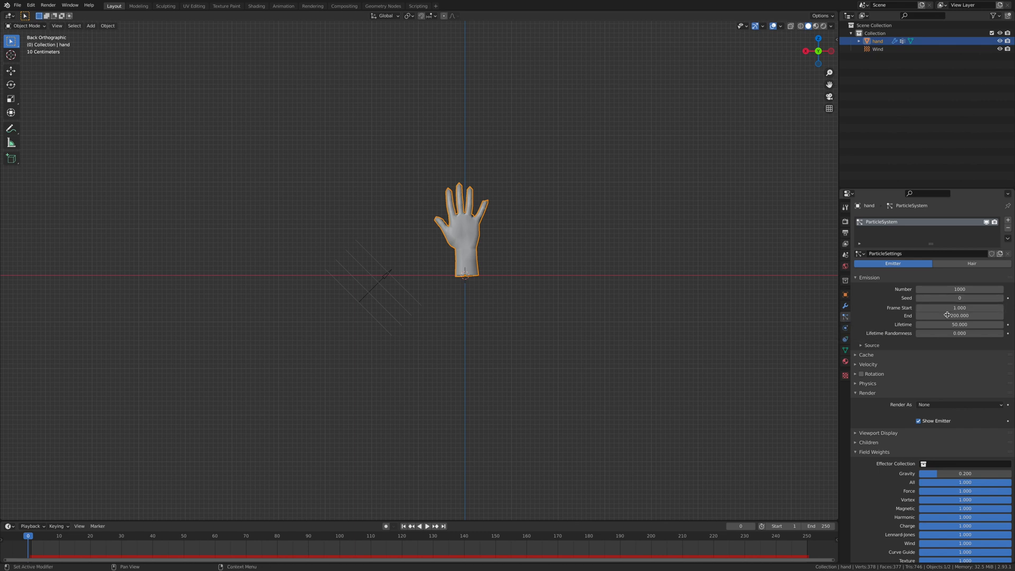
- Turn off Dead in the Explode modifier's Show options and replay, resetting to the start
left_click(845, 306)
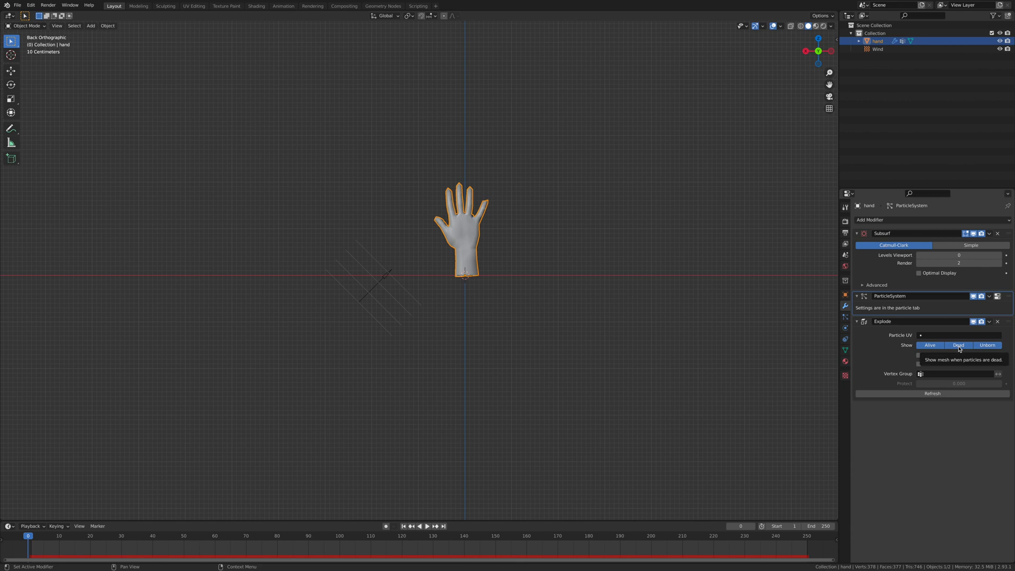
left_click(987, 344)
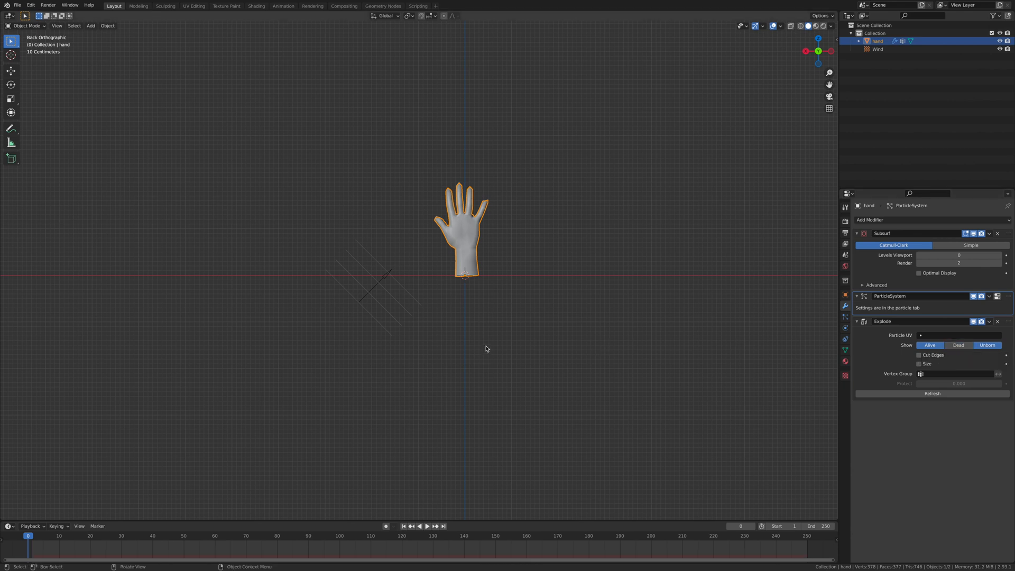
left_click(426, 526)
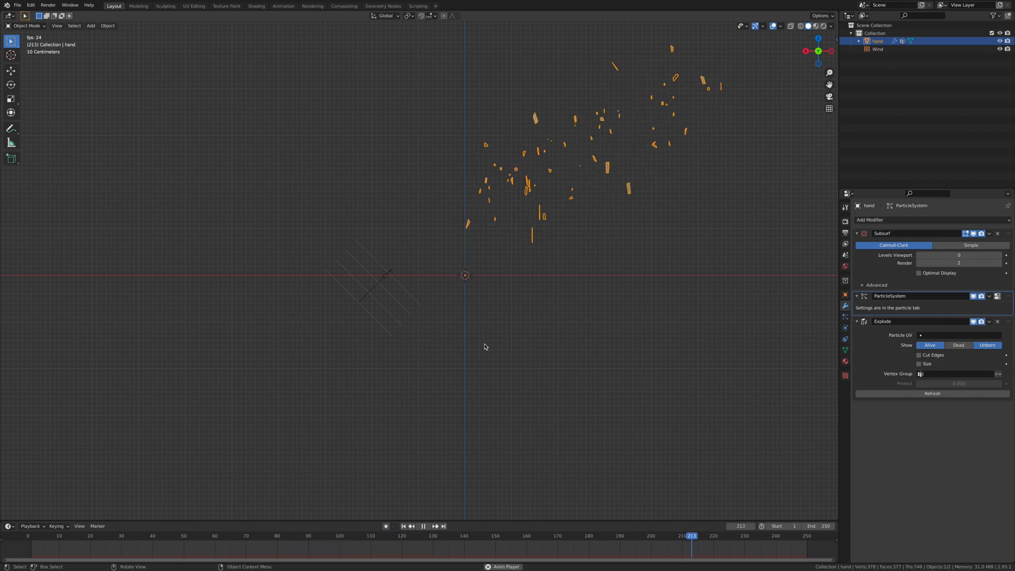
left_click(761, 536)
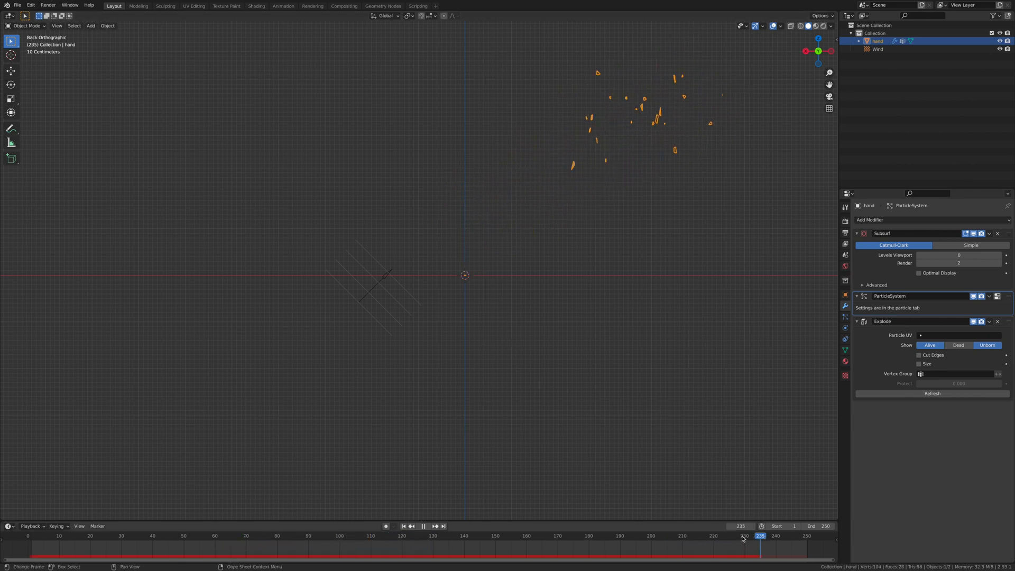
left_click(402, 526)
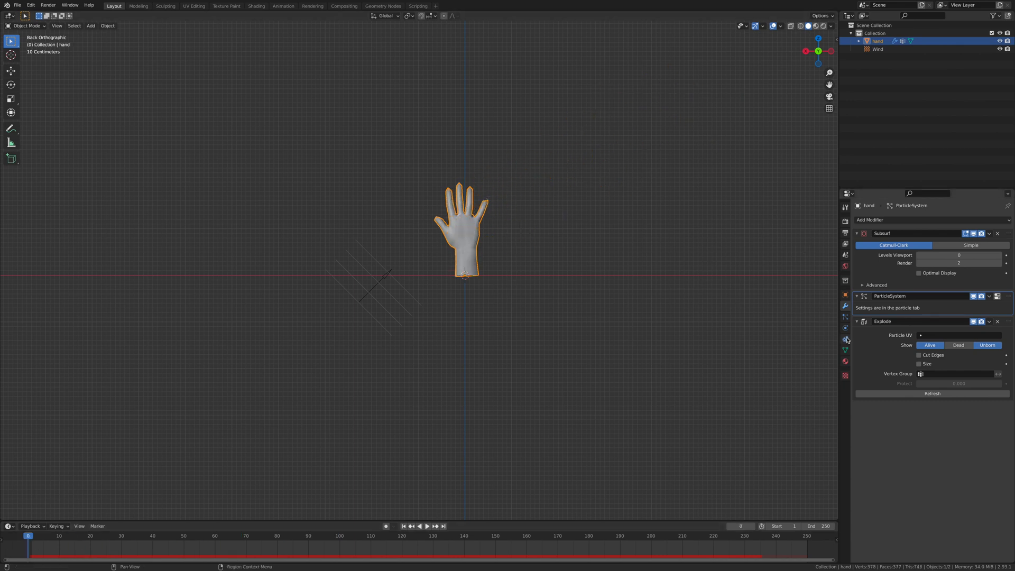
- Set the particle Lifetime to 100 and preview the longer fragment trails
left_click(845, 328)
type("100")
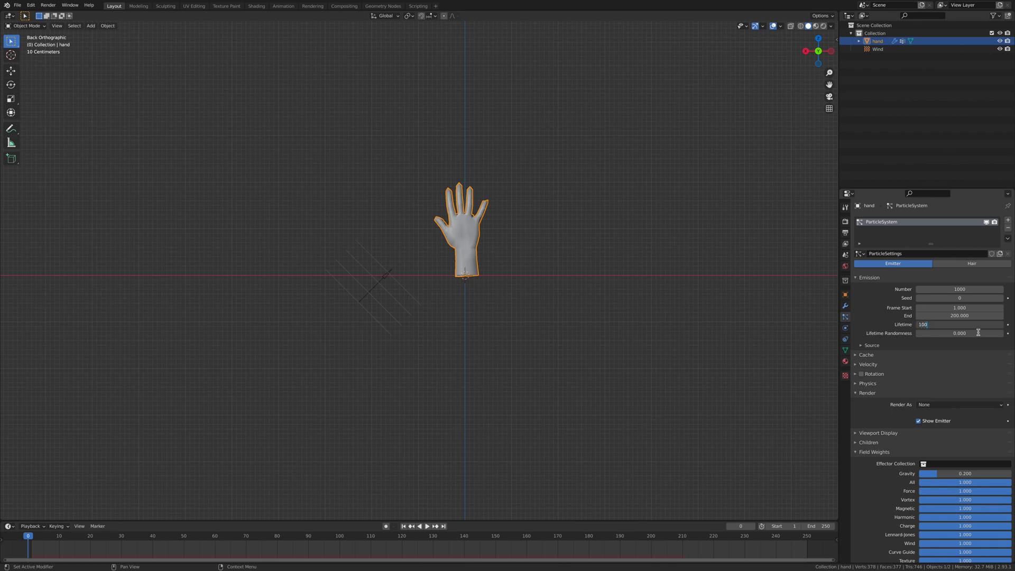
left_click(426, 526)
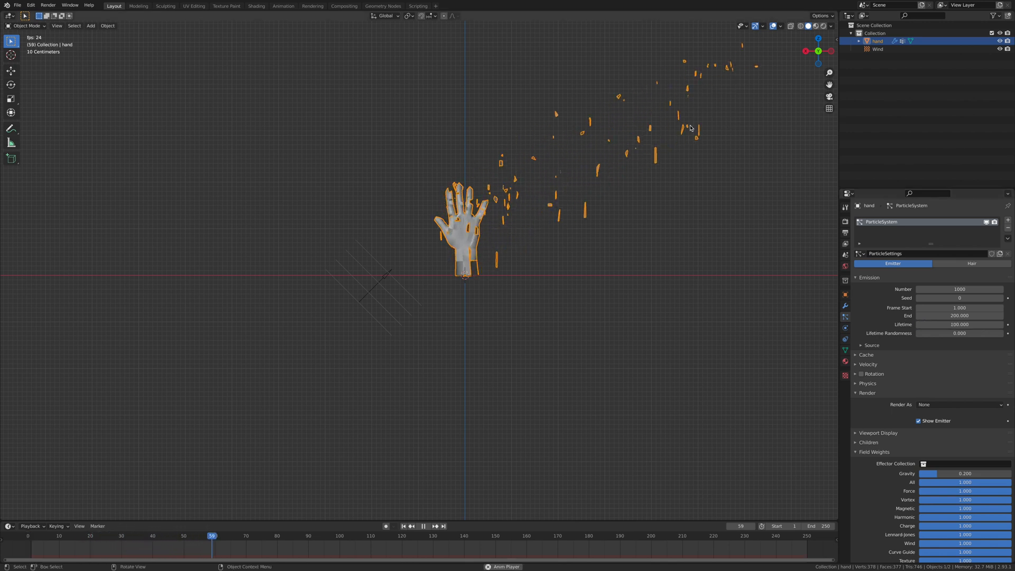
left_click(424, 526)
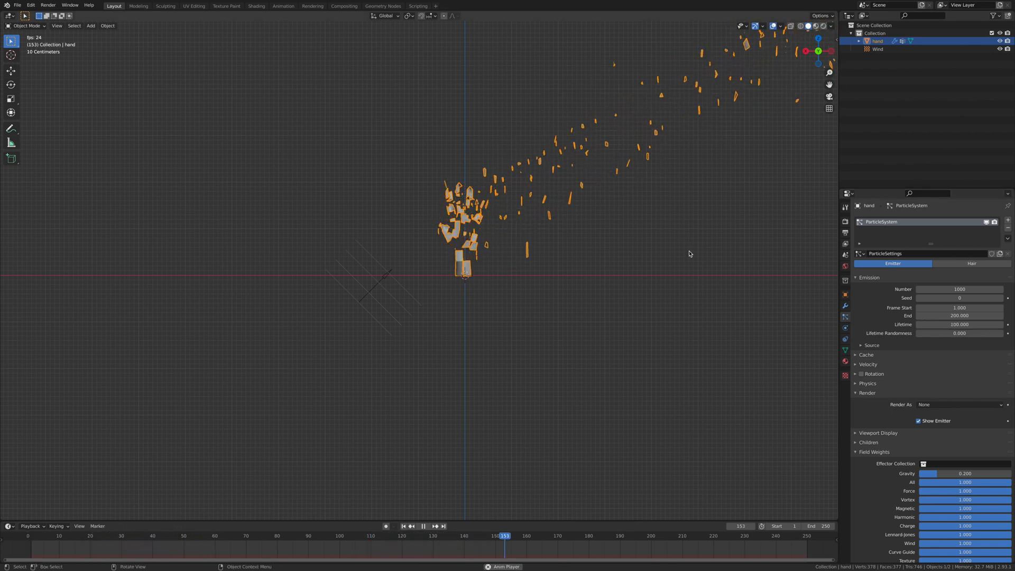
left_click(49, 536)
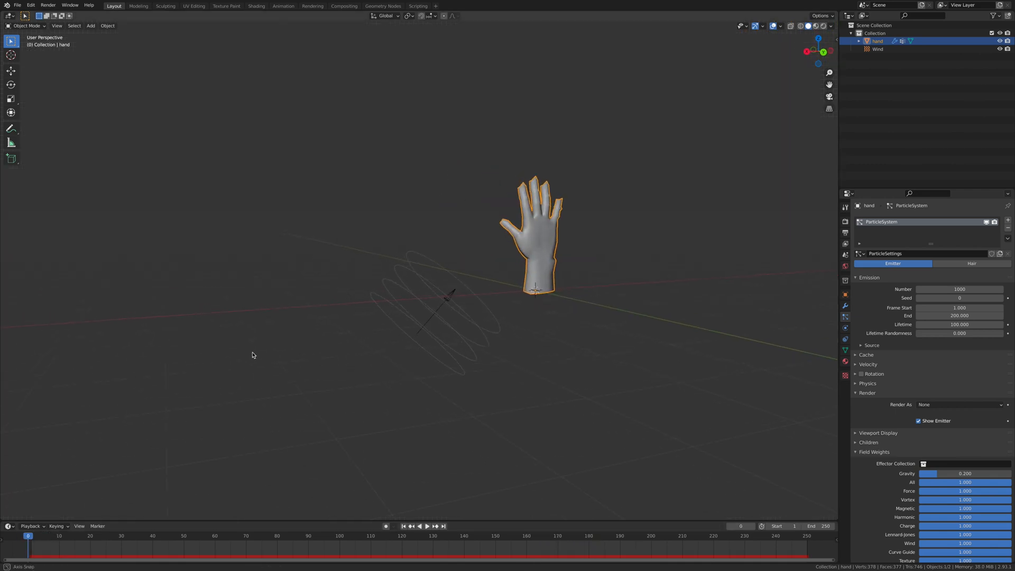
left_click(419, 525)
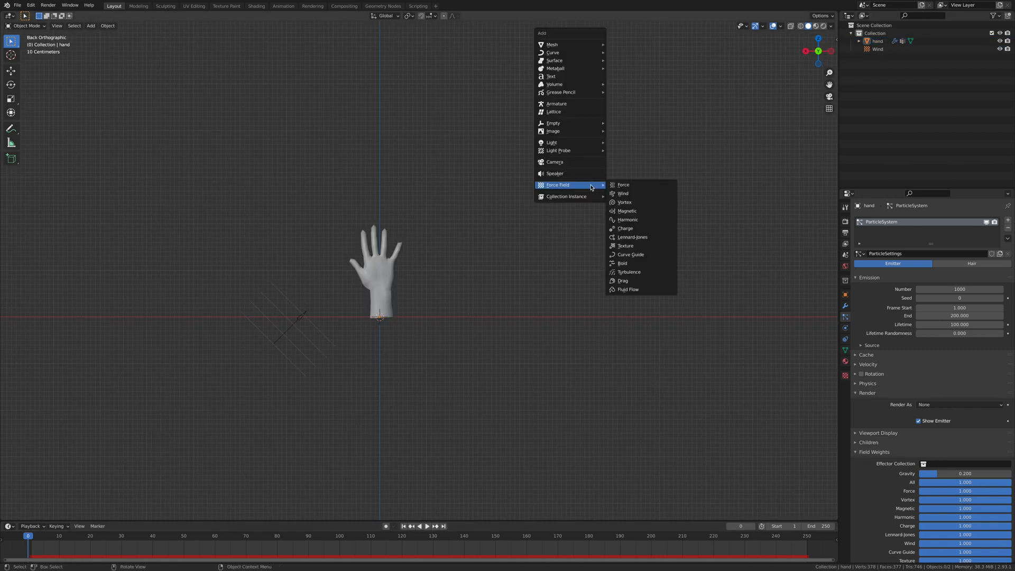
mouse_move(630, 254)
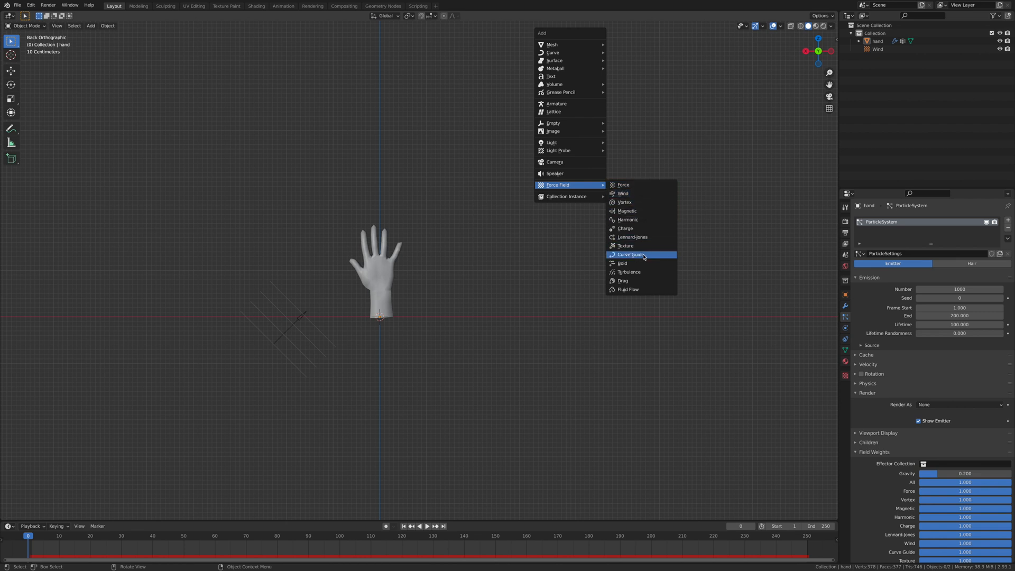
- Add a Turbulence force field at the hand's base and edit its Strength
left_click(629, 272)
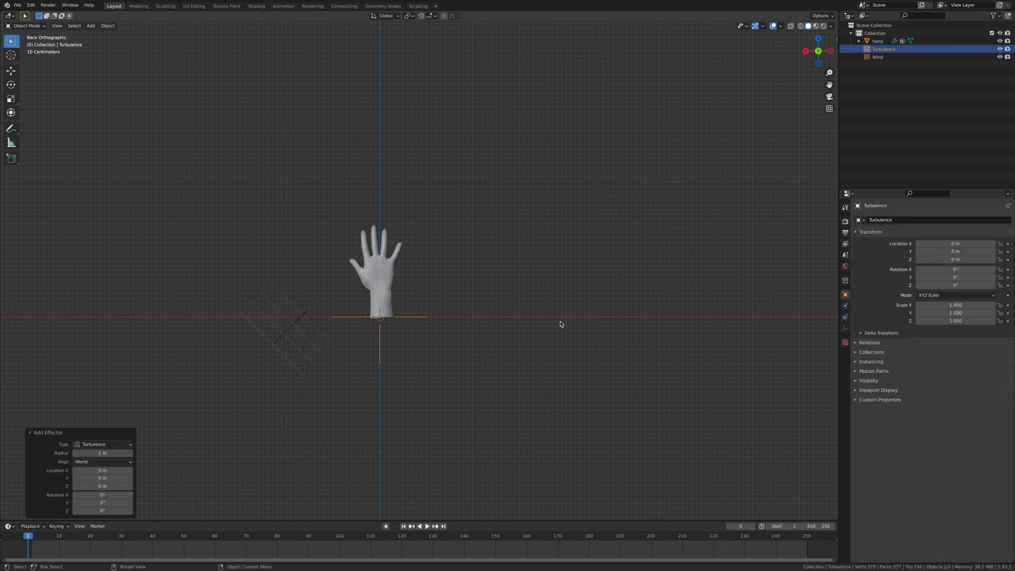
left_click(845, 306)
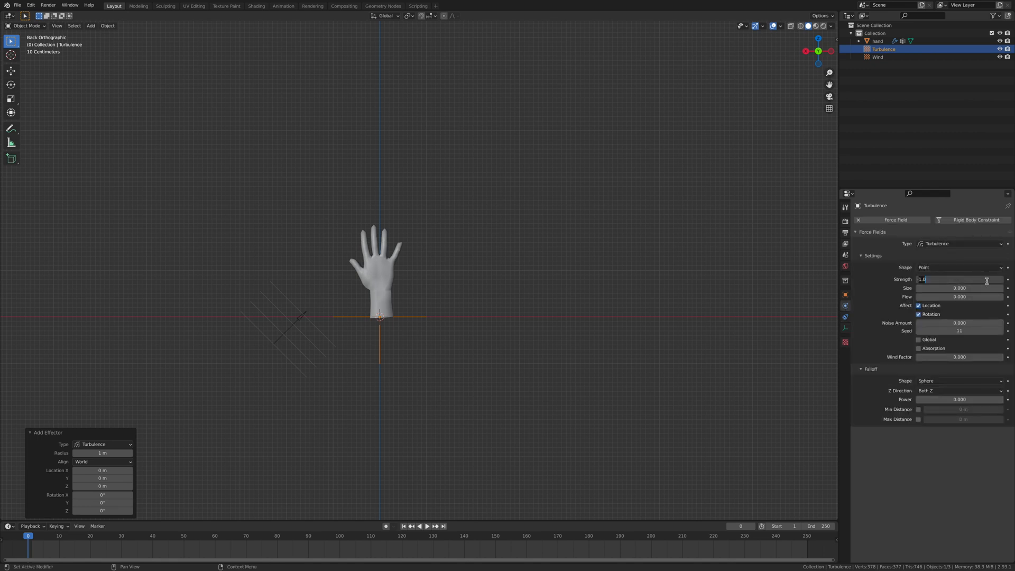
left_click(426, 525)
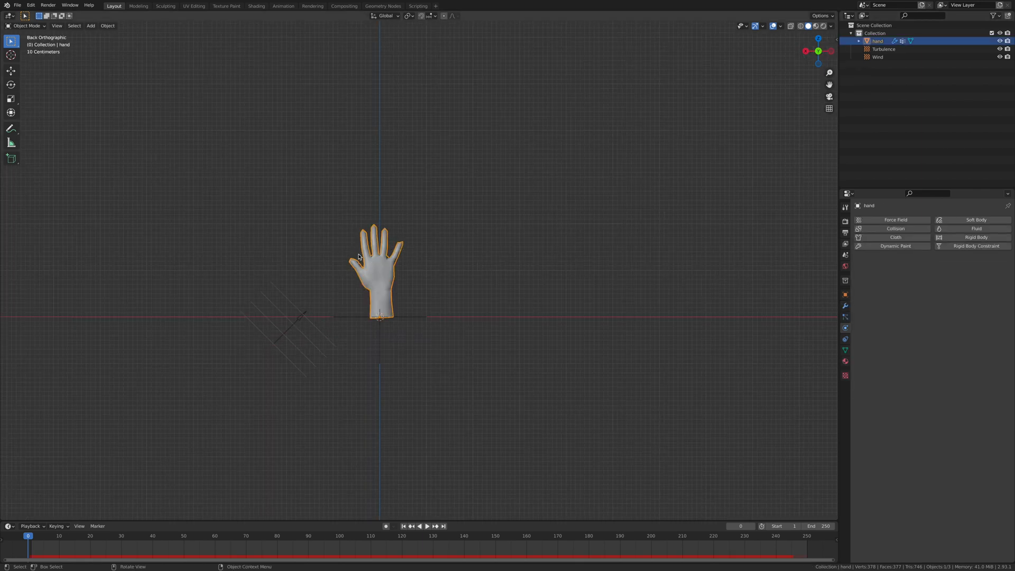
- Set the hand's particle emission number to 50000 and replay the explosion
left_click(845, 306)
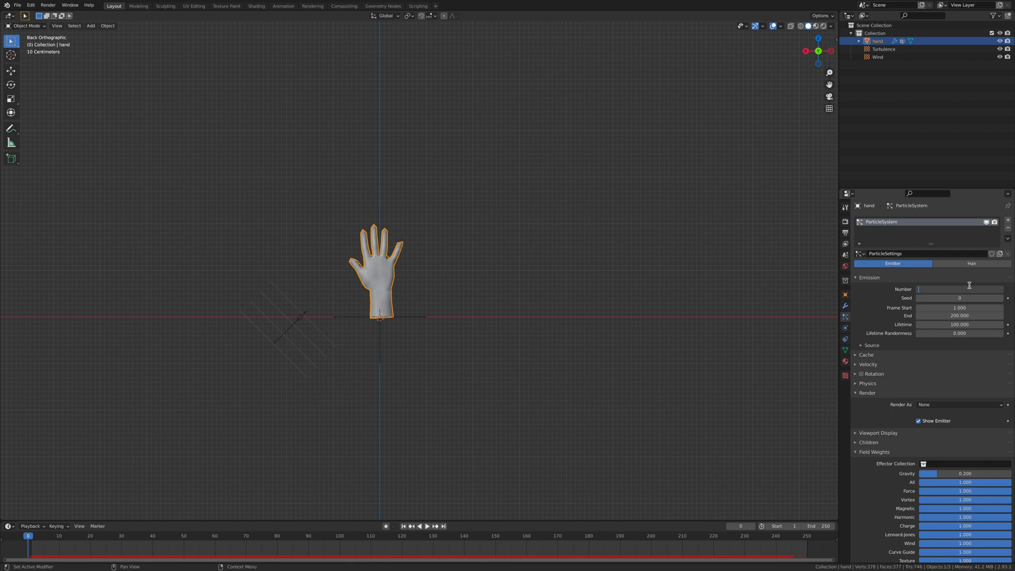
type("50000")
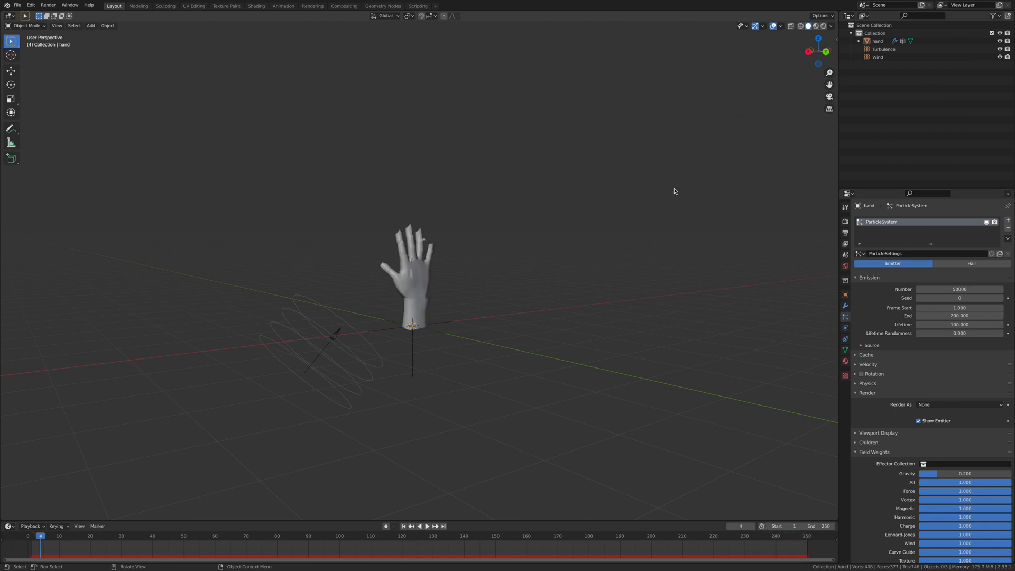
left_click(419, 526)
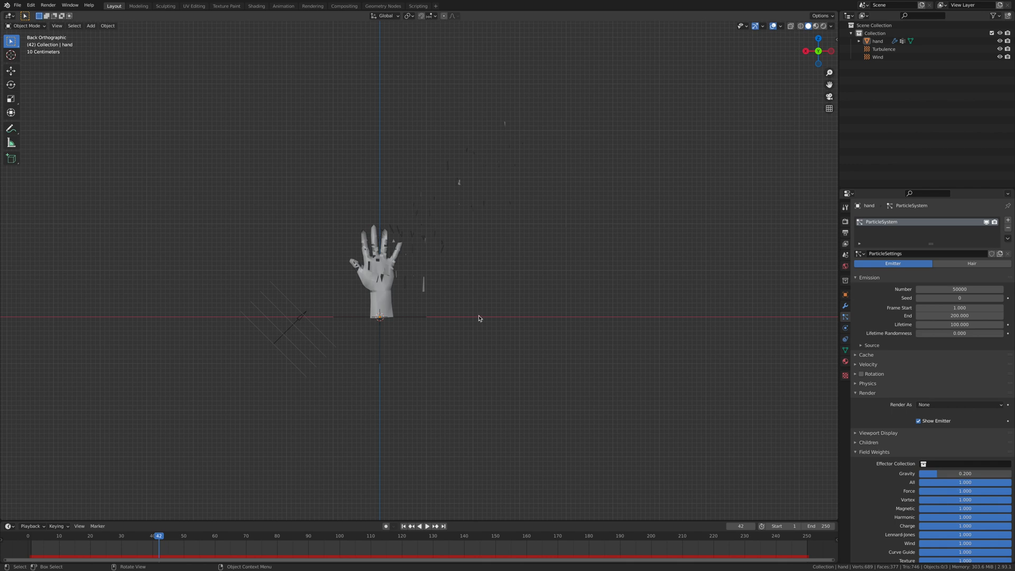
left_click(426, 525)
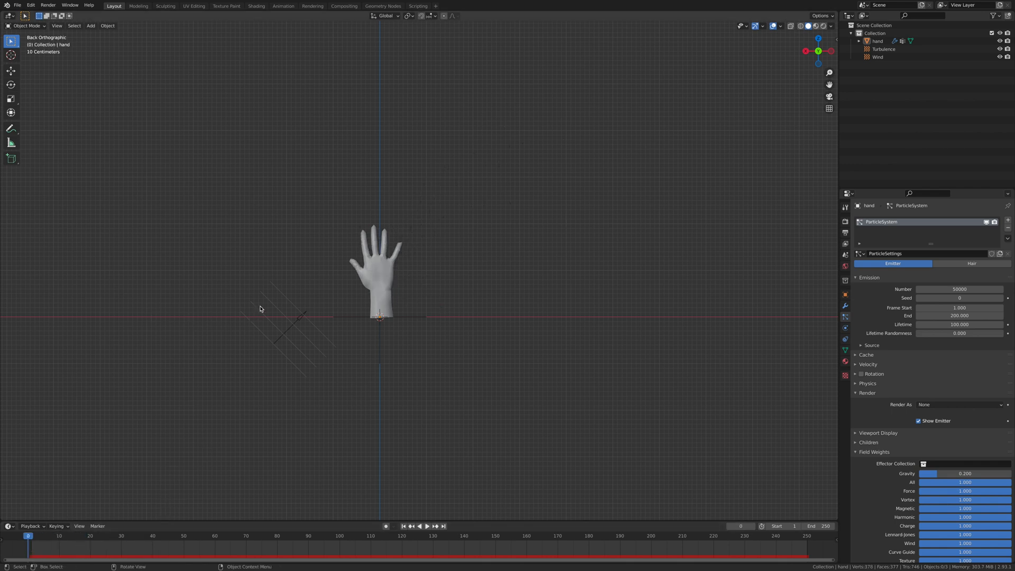
mouse_move(515, 258)
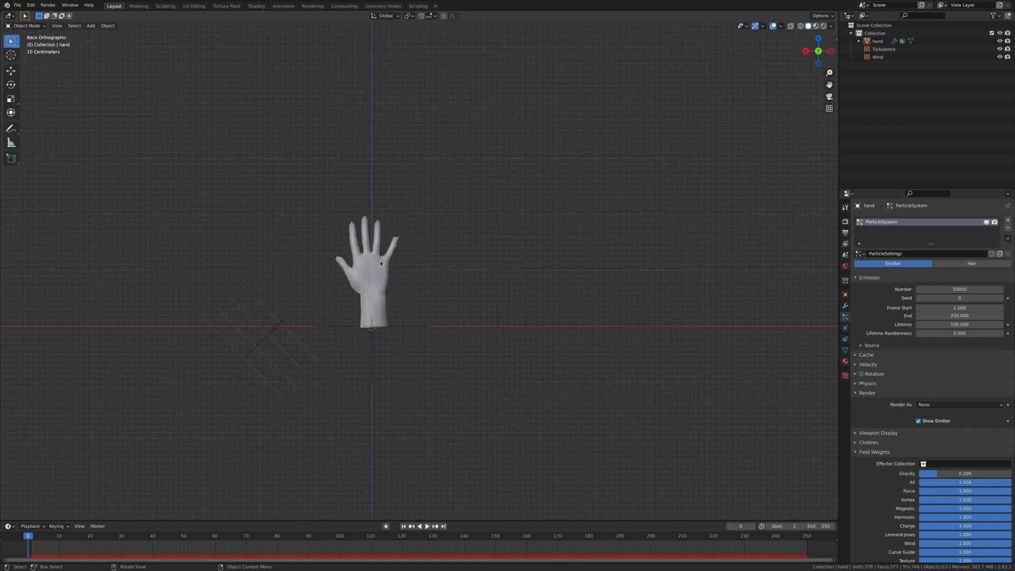
- Set the hand's particle source to an inverted hexagonal grid and replay the explosion
left_click(380, 263)
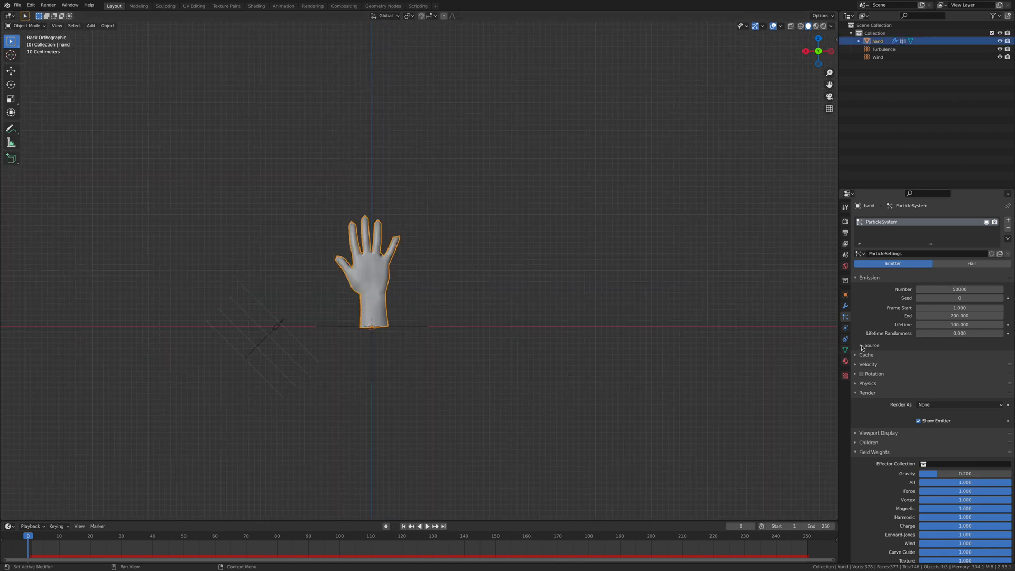
left_click(859, 345)
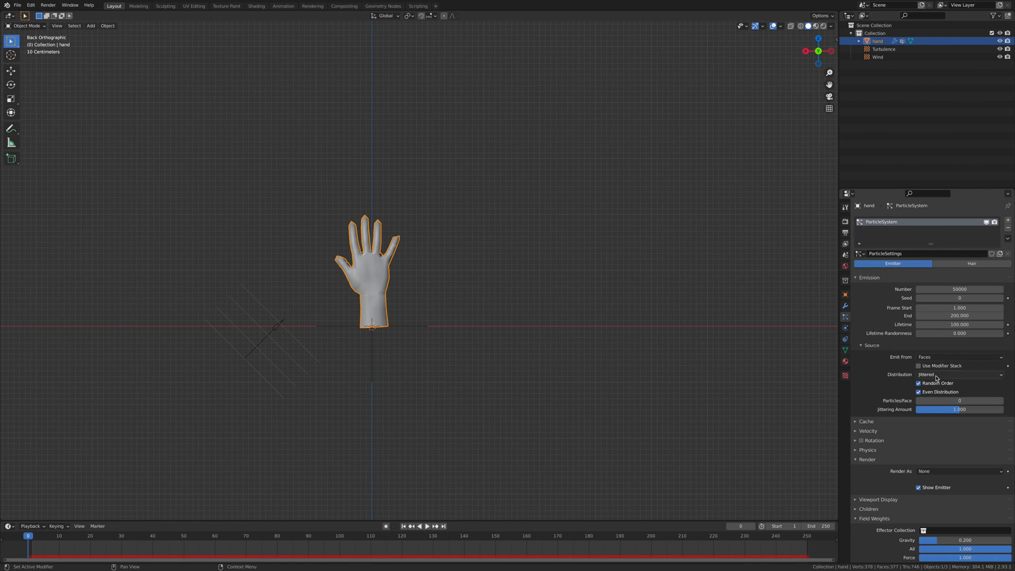
left_click(960, 375)
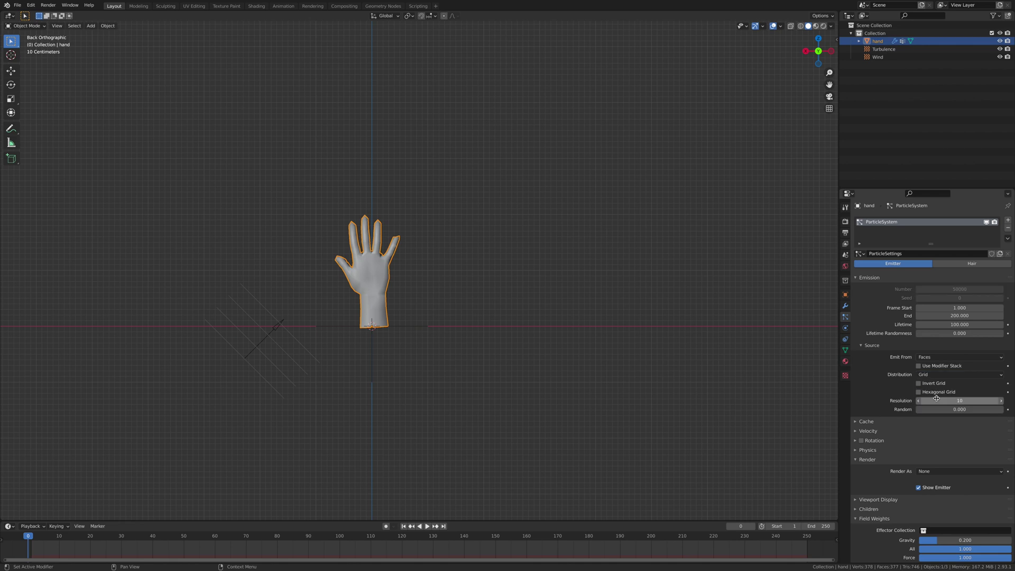
left_click(426, 526)
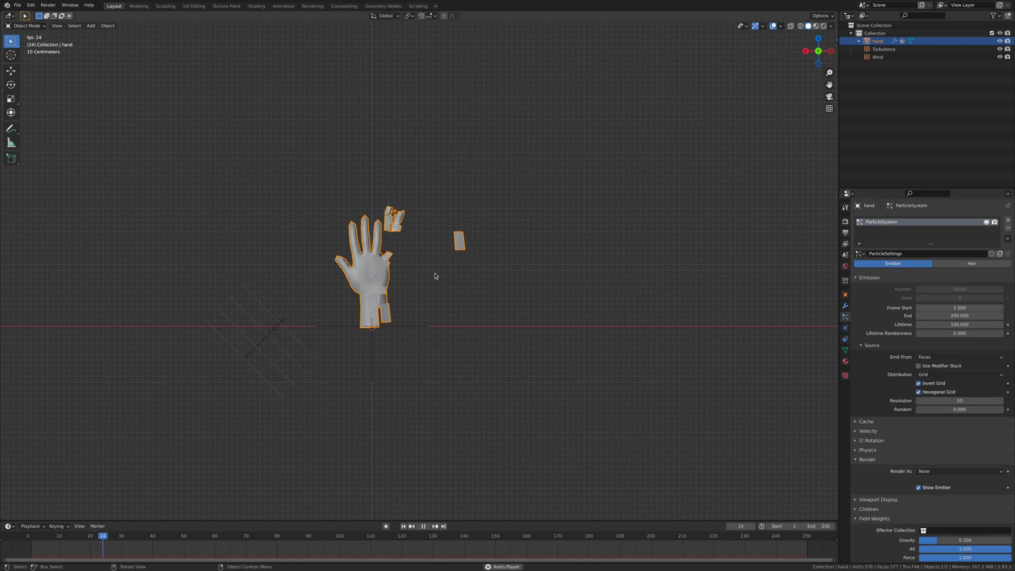
left_click(423, 526)
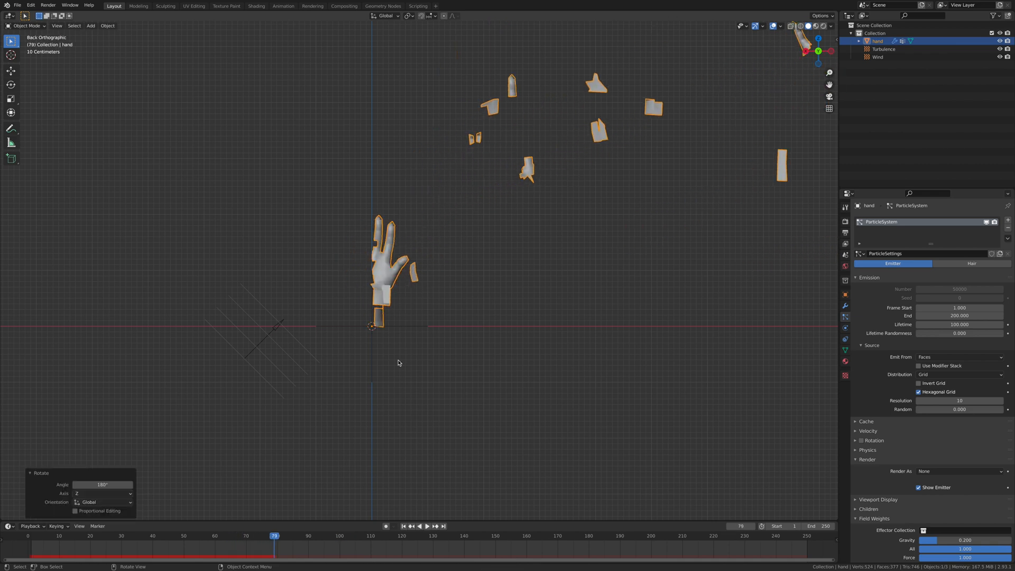
left_click(426, 526)
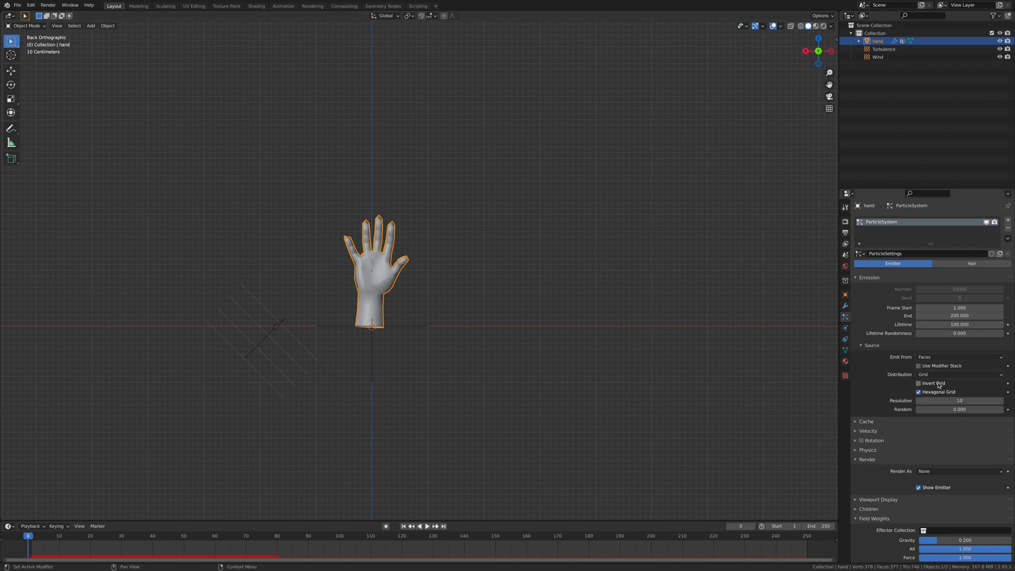
left_click(918, 383)
type("0")
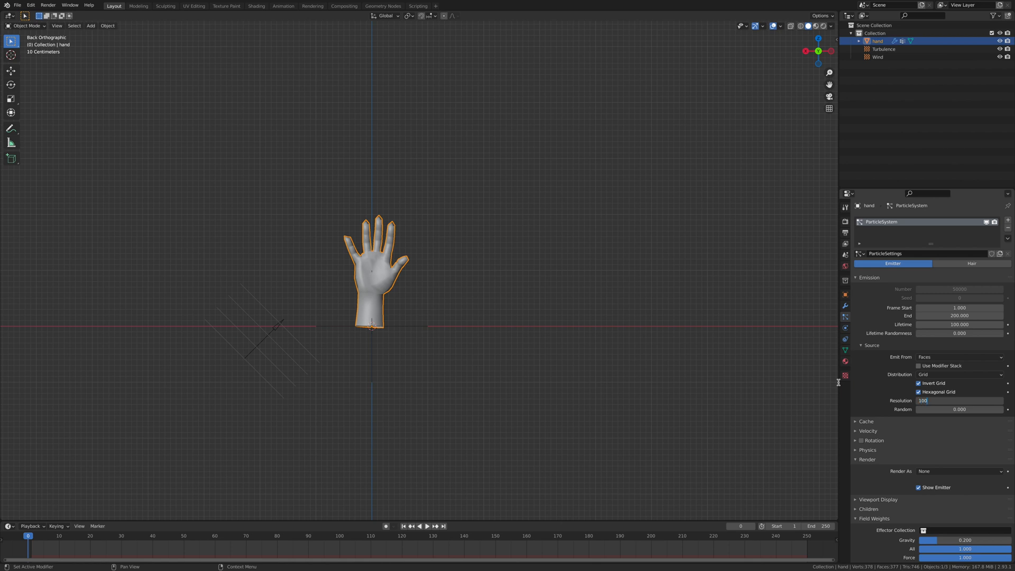
left_click(419, 525)
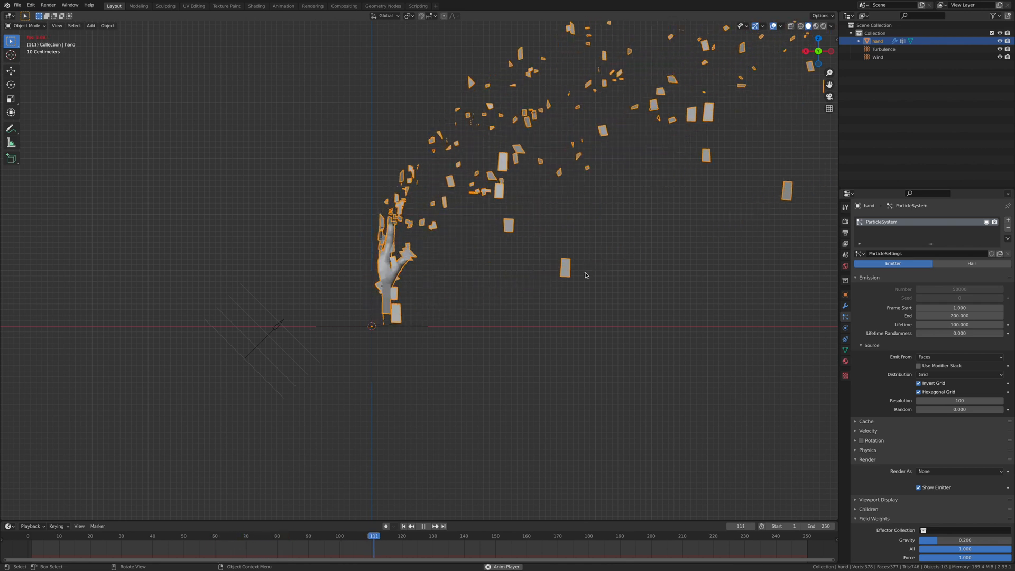
left_click(424, 527)
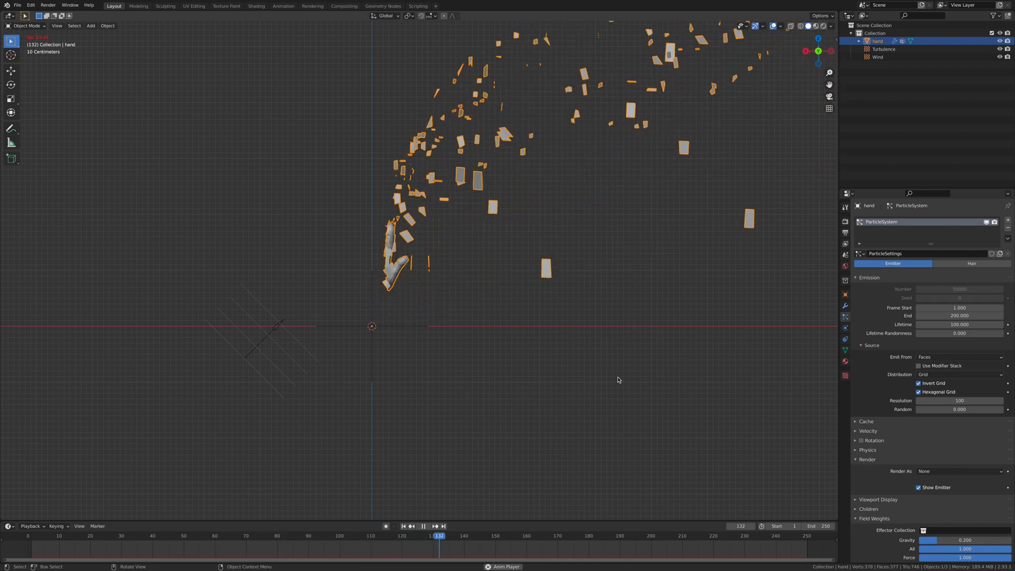
left_click(435, 526)
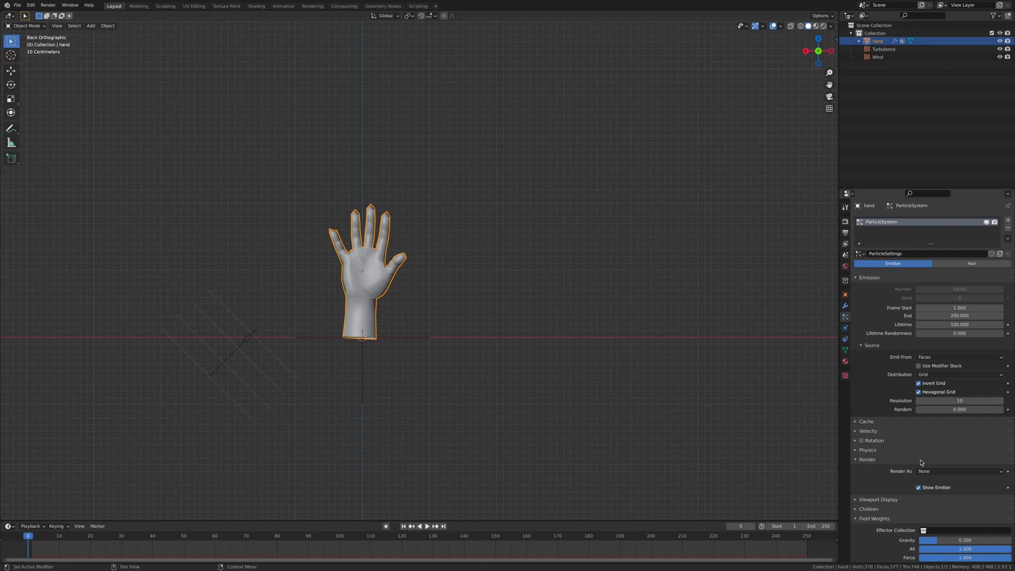
mouse_move(976, 416)
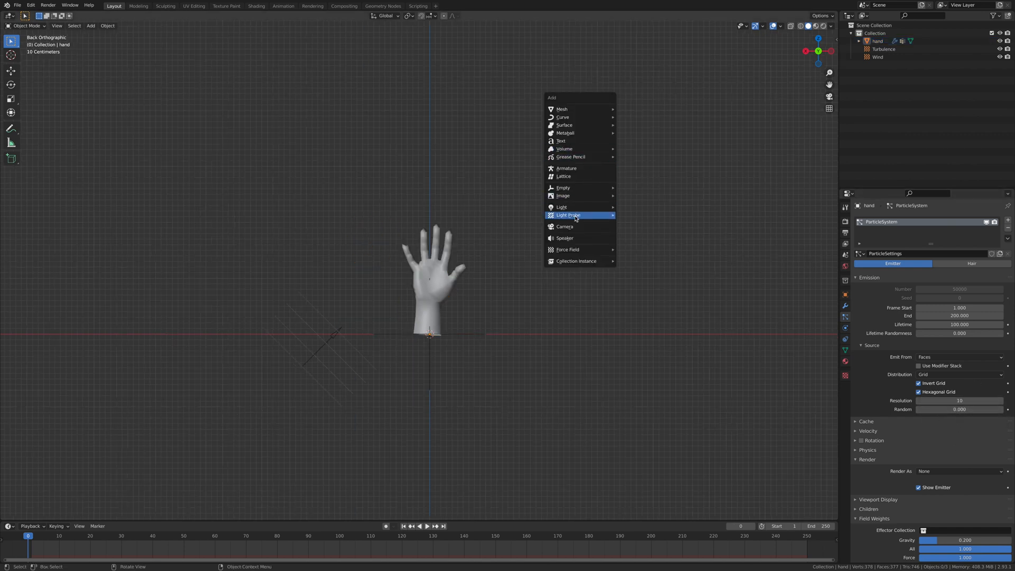
- Add a camera near the hand and select it
left_click(564, 227)
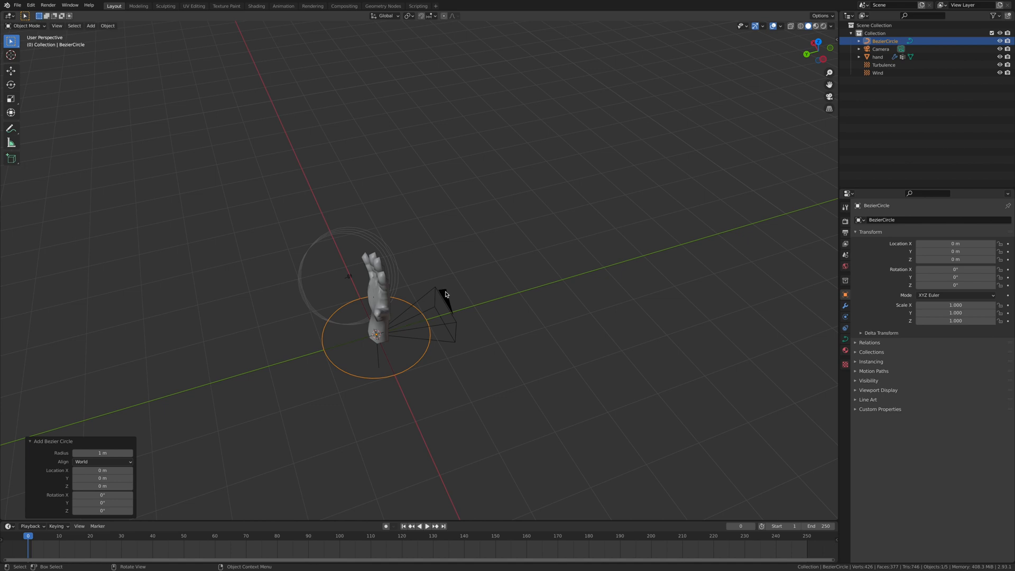
left_click(881, 48)
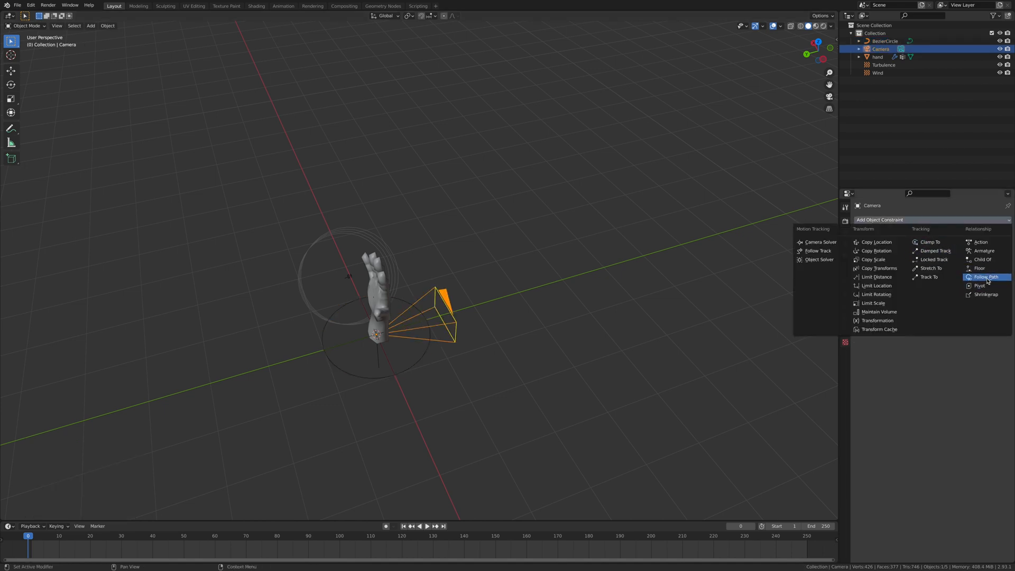
- Point the camera's Follow Path at BezierCircle with Follow Curve, forward axis X, offset 50
left_click(985, 277)
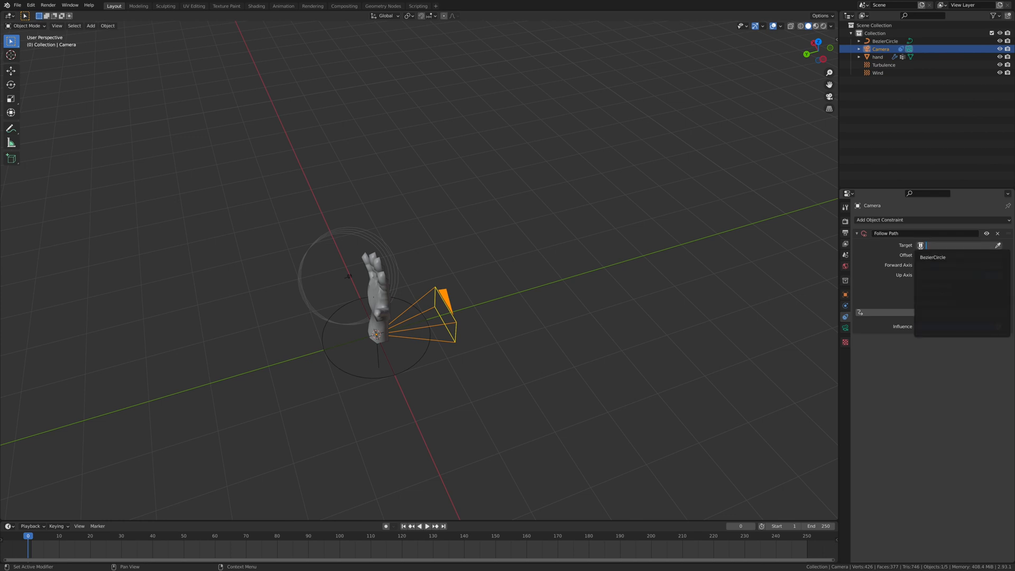
left_click(933, 257)
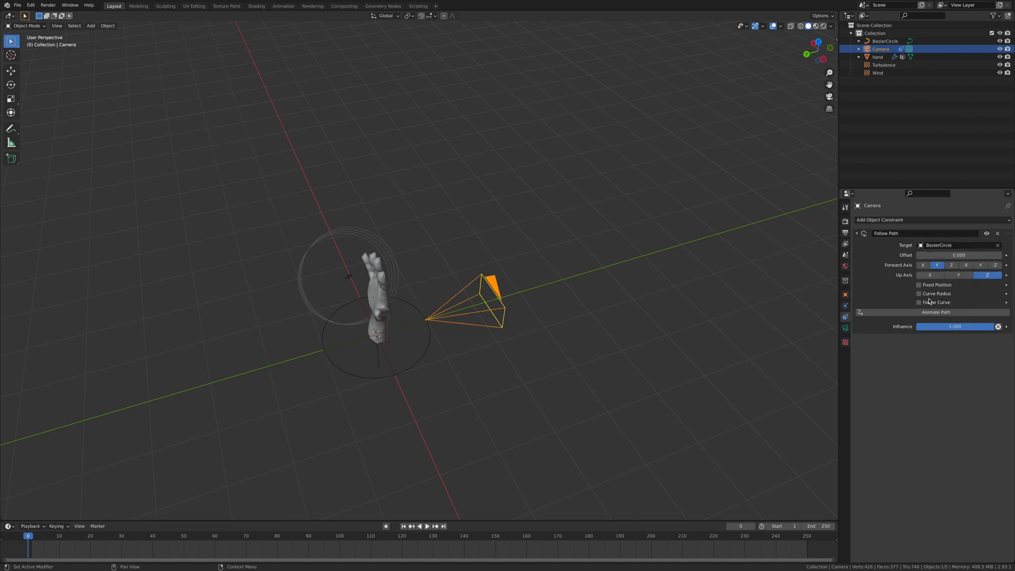
left_click(919, 302)
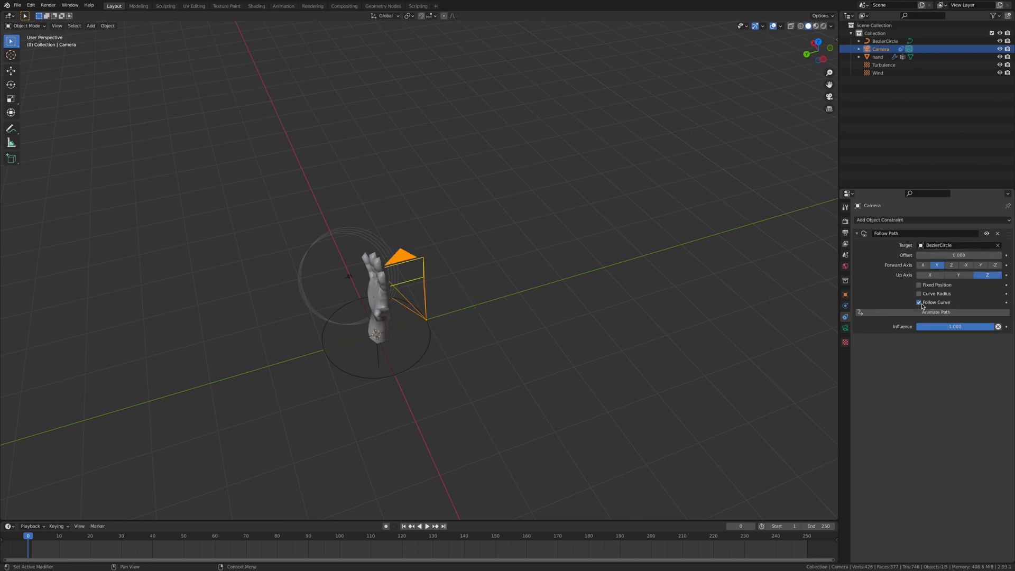
left_click(966, 265)
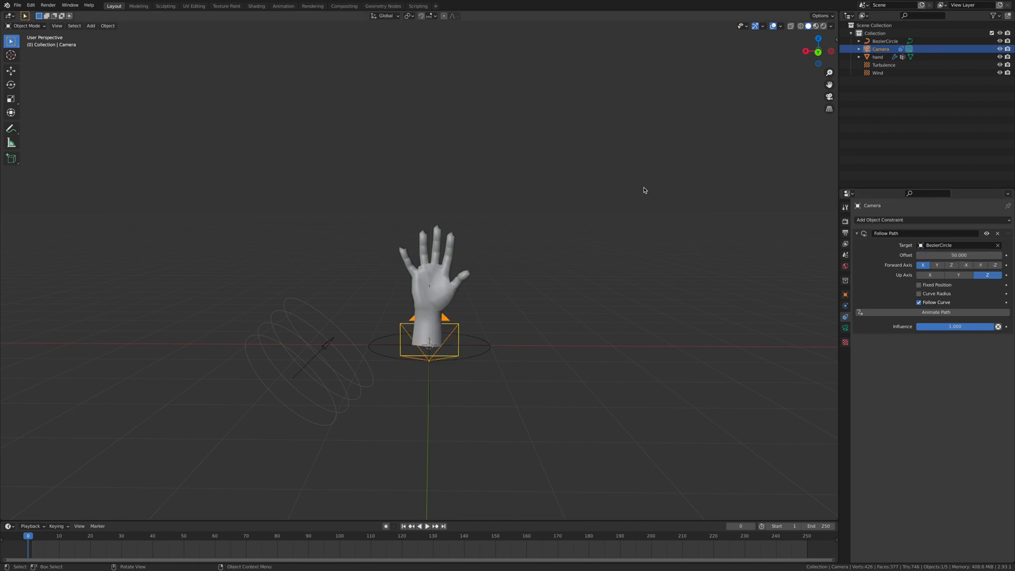
mouse_move(538, 381)
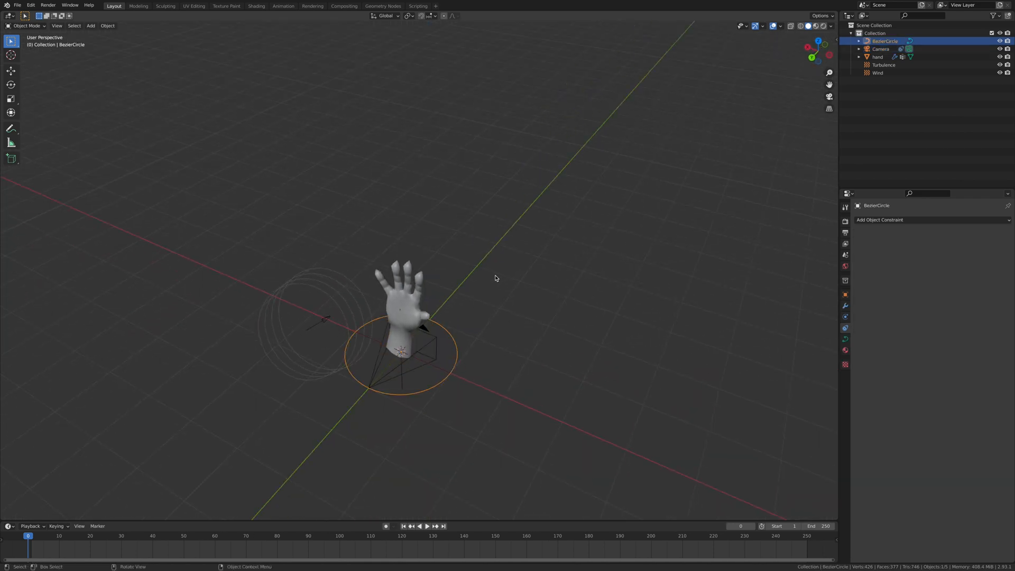
- Enlarge and raise the Bezier circle, view through the camera, and tilt it to centre the hand
left_click(57, 25)
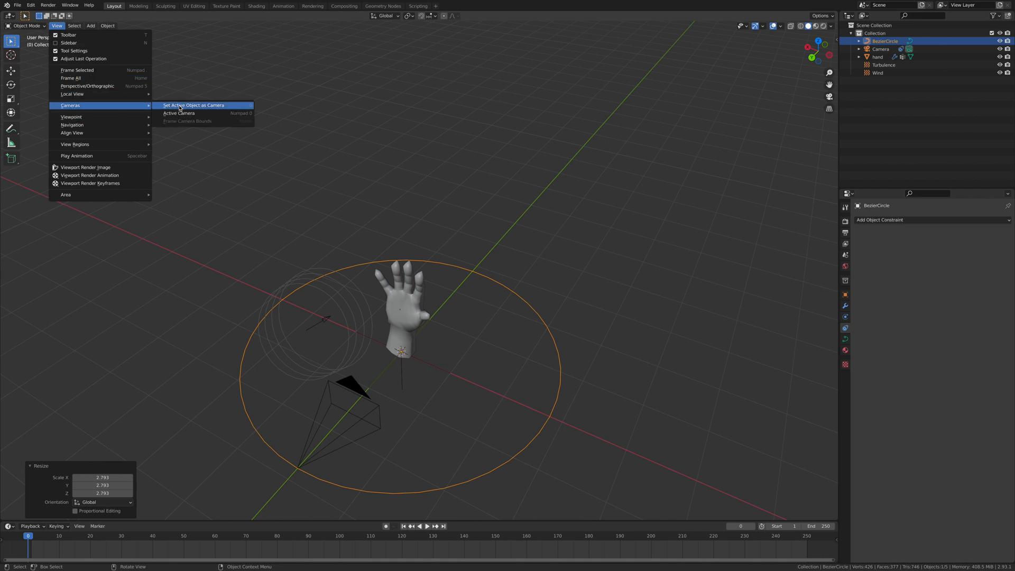
left_click(193, 104)
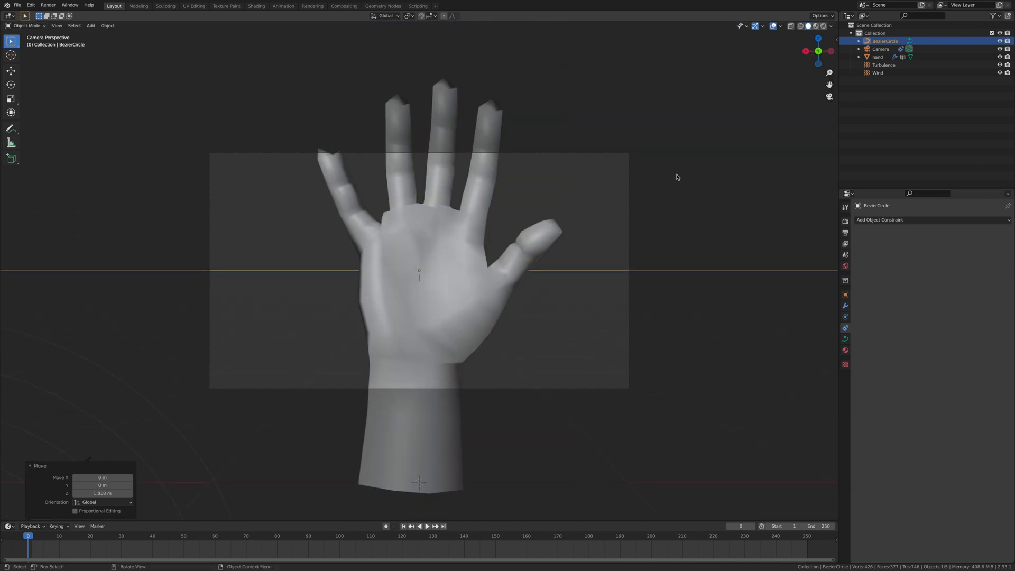
key("s")
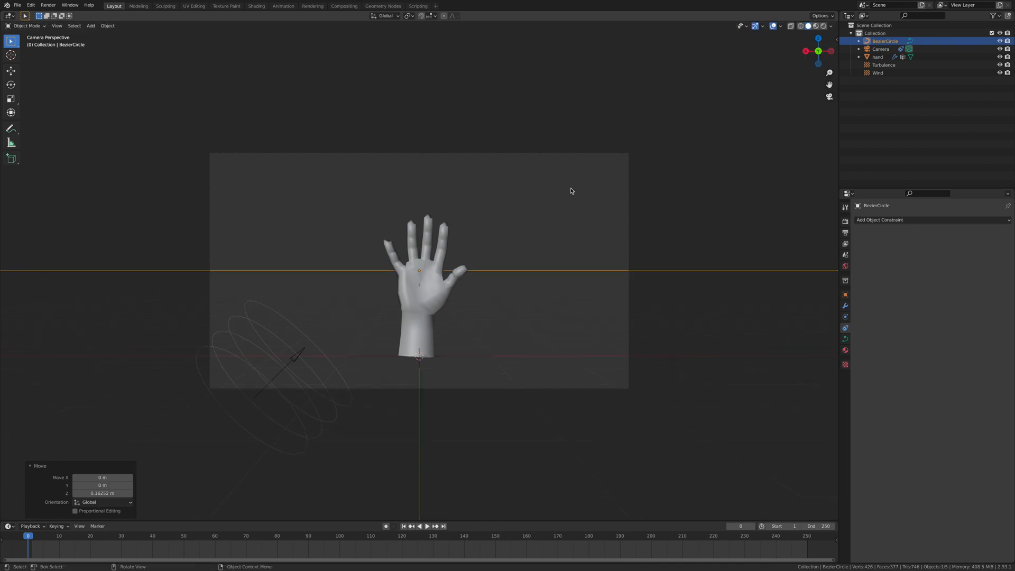
left_click(880, 49)
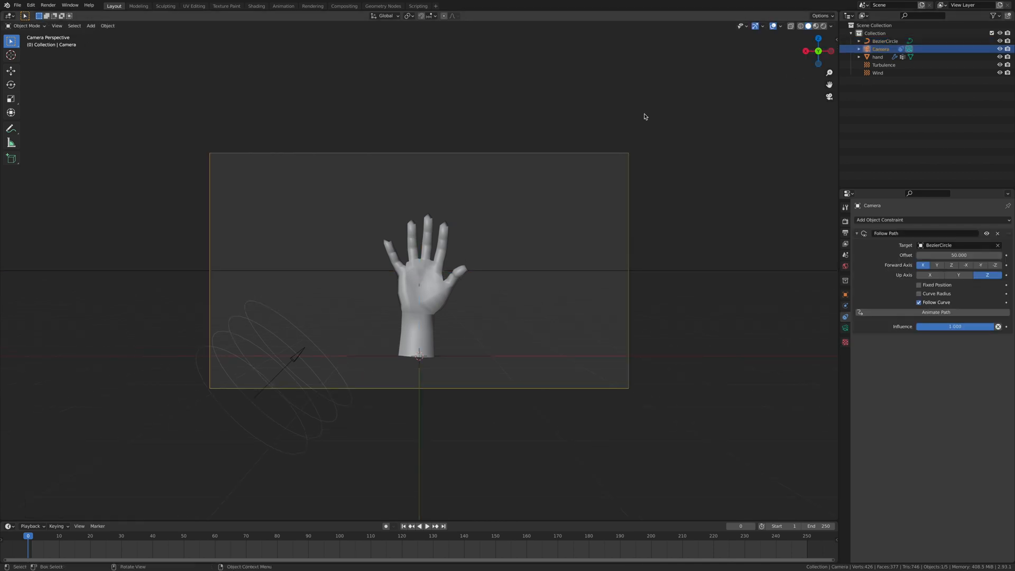
key("r")
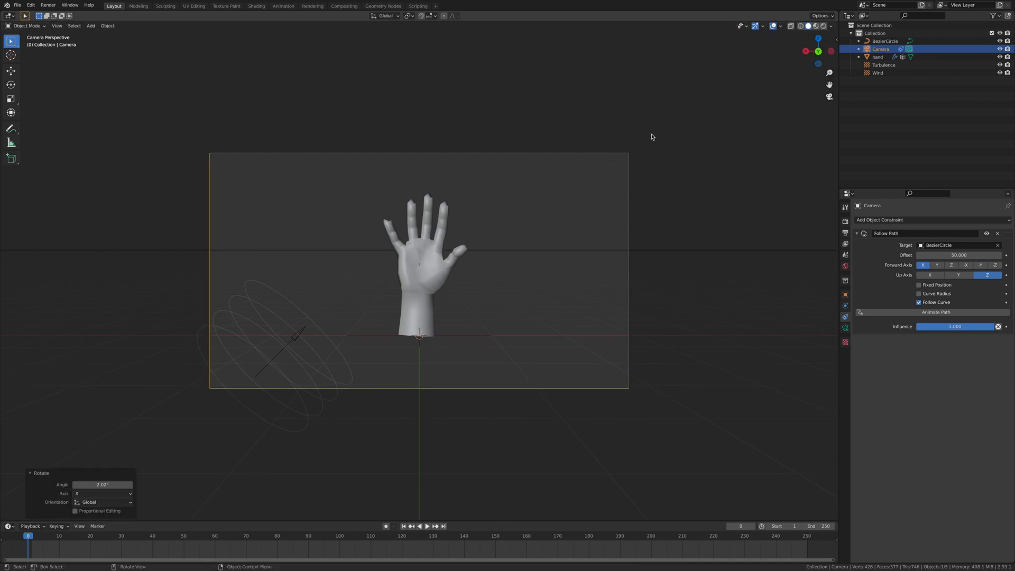
left_click(884, 41)
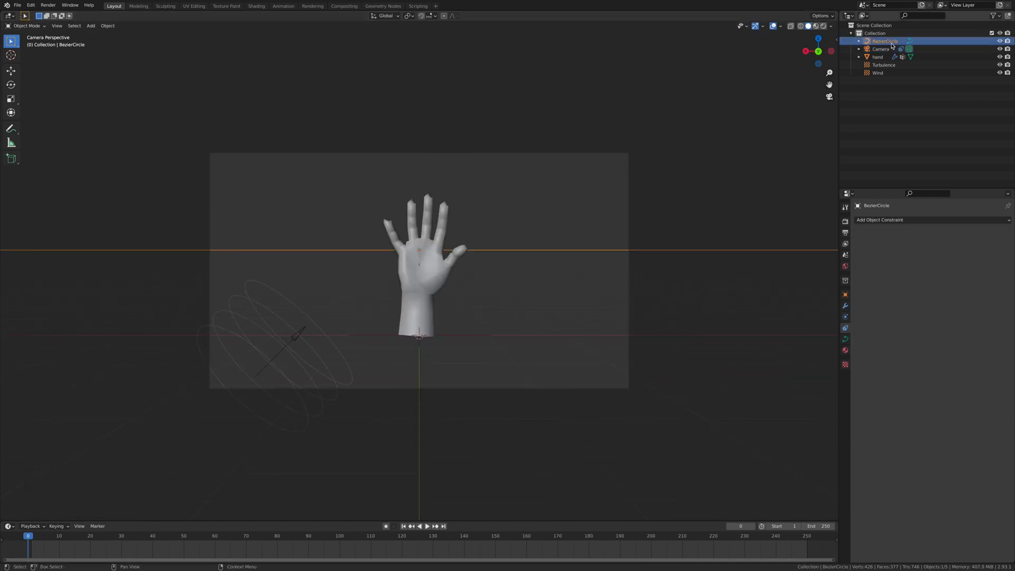
key("g")
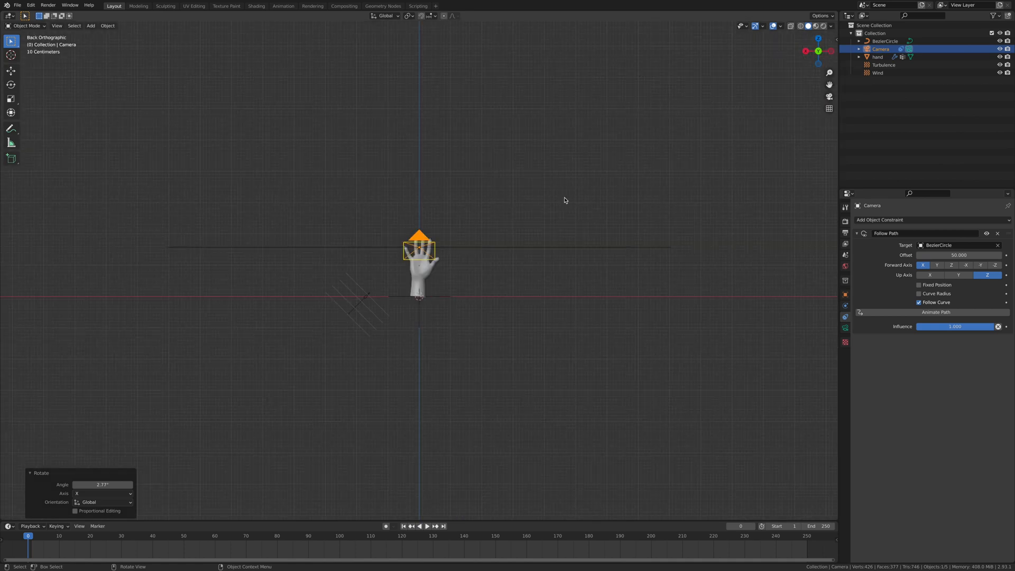
- Keyframe the camera path offset at 50 on frame 0 and 150 on frame 250
left_click(57, 25)
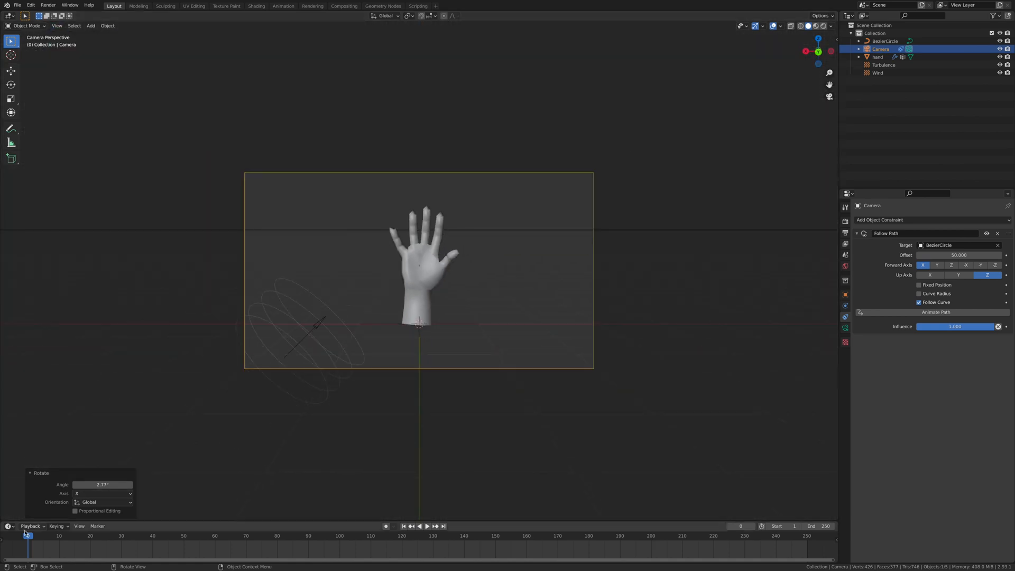
mouse_move(946, 254)
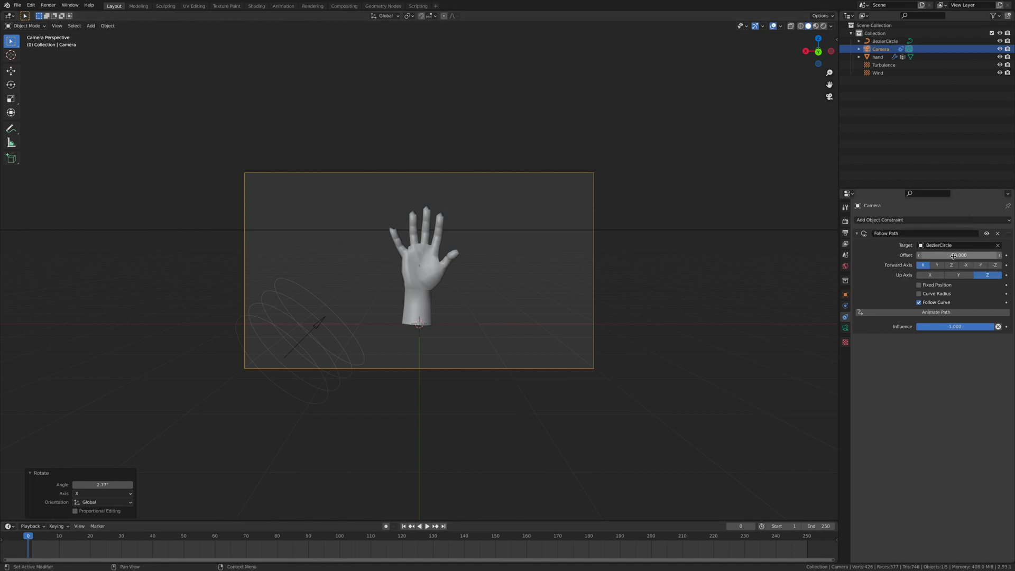
left_click(958, 254)
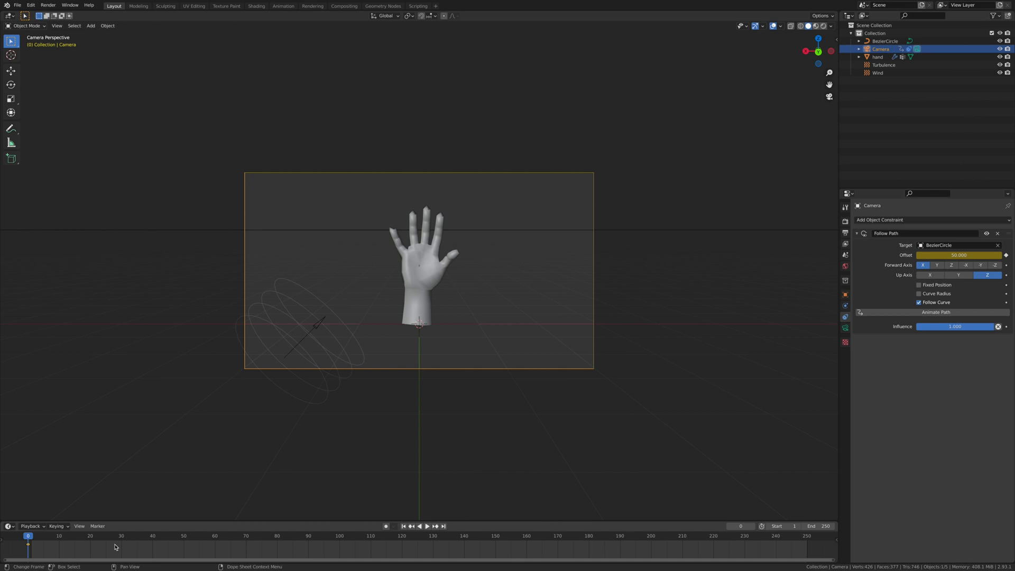
left_click(426, 526)
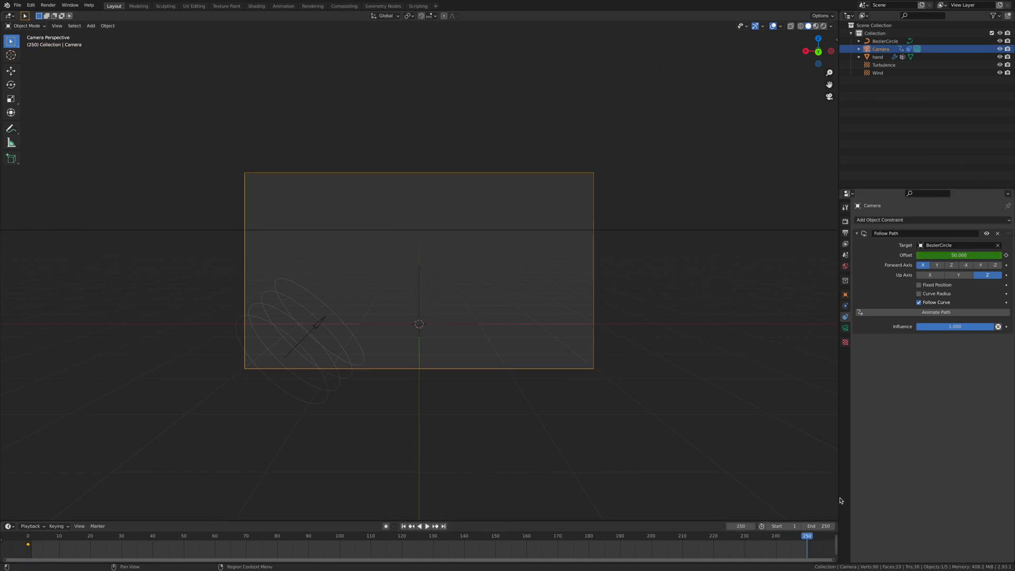
left_click(958, 254)
type("-150.000")
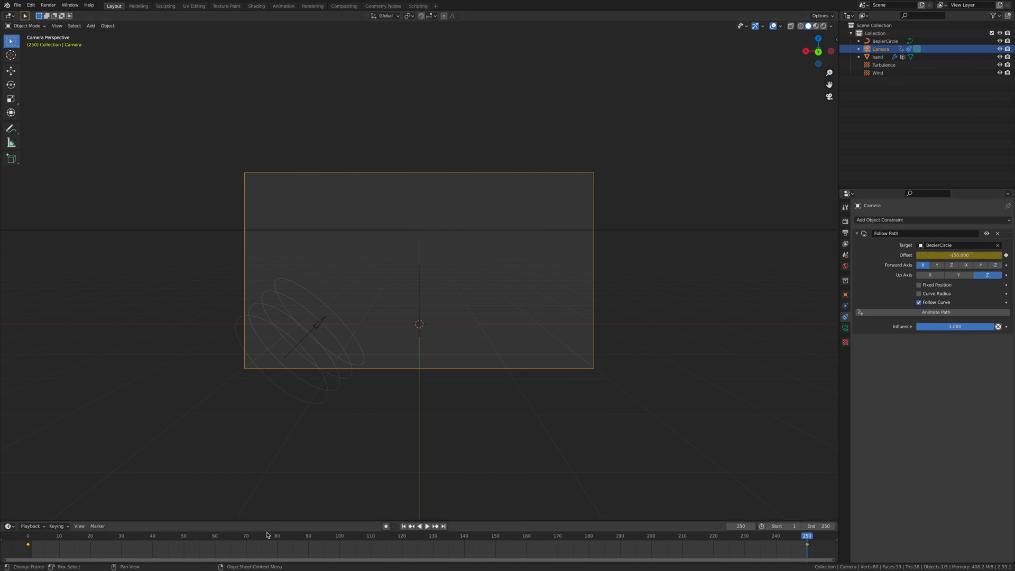
- Preview the orbit animation, then stop and jump to the last frame
left_click(426, 526)
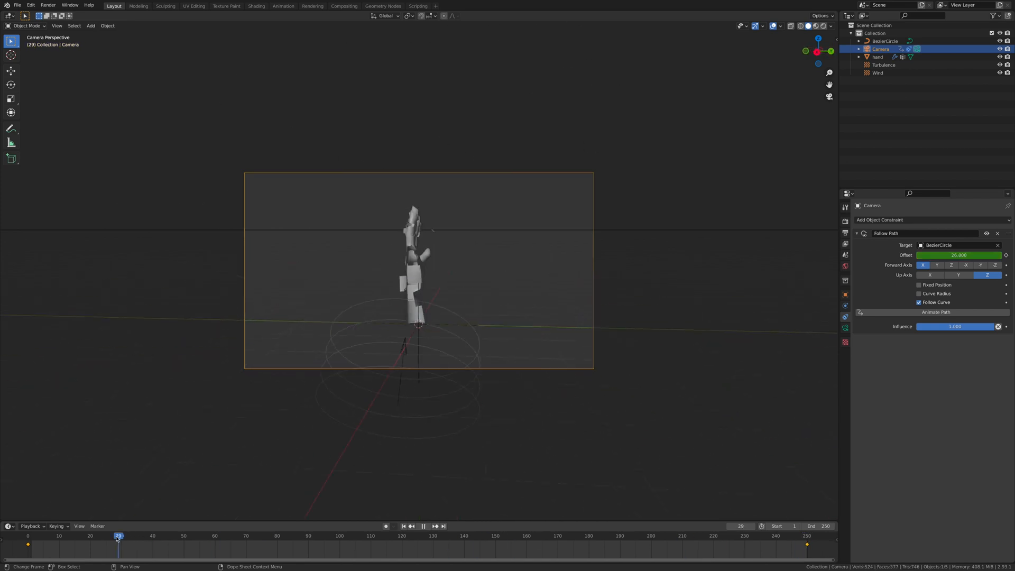
left_click(403, 526)
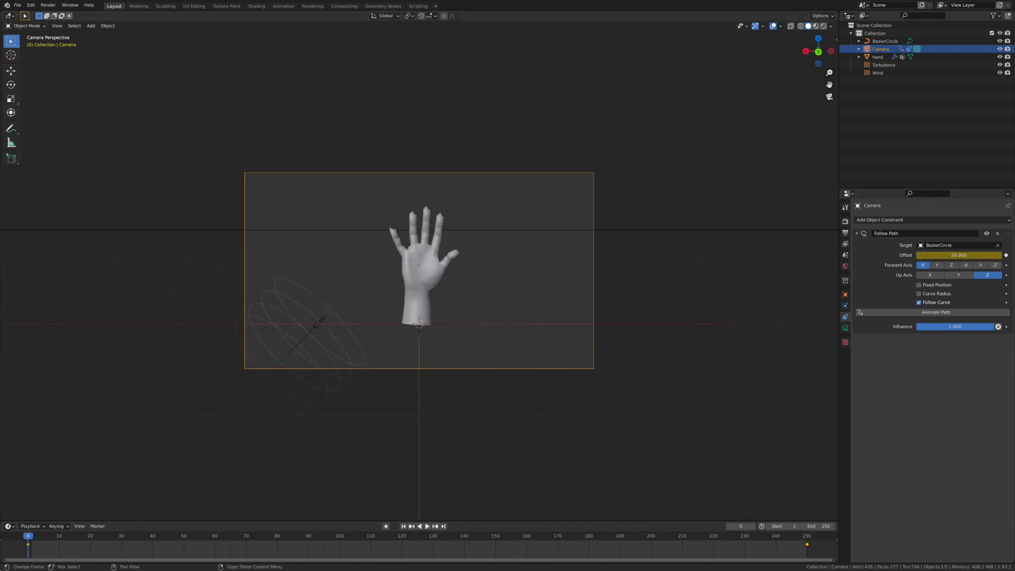
left_click(425, 525)
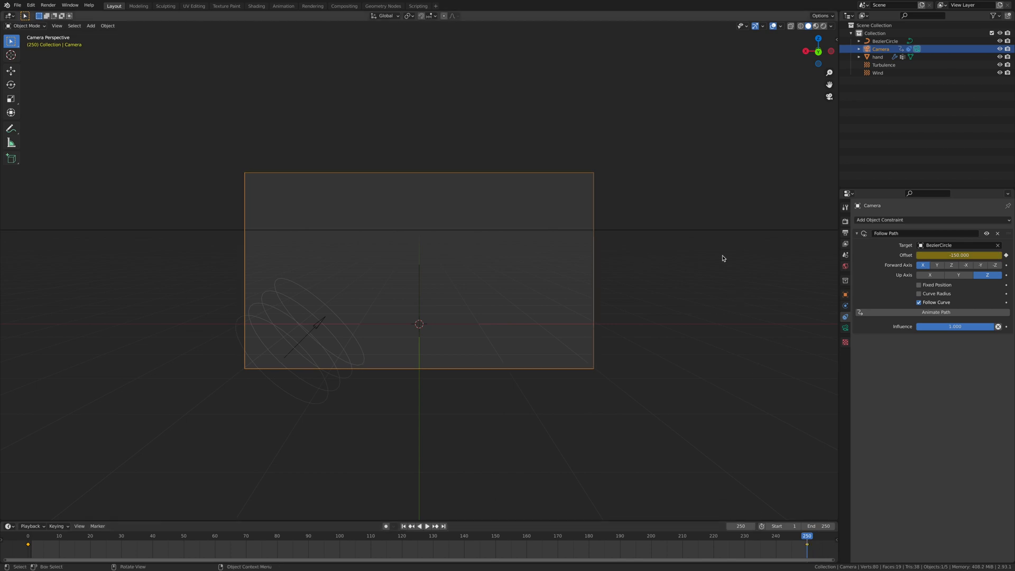
mouse_move(493, 310)
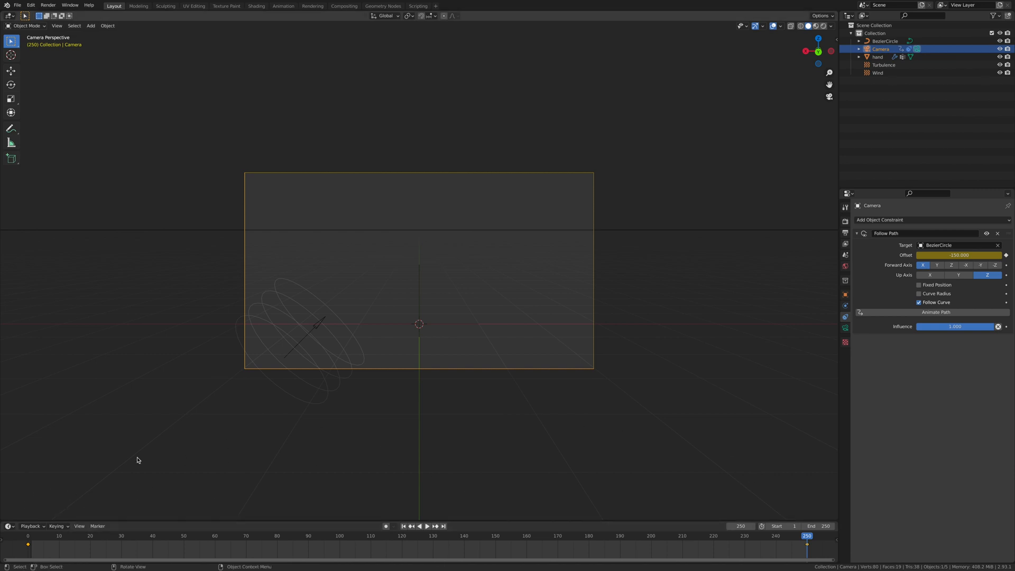
mouse_move(866, 373)
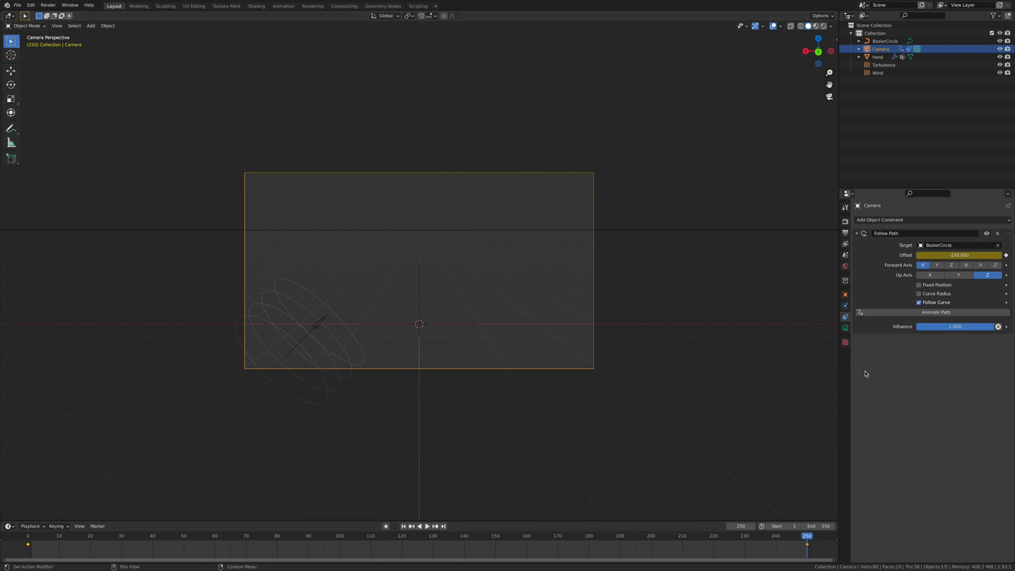
- Replay the camera orbit and return to the start frame
left_click(427, 525)
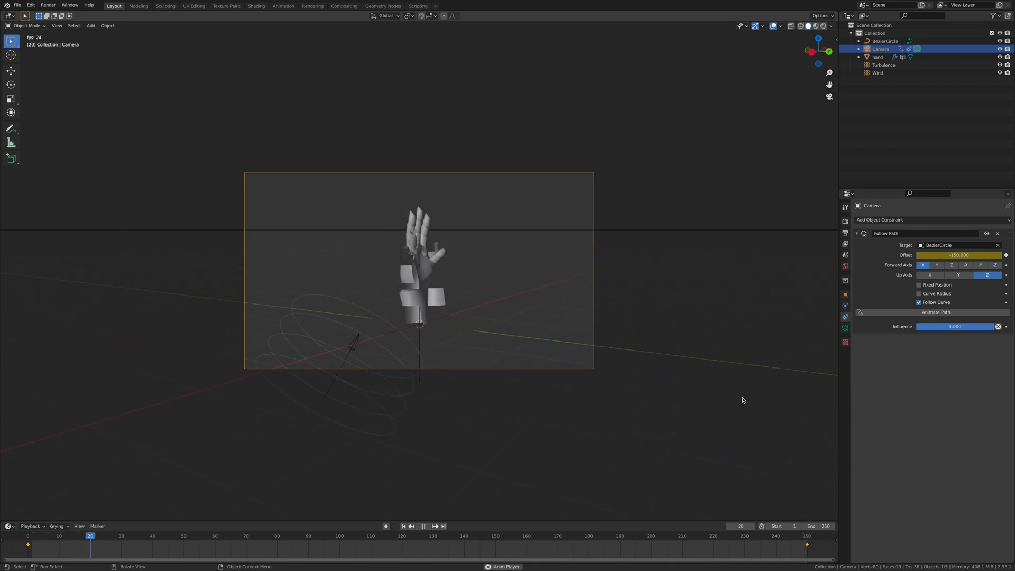
left_click(424, 526)
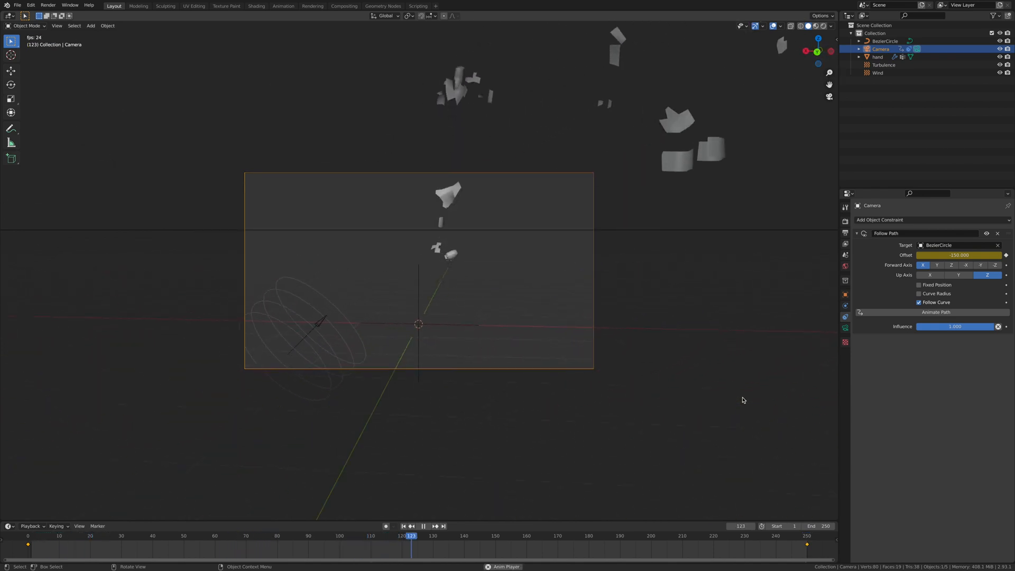
left_click(527, 536)
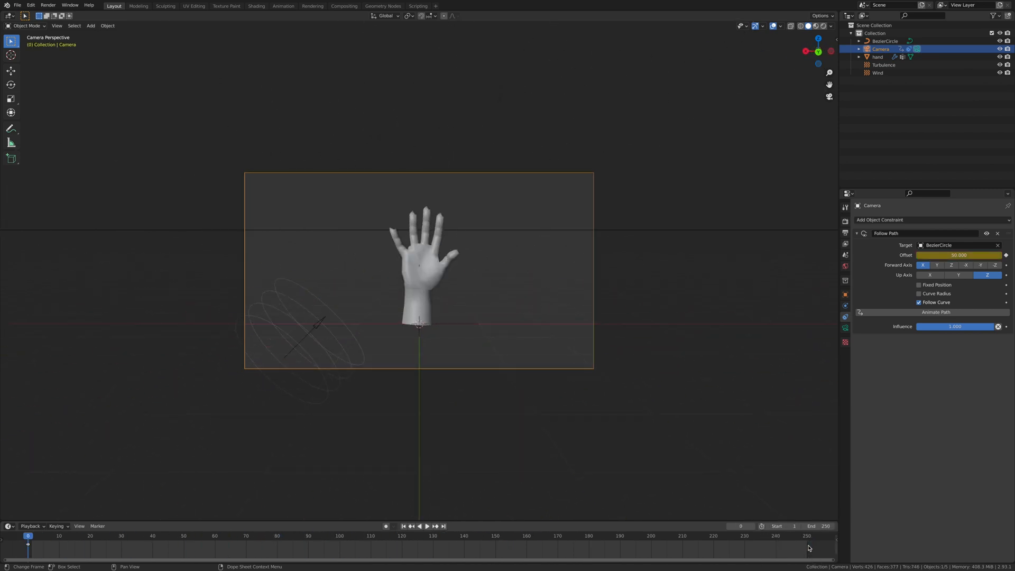
- Change the frame 250 offset keyframe to -50 and replay the orbit
left_click(442, 525)
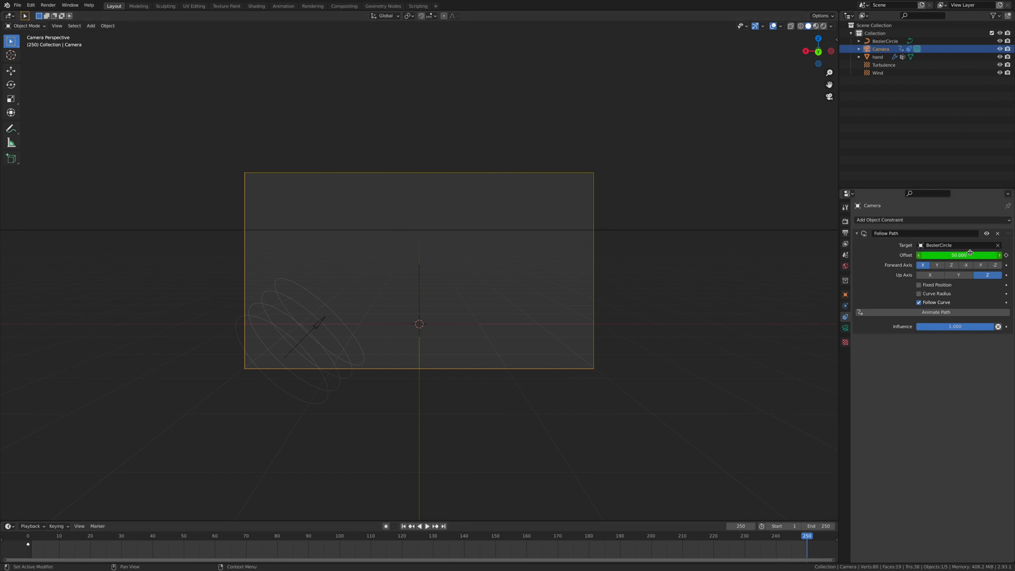
left_click(957, 255)
type("-50.000")
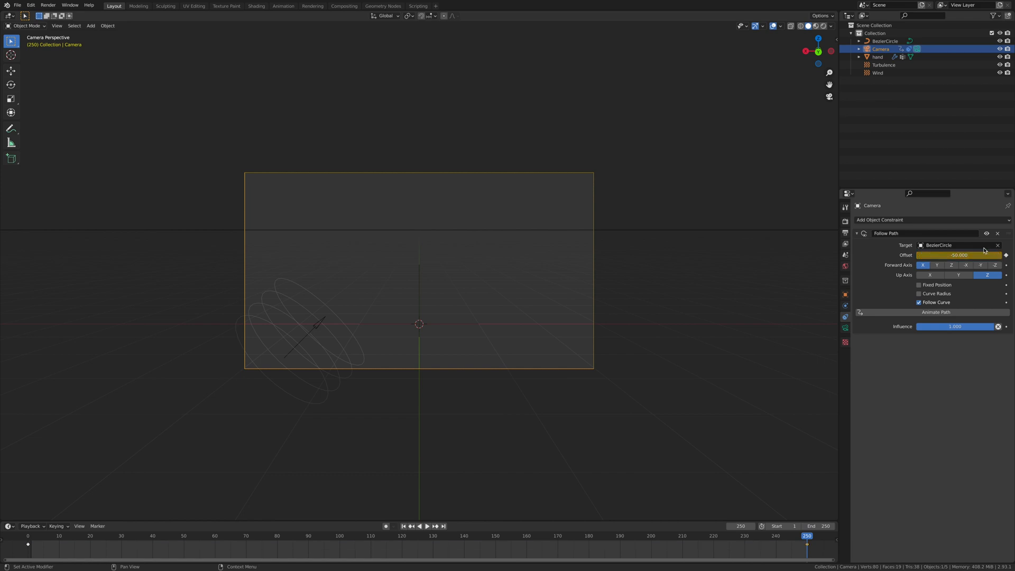
left_click(426, 525)
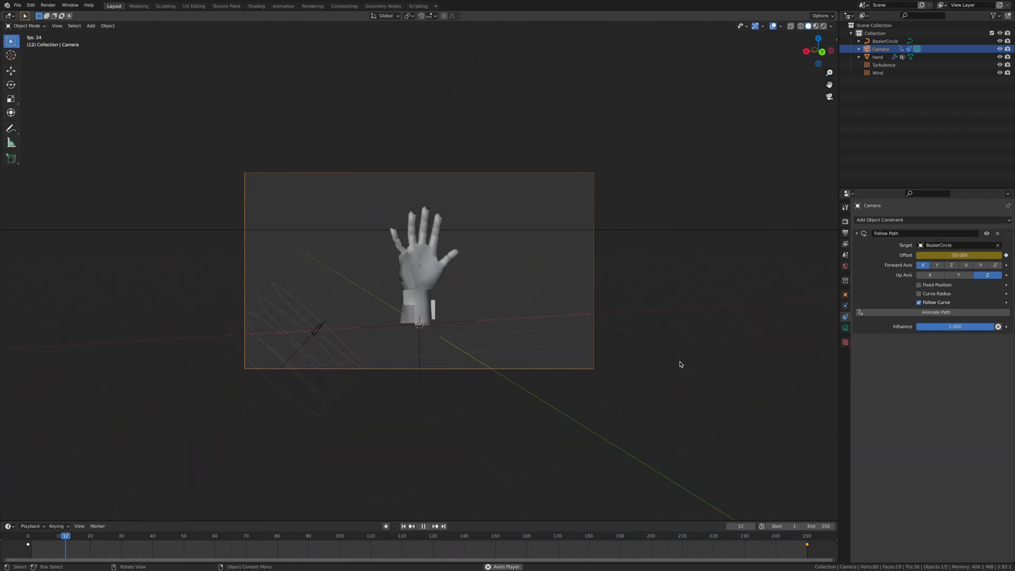
left_click(419, 525)
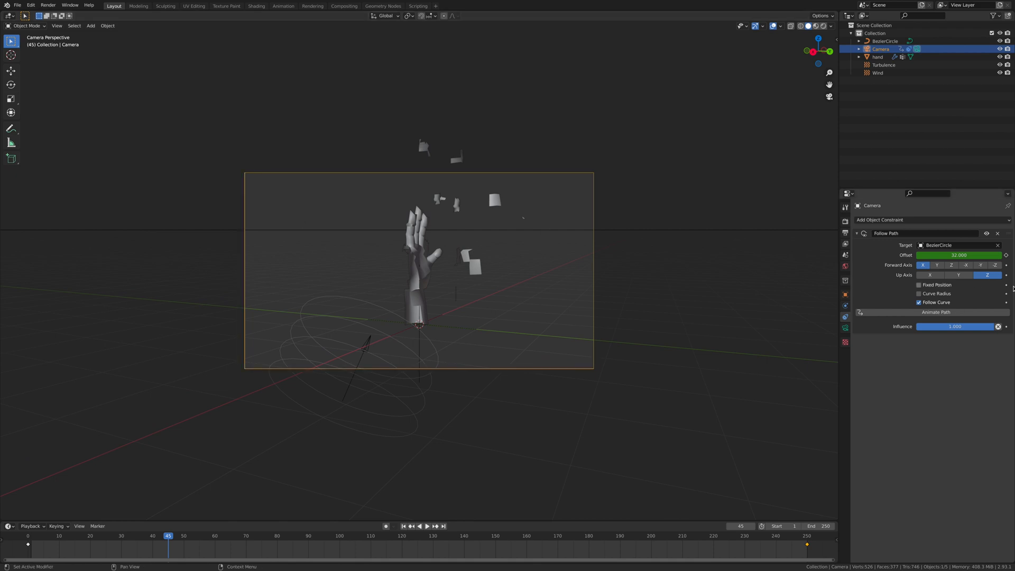
- Add a plane beneath the hand and scale it up by 10
left_click(877, 57)
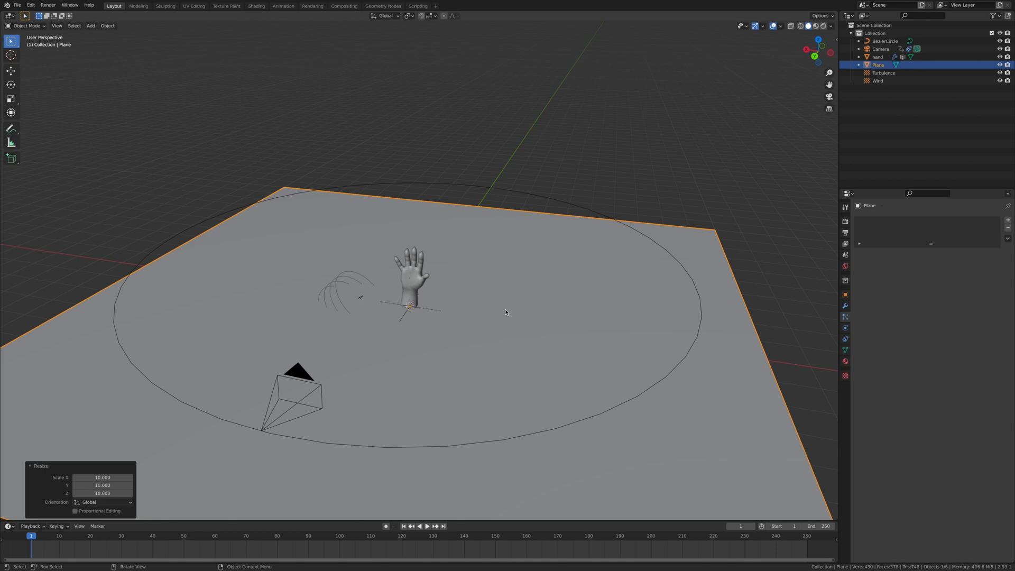
mouse_move(526, 307)
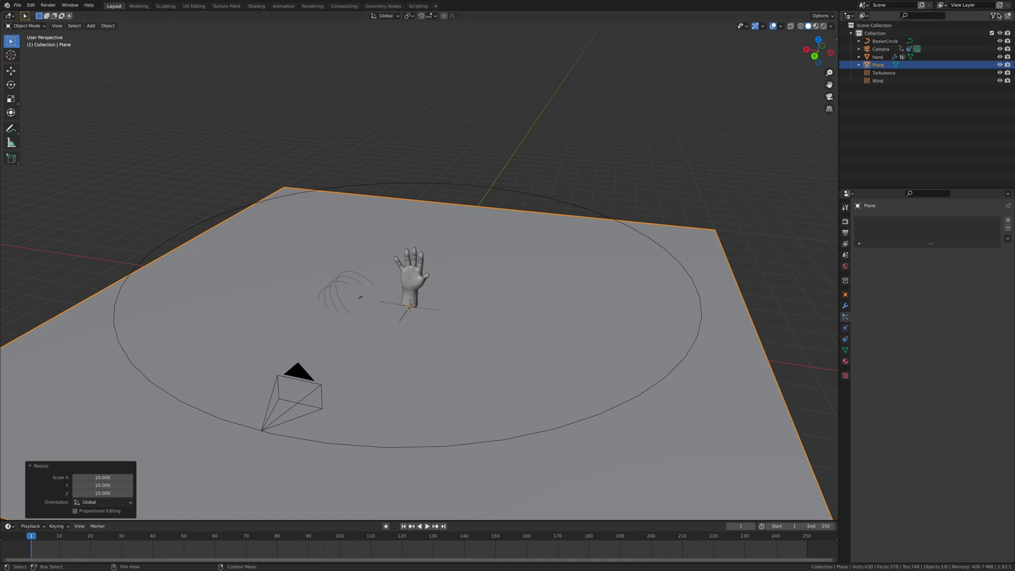
mouse_move(427, 317)
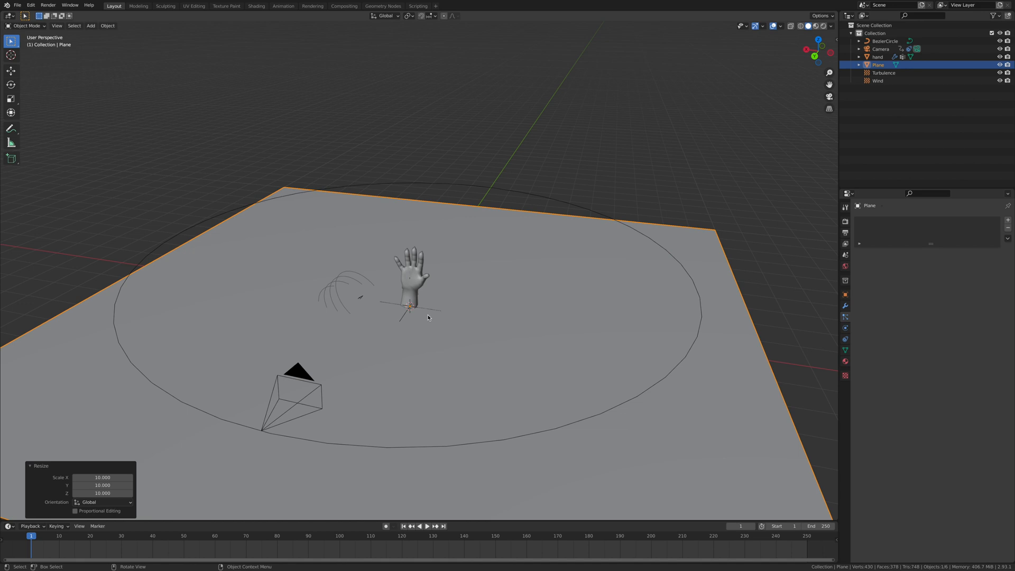
left_click(17, 6)
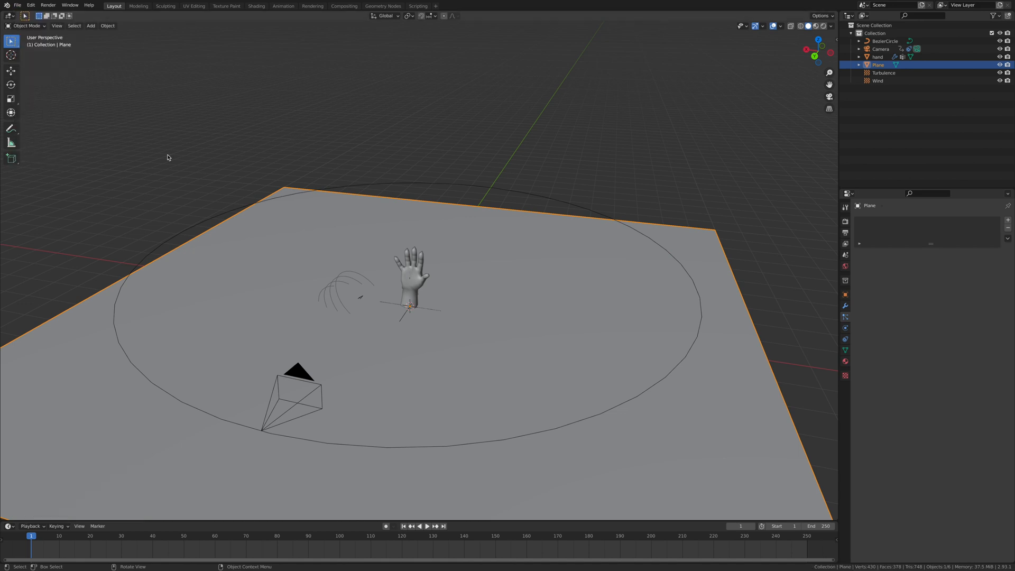
mouse_move(354, 90)
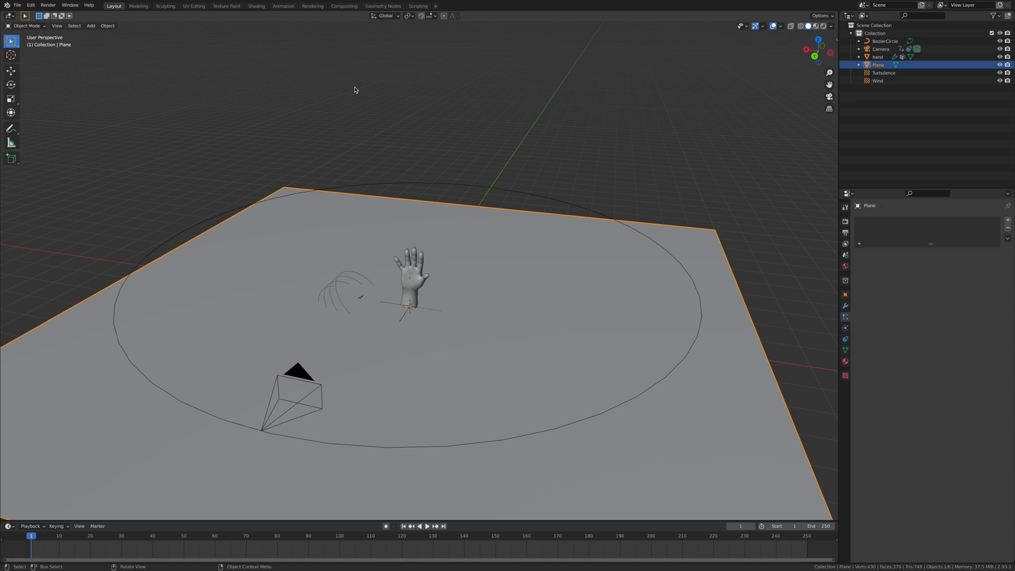
mouse_move(256, 6)
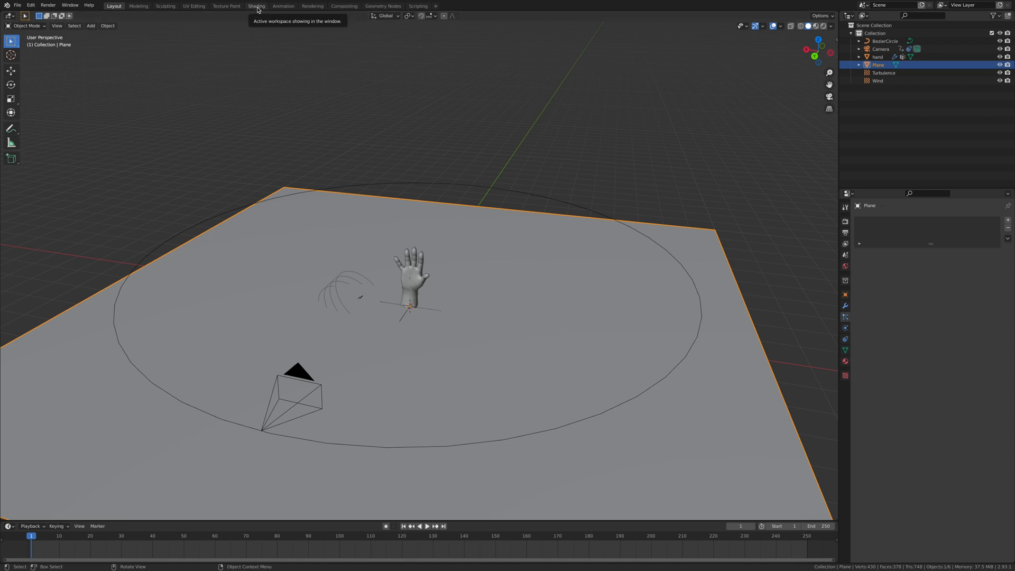
- In the Shading workspace, give the plane the lava Material.001 and apply all transforms
left_click(256, 6)
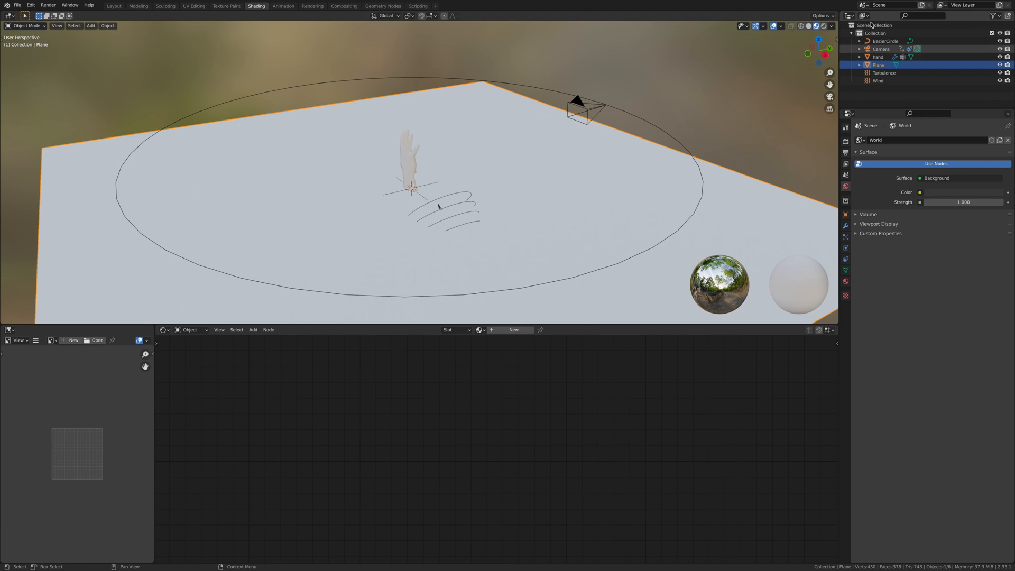
left_click(832, 25)
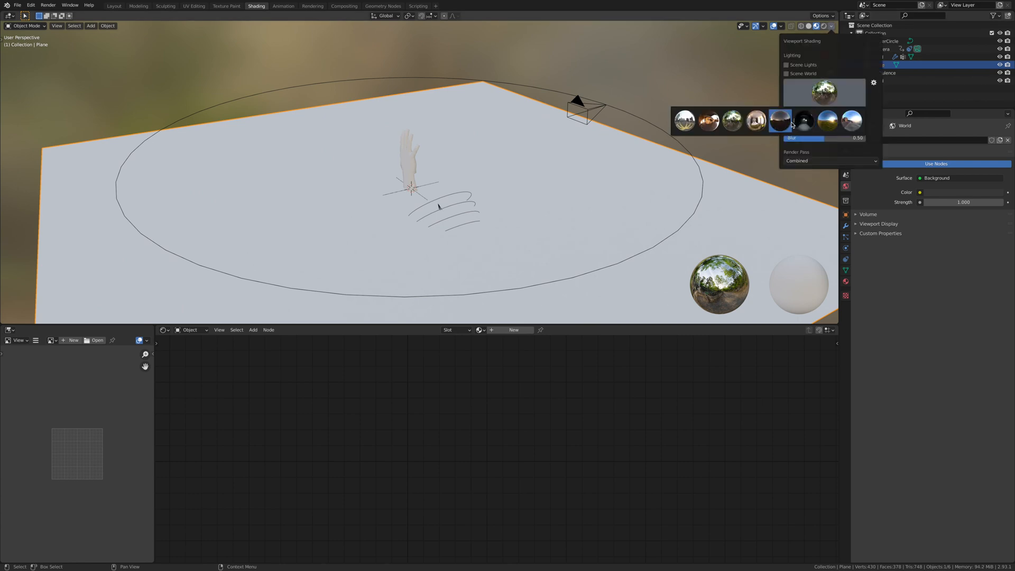
left_click(803, 120)
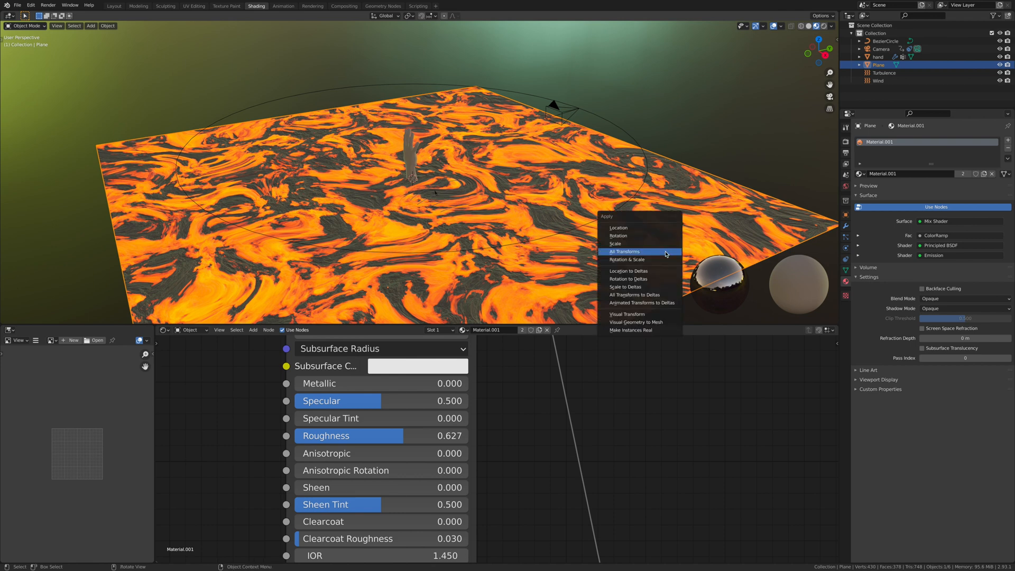
left_click(624, 251)
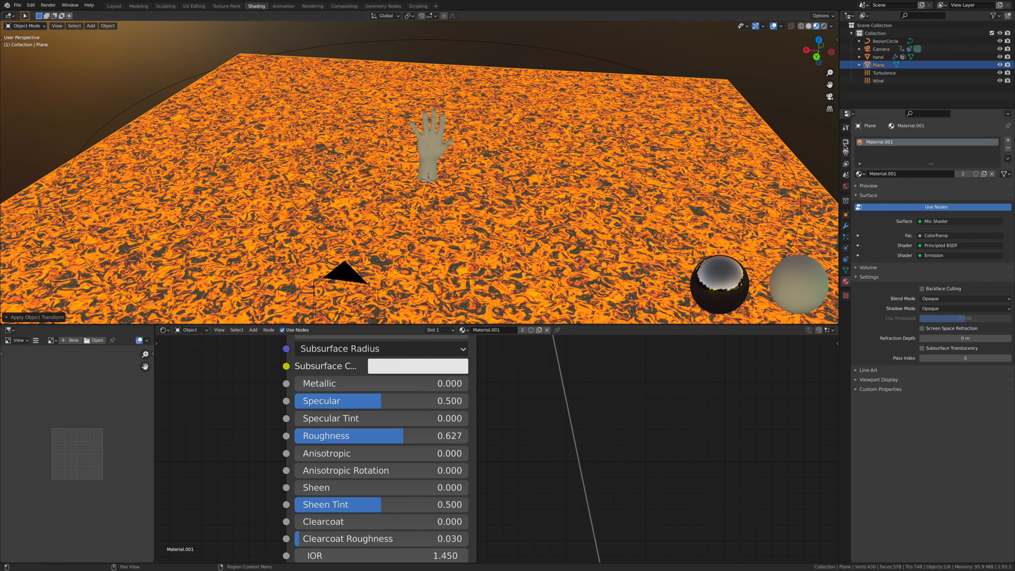
- Turn on Eevee bloom and view the lava scene through the active camera
left_click(845, 141)
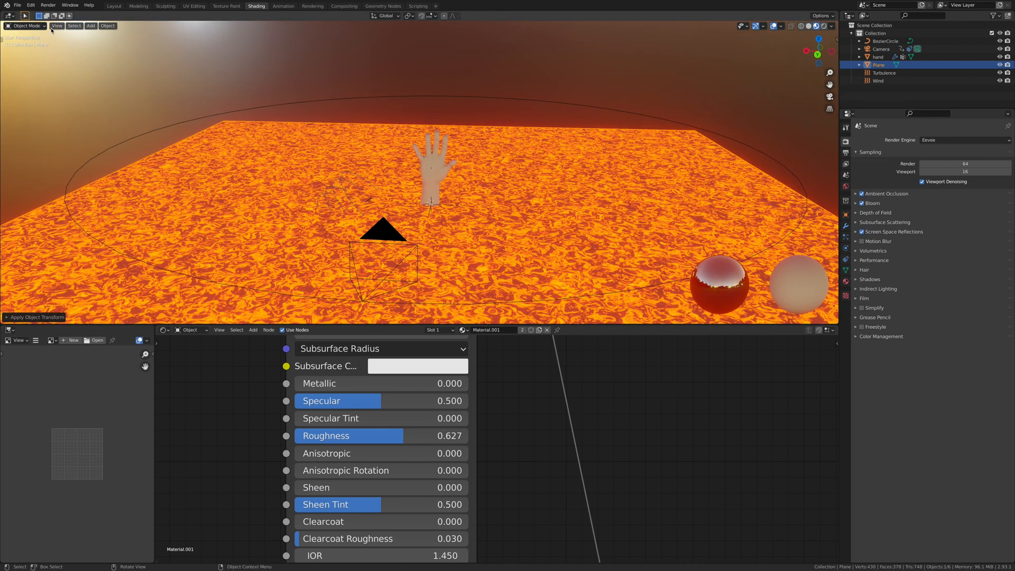
left_click(57, 26)
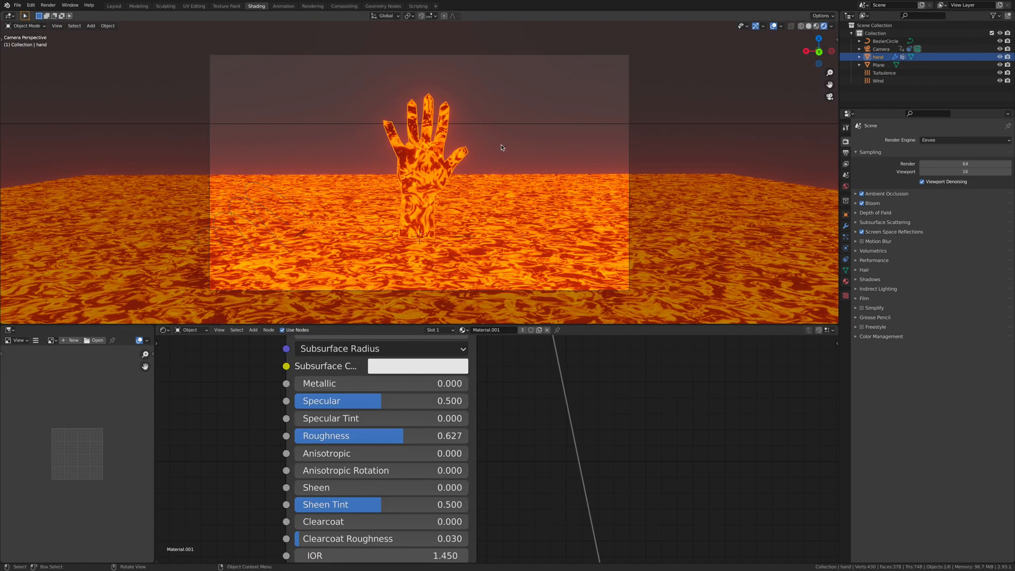
mouse_move(611, 135)
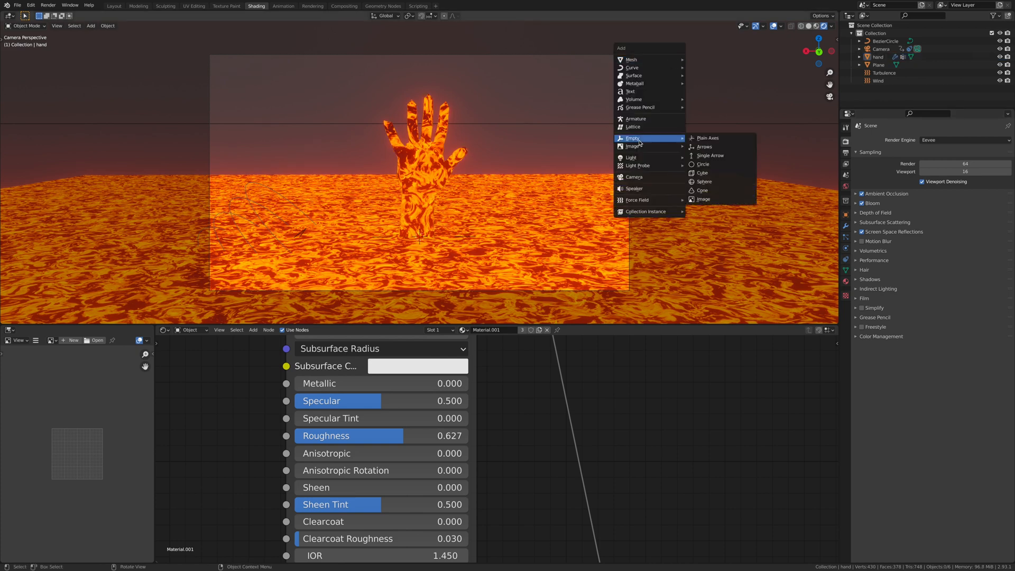
- Add a Plain Axes empty and move it into position
left_click(707, 138)
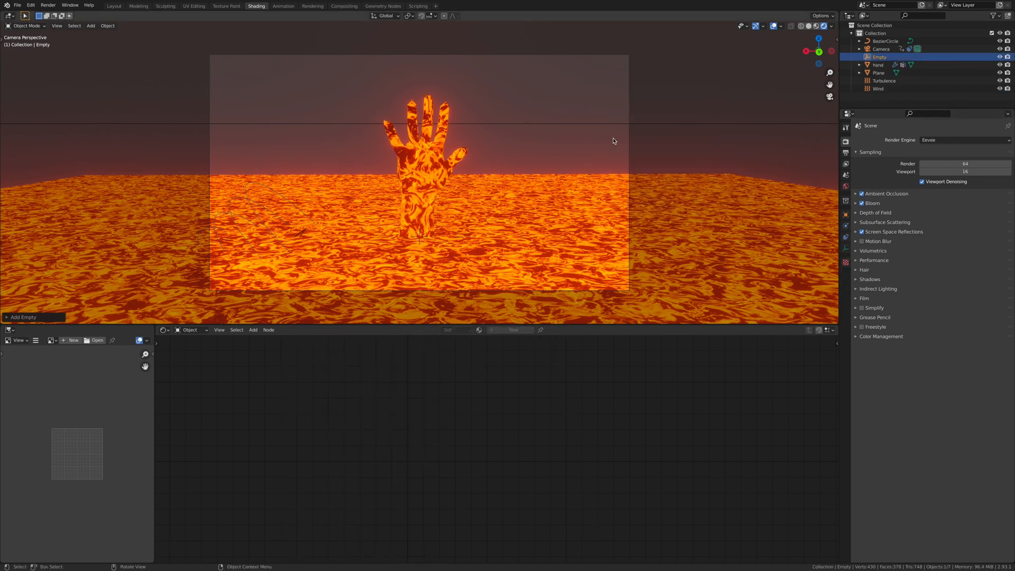
key("g")
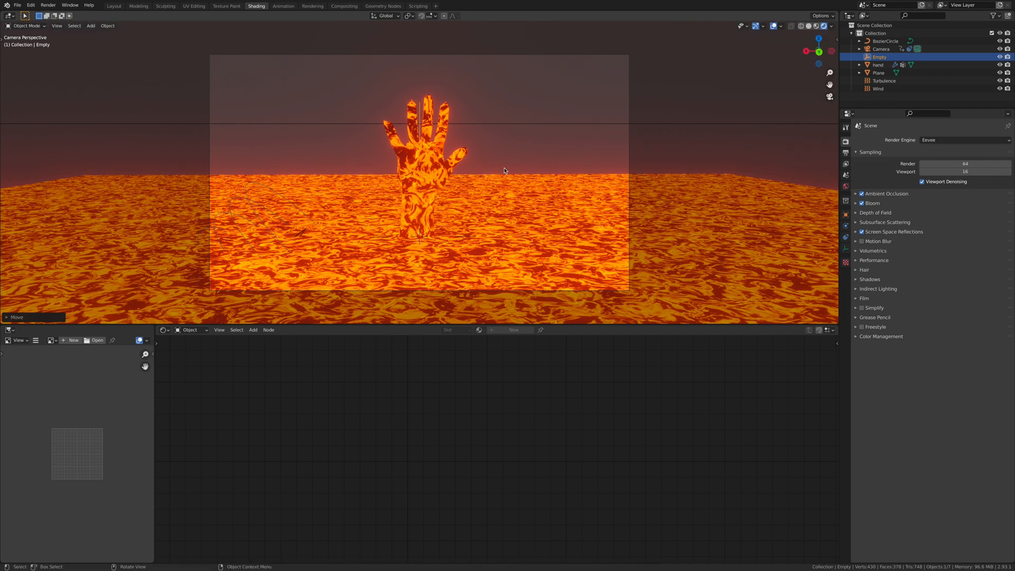
left_click(886, 41)
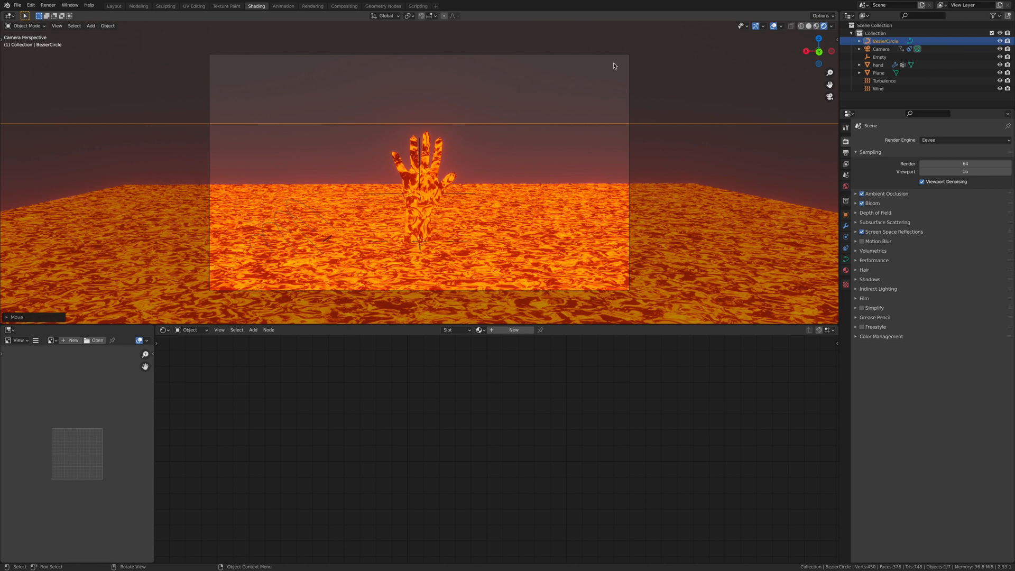
mouse_move(464, 198)
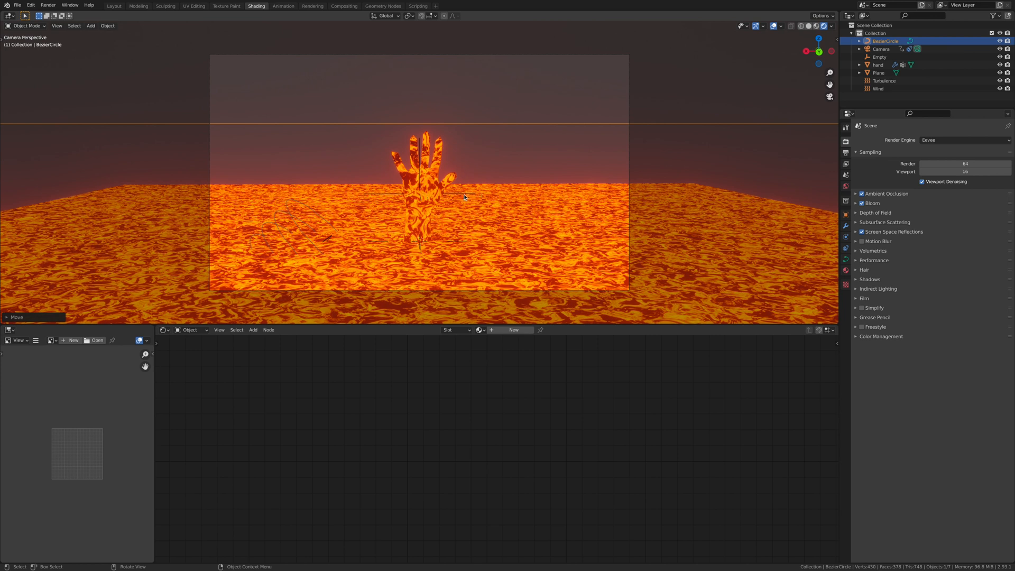
- Select the camera and show its lens settings in Object Data Properties
left_click(879, 57)
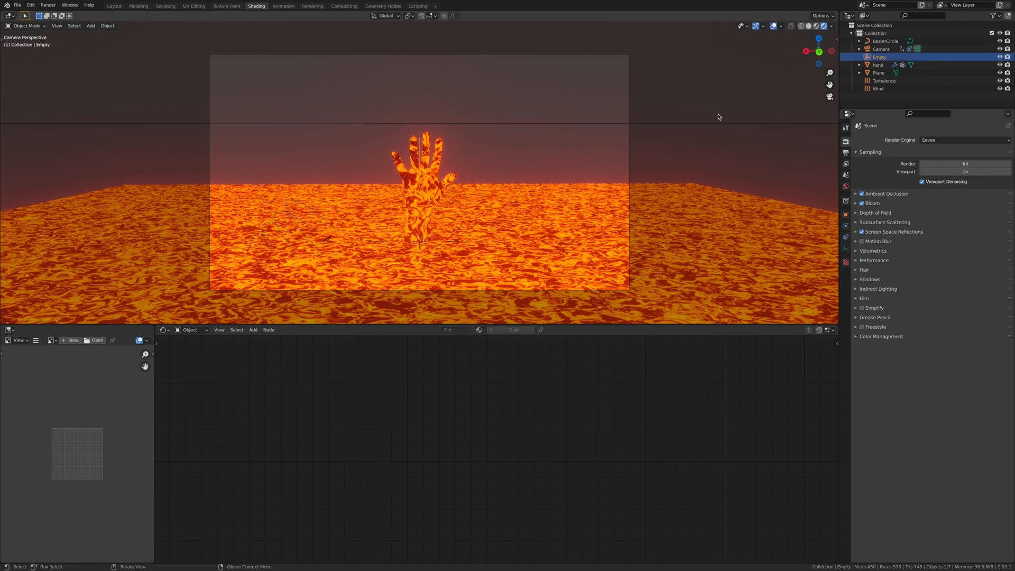
left_click(881, 48)
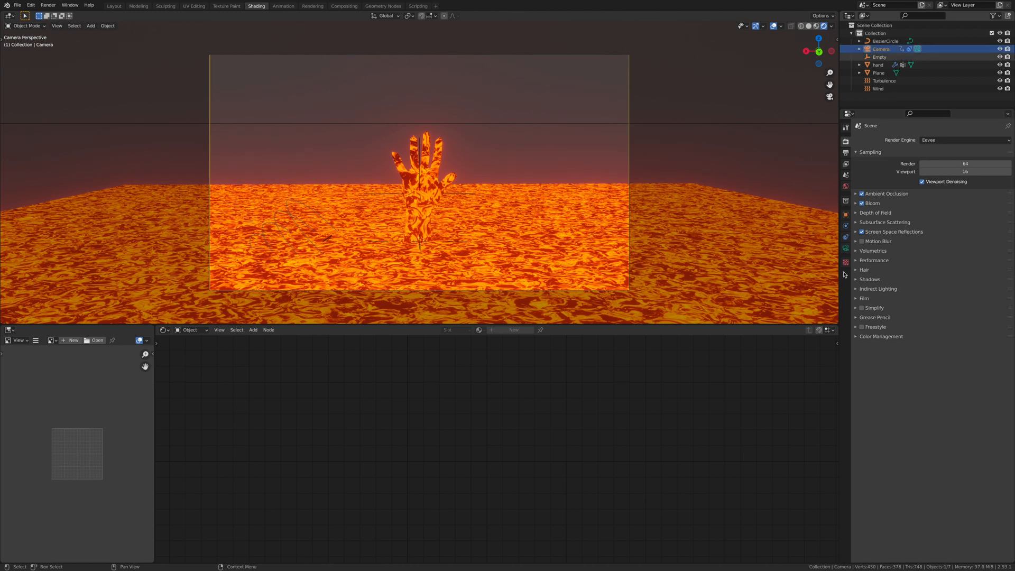
left_click(845, 226)
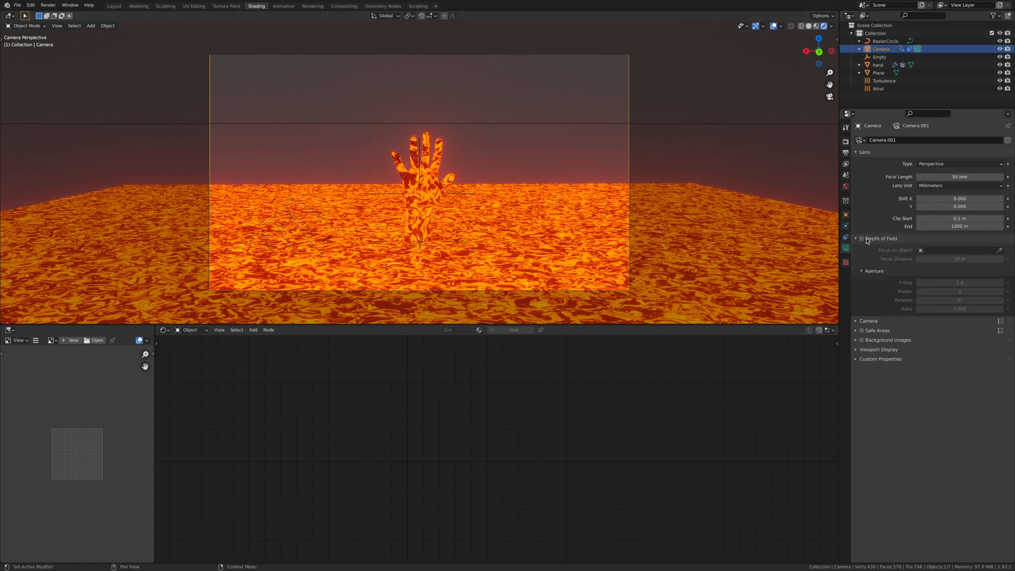
- Enable camera depth of field focused on the empty, then return the viewport to Solid shading
left_click(861, 239)
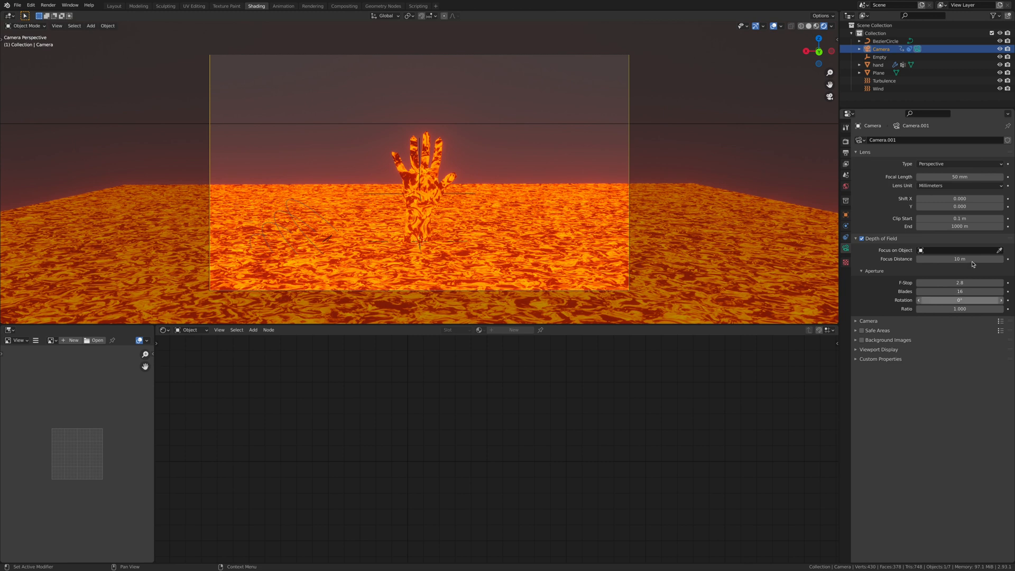
left_click(998, 250)
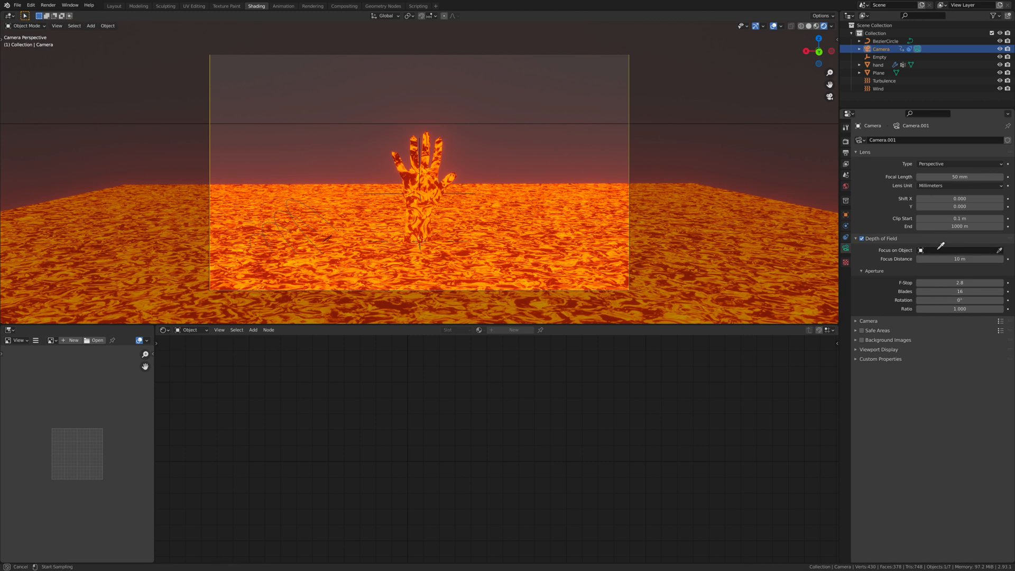
left_click(958, 250)
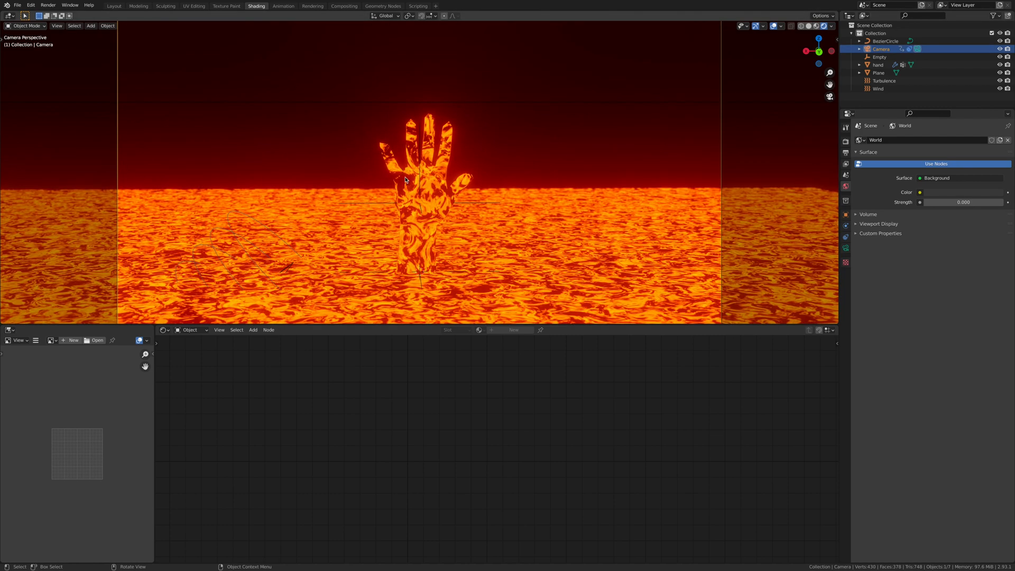
left_click(800, 26)
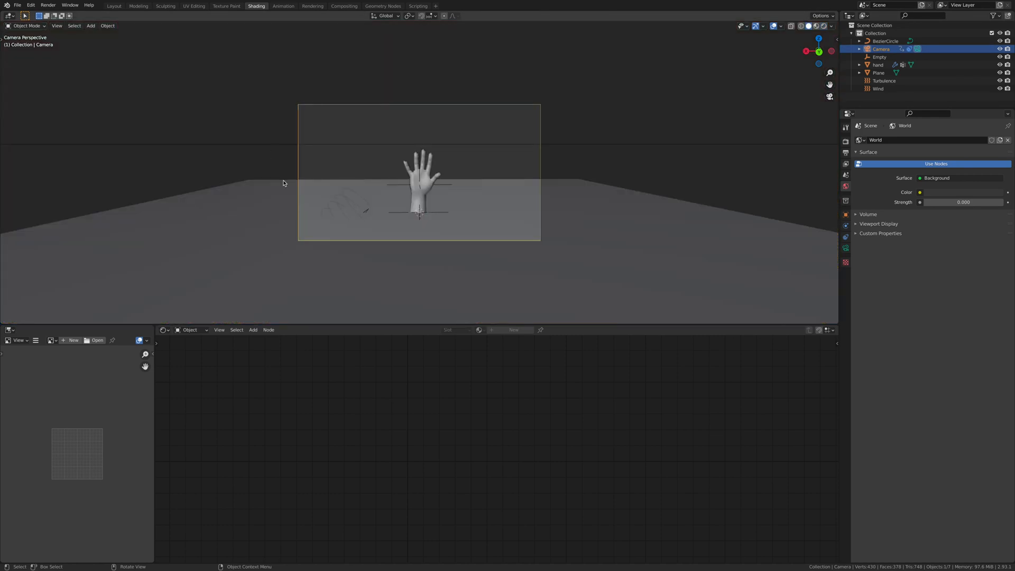